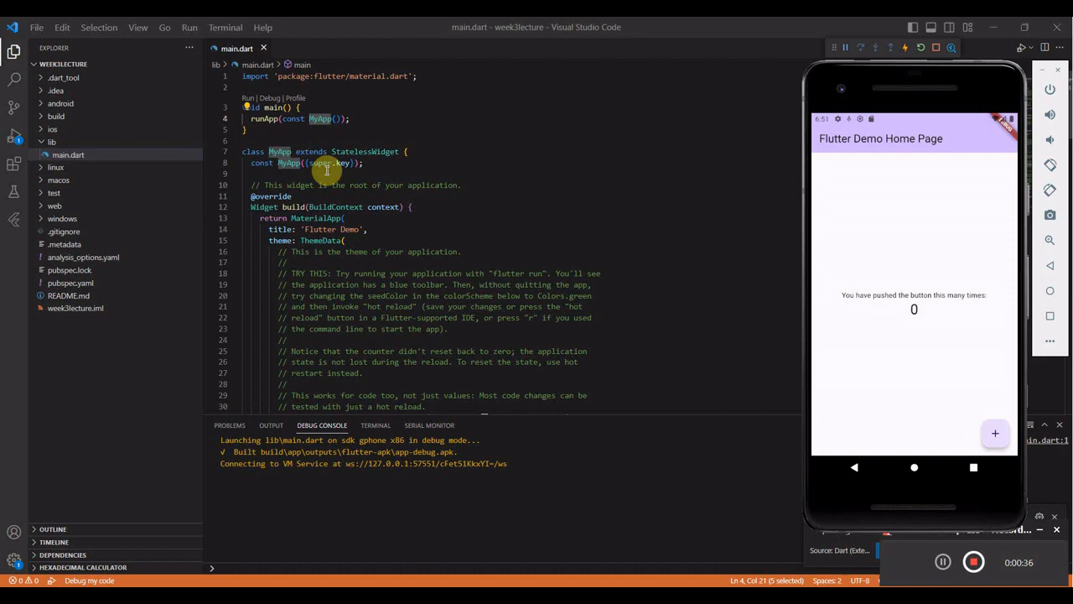
Step: Scroll through main.dart, then tap the emulator's floating + button to reach a count of 2
{"action": "scroll", "scroll_direction": "down", "scroll_amount": 3}
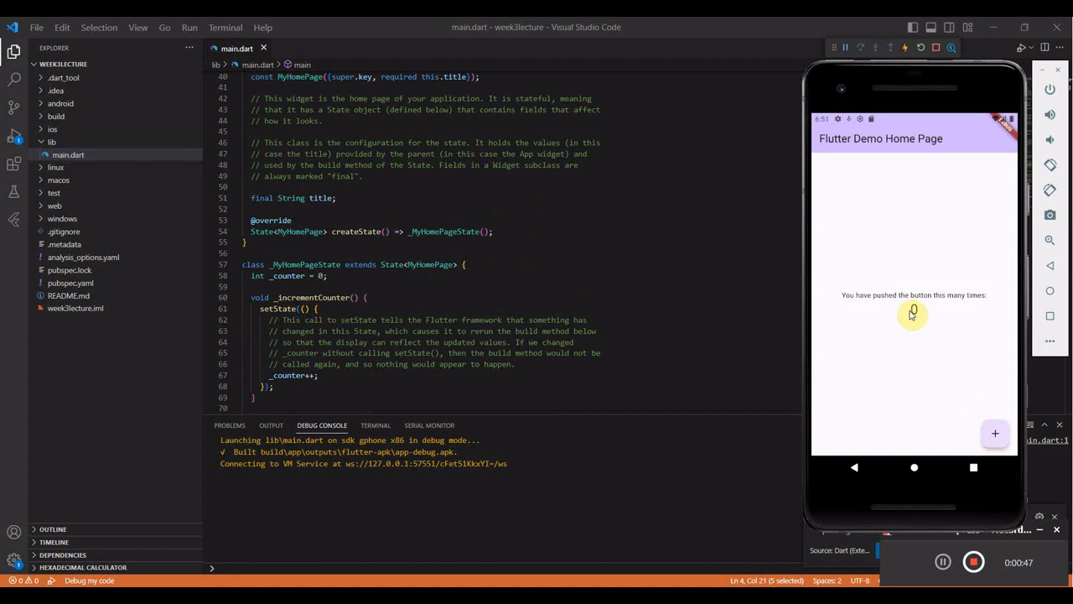
{"action": "scroll", "scroll_direction": "down", "scroll_amount": 3}
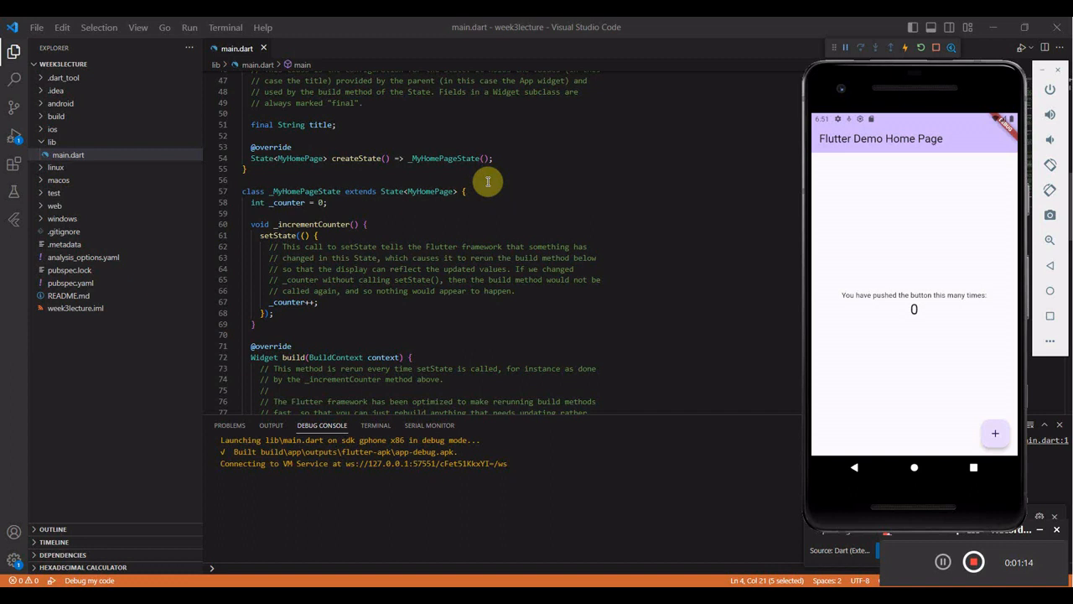
{"action": "mouse_move", "coordinate": [887, 287]}
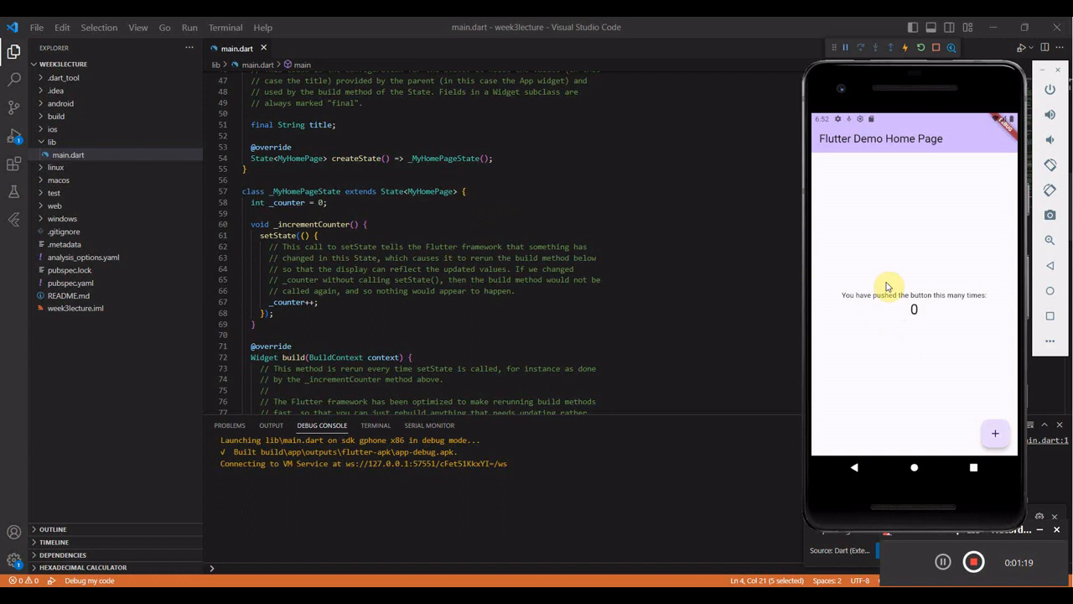
{"action": "mouse_move", "coordinate": [908, 270]}
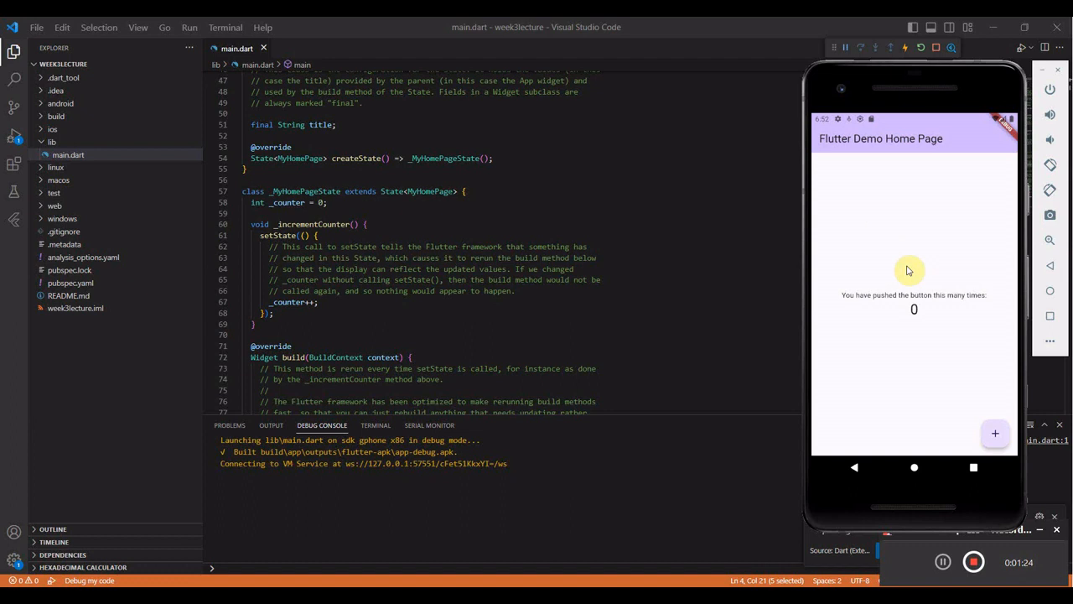
{"action": "mouse_move", "coordinate": [883, 238]}
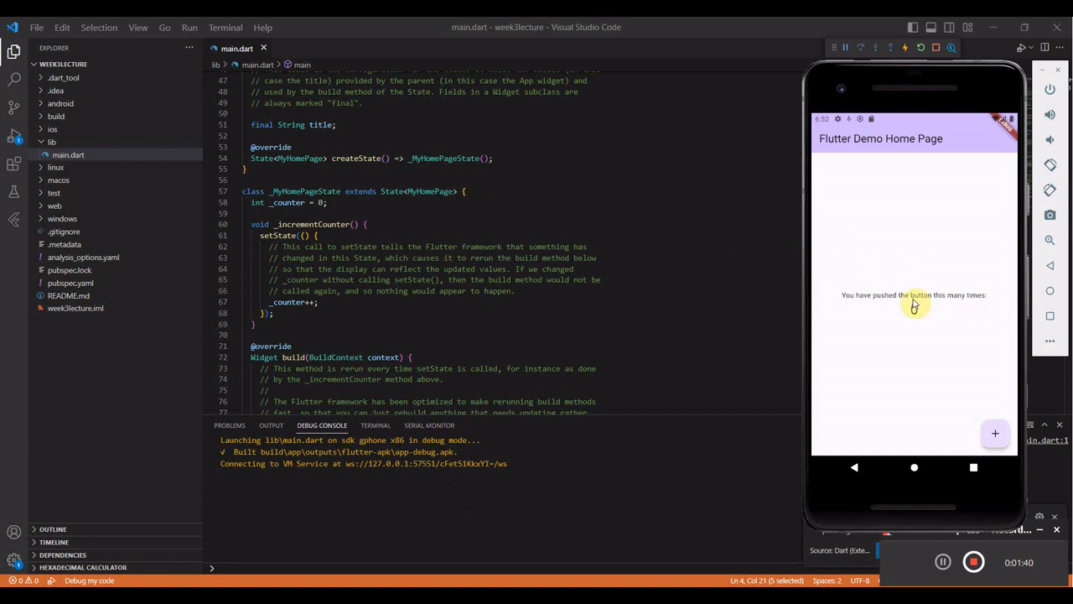
{"action": "left_click", "coordinate": [994, 432]}
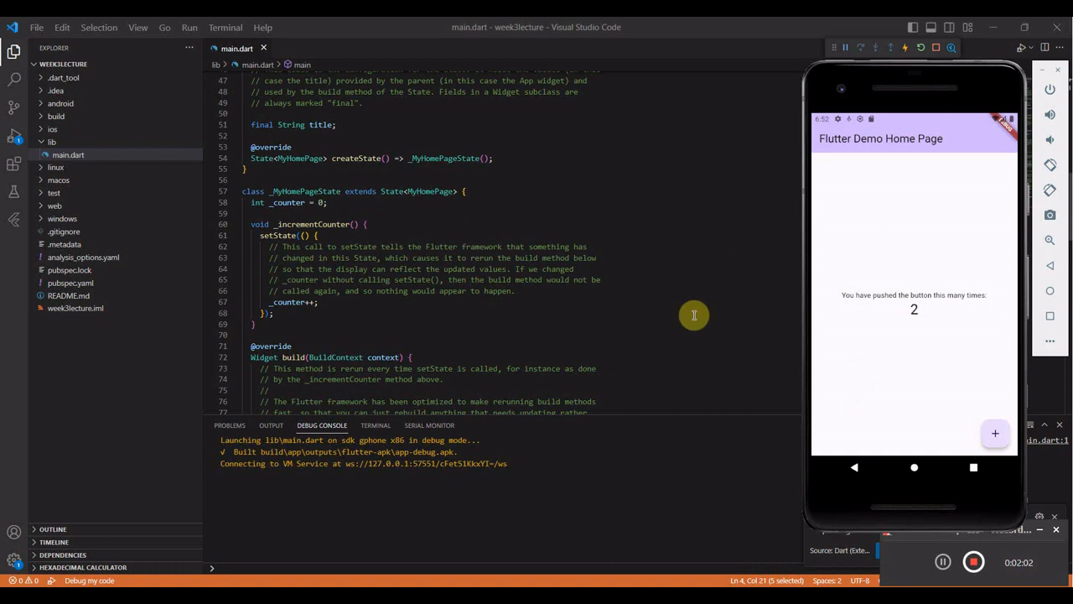
{"action": "mouse_move", "coordinate": [849, 317]}
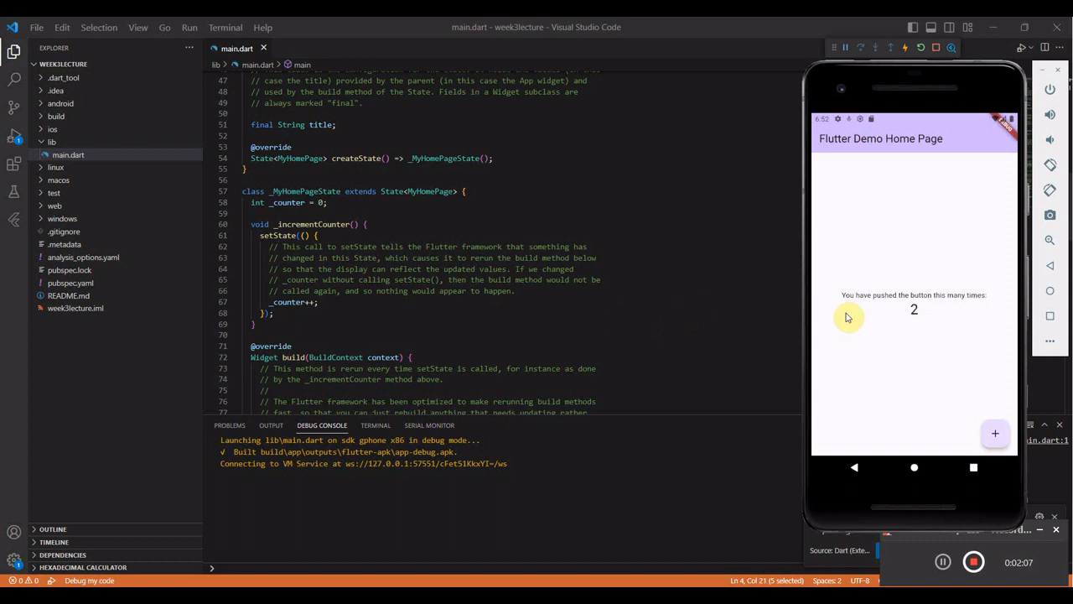
{"action": "mouse_move", "coordinate": [855, 313]}
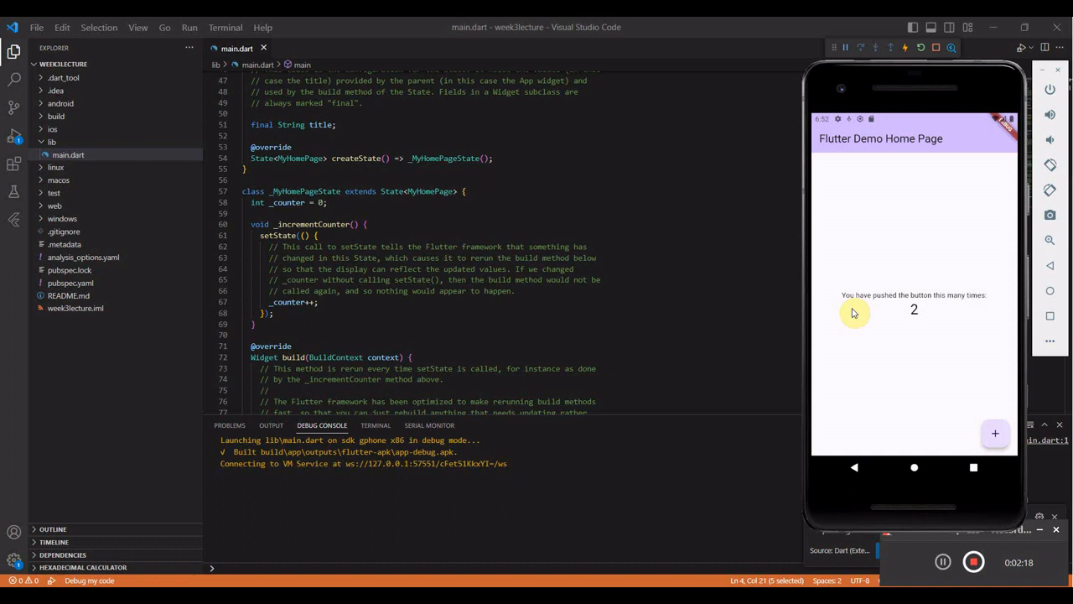
{"action": "mouse_move", "coordinate": [874, 272]}
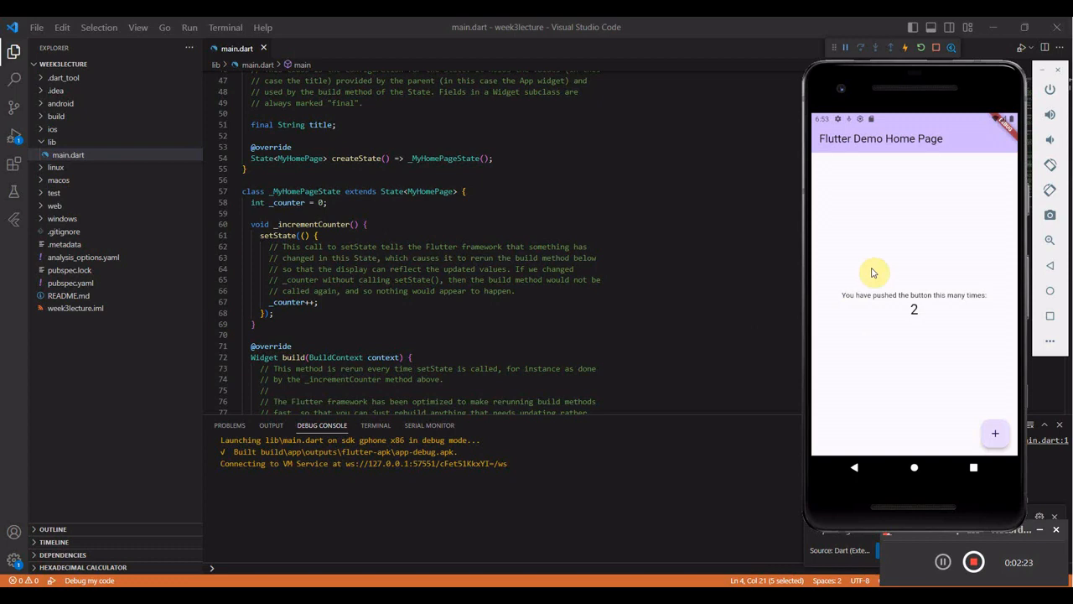
{"action": "scroll", "scroll_direction": "down", "scroll_amount": 3}
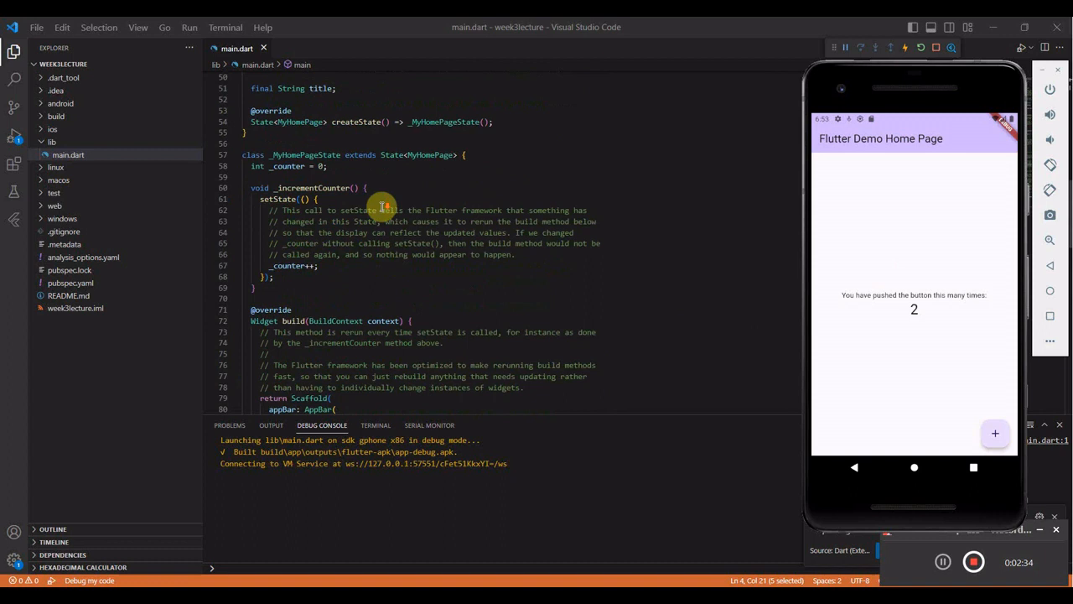
{"action": "scroll", "scroll_direction": "down", "scroll_amount": 3}
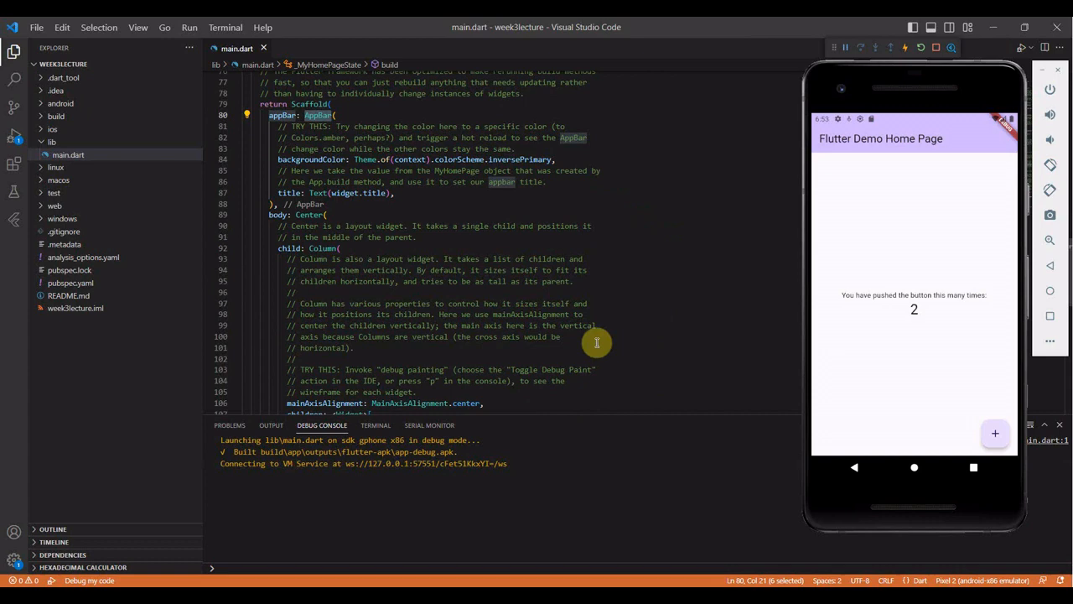
{"action": "scroll", "scroll_direction": "down", "scroll_amount": 3}
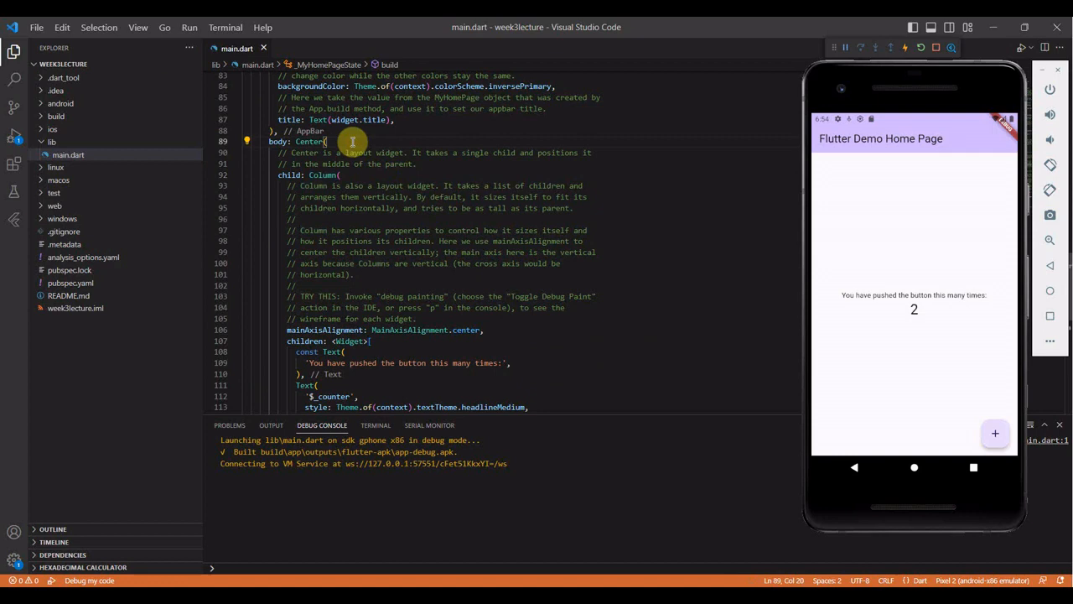
Step: Scroll to the Column's children list and type mainAxisSize: after it
{"action": "scroll", "scroll_direction": "down", "scroll_amount": 3}
{"action": "type", "text": "s"}
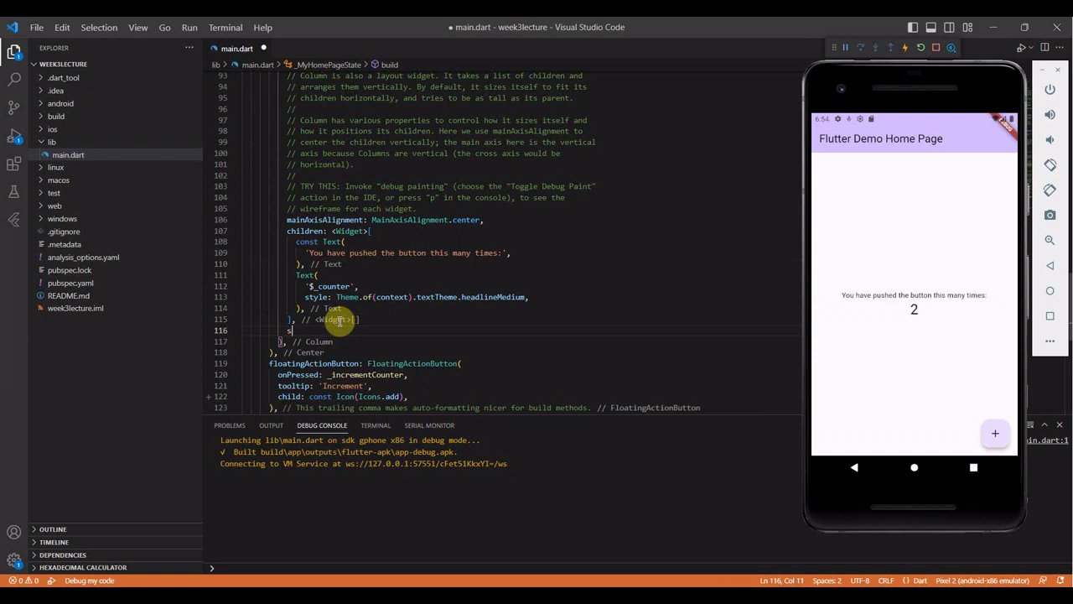
{"action": "type", "text": "mainAxisSize:"}
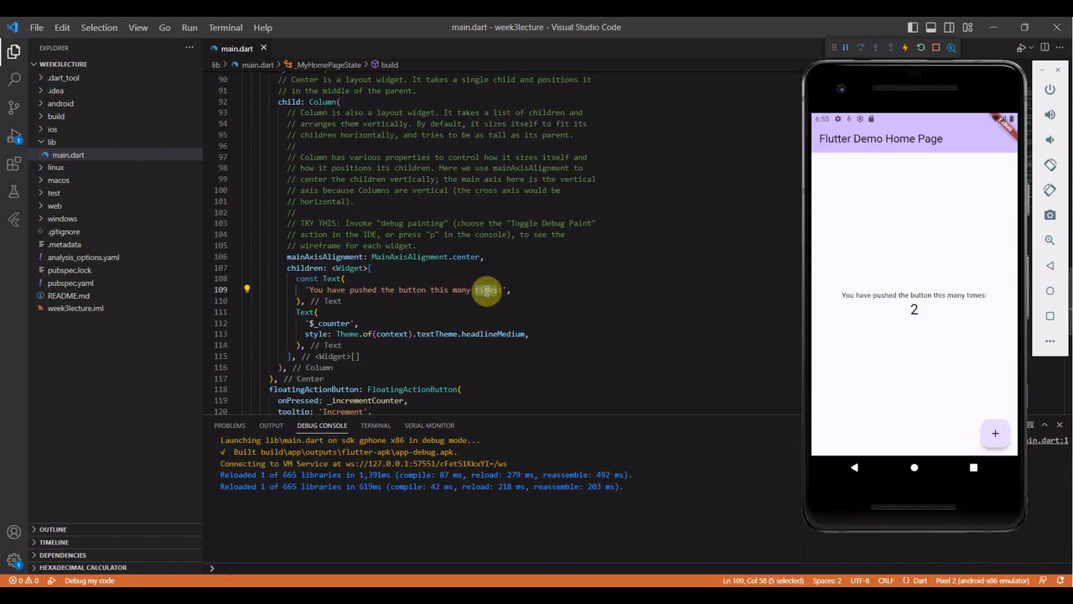
Step: Append an extra 's' to 'times' in the 'You have pushed the button' message
{"action": "type", "text": "s"}
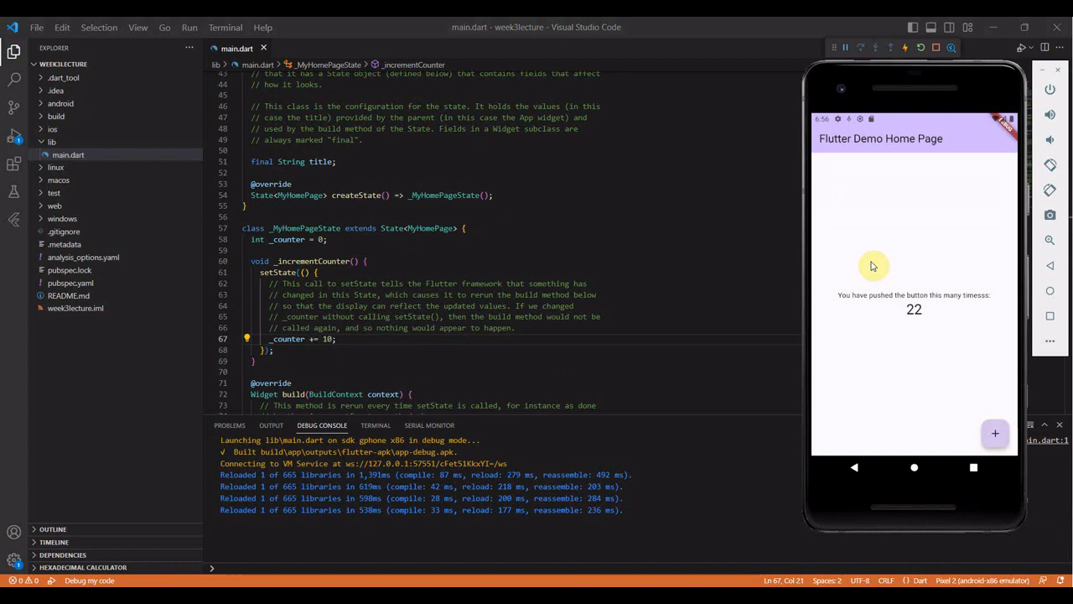
{"action": "mouse_move", "coordinate": [505, 426]}
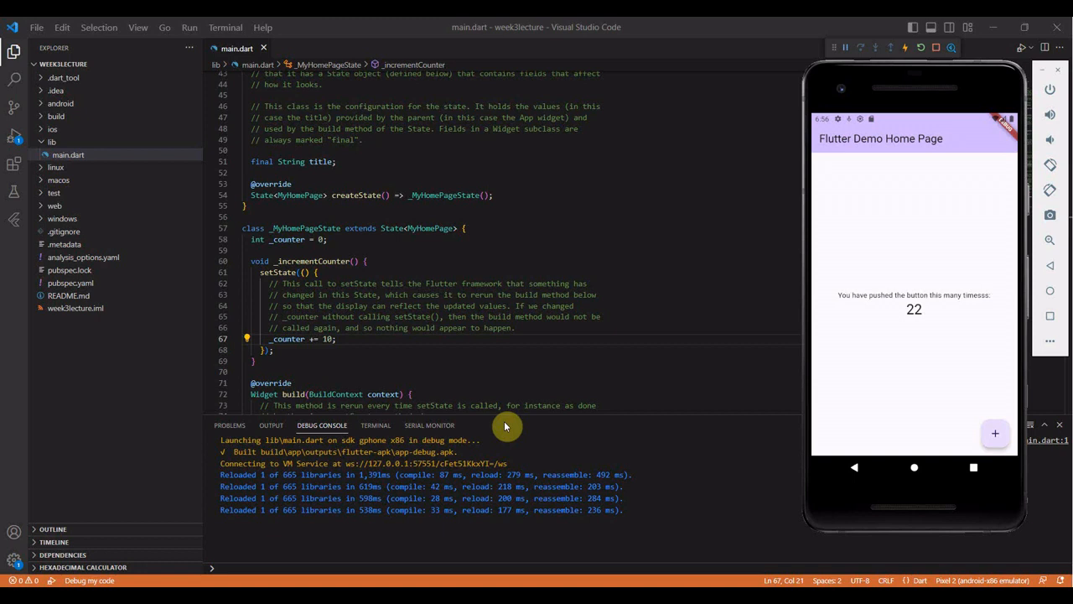
{"action": "mouse_move", "coordinate": [517, 397]}
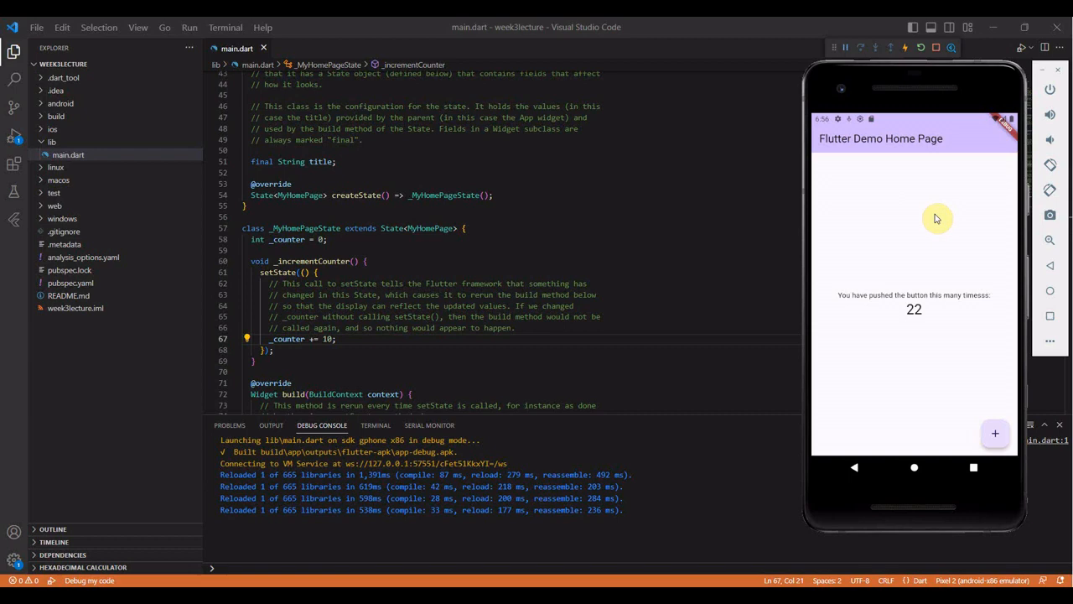
{"action": "mouse_move", "coordinate": [915, 374]}
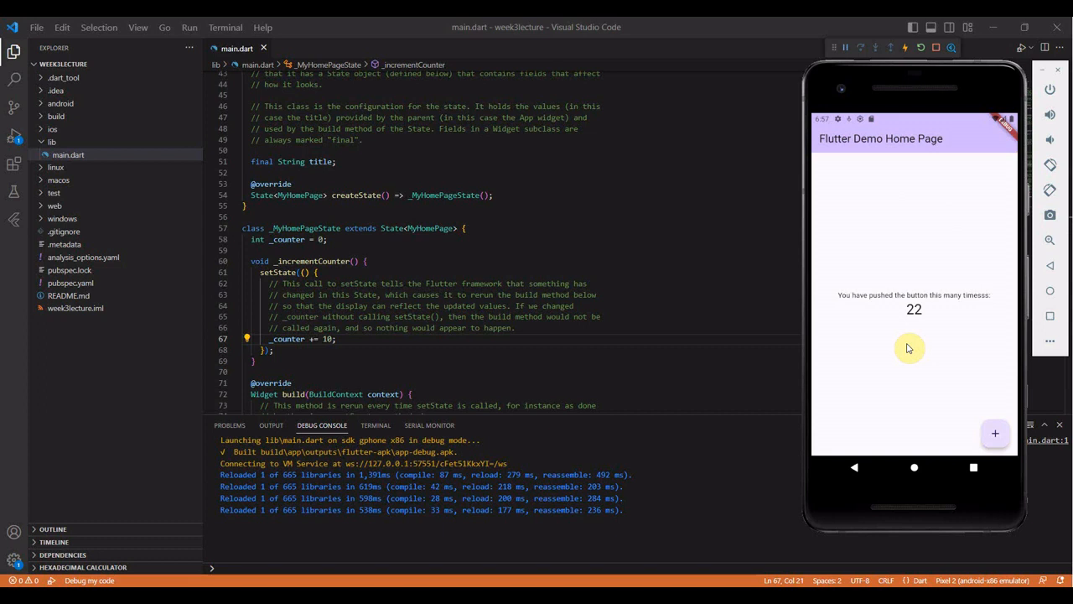
{"action": "mouse_move", "coordinate": [923, 353]}
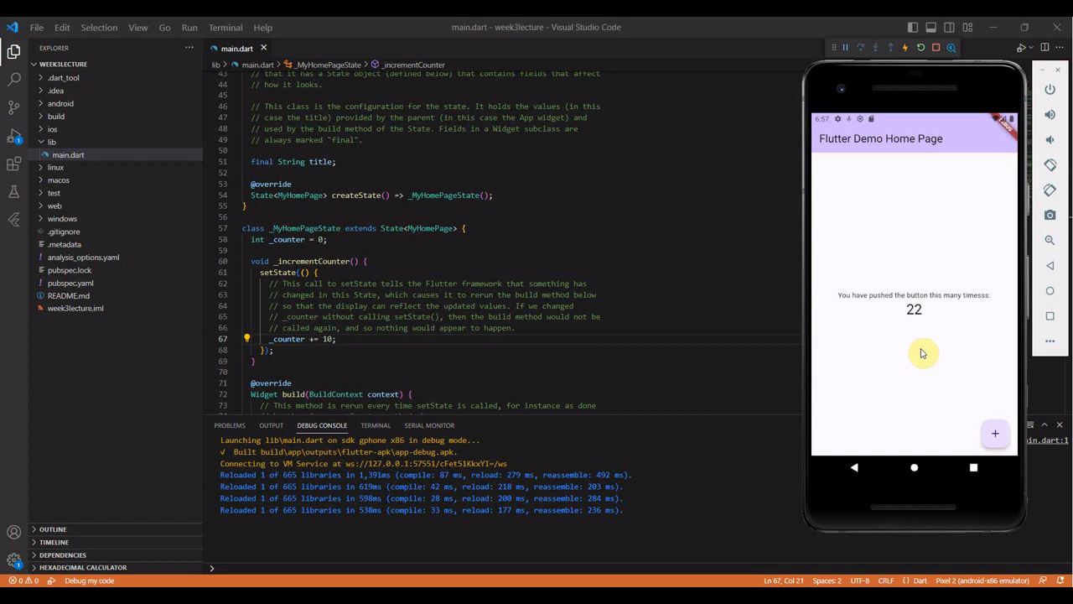
{"action": "mouse_move", "coordinate": [943, 266]}
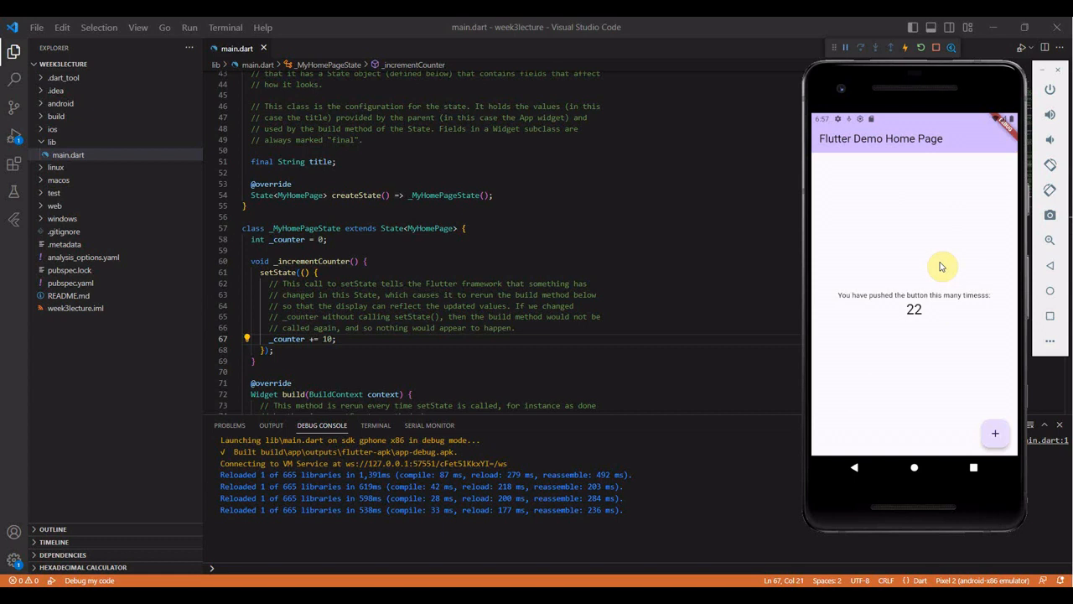
{"action": "mouse_move", "coordinate": [895, 277]}
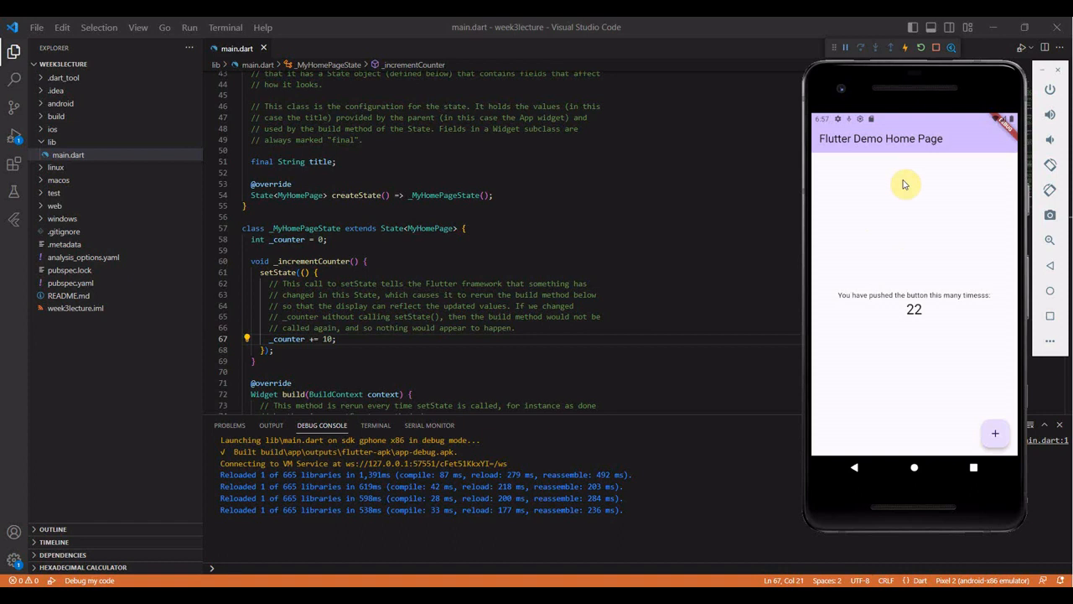
{"action": "mouse_move", "coordinate": [911, 264]}
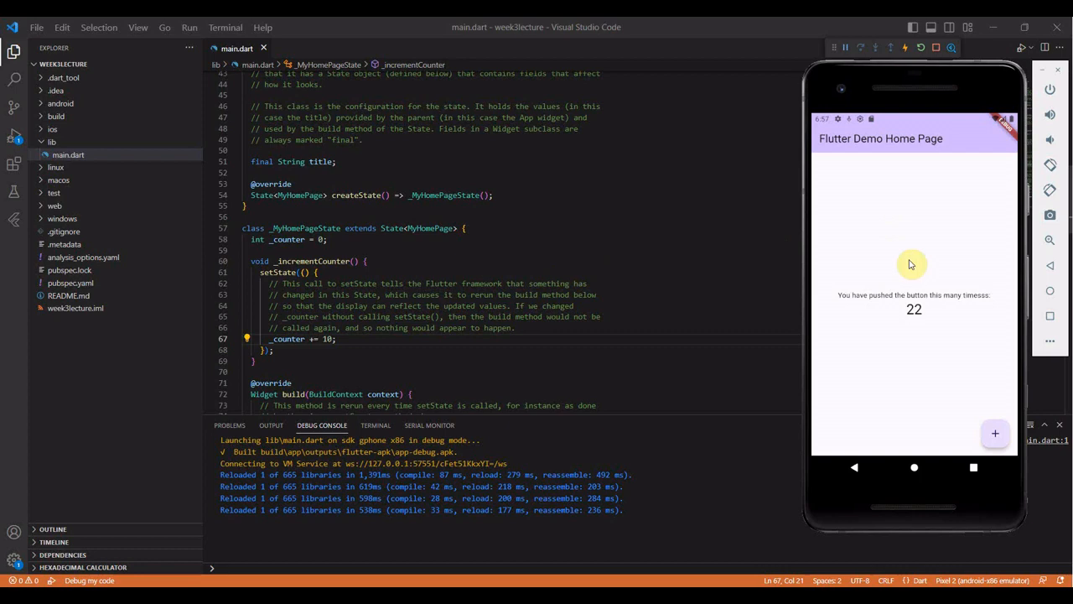
{"action": "mouse_move", "coordinate": [842, 433]}
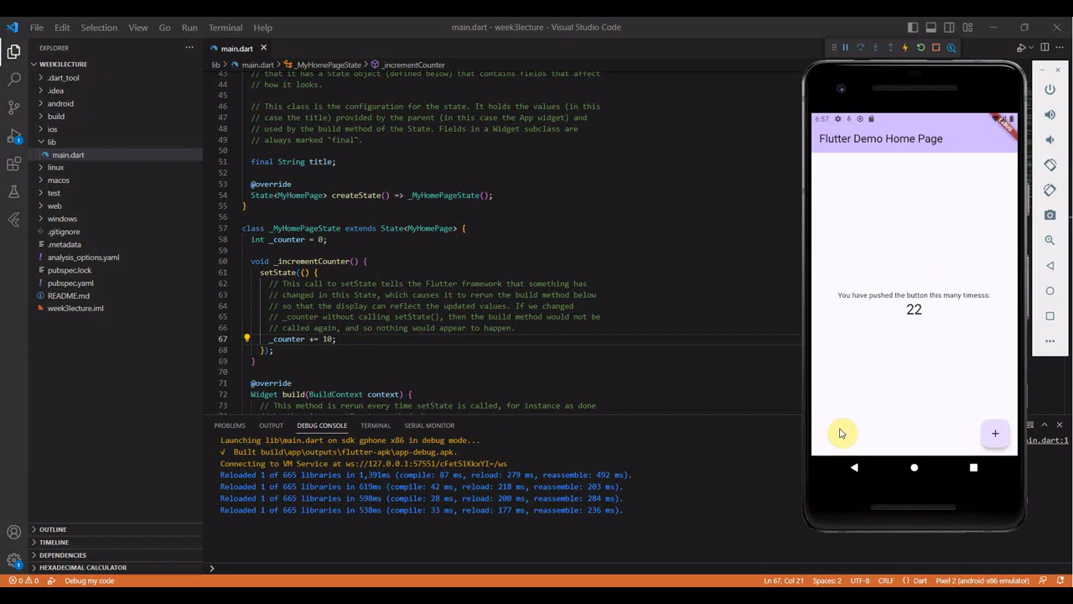
{"action": "scroll", "scroll_direction": "down", "scroll_amount": 3}
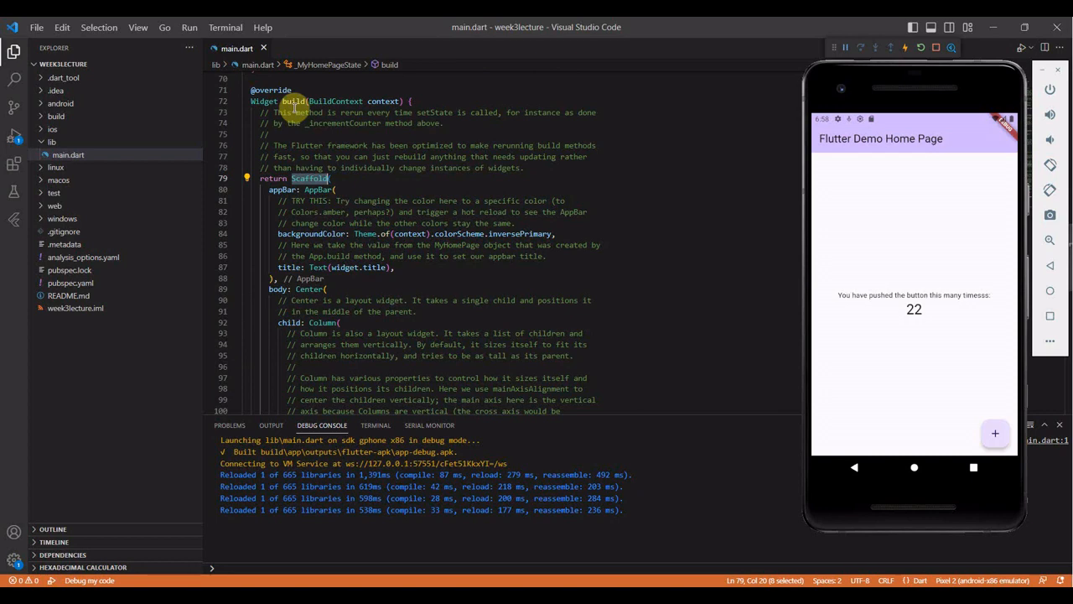
{"action": "mouse_move", "coordinate": [337, 189]}
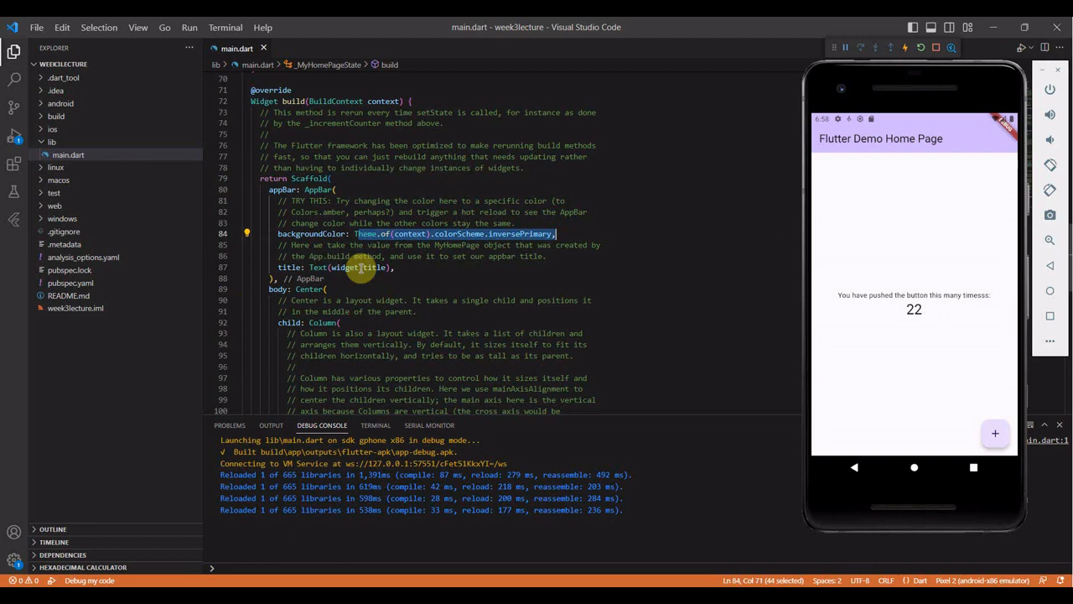
{"action": "mouse_move", "coordinate": [553, 208]}
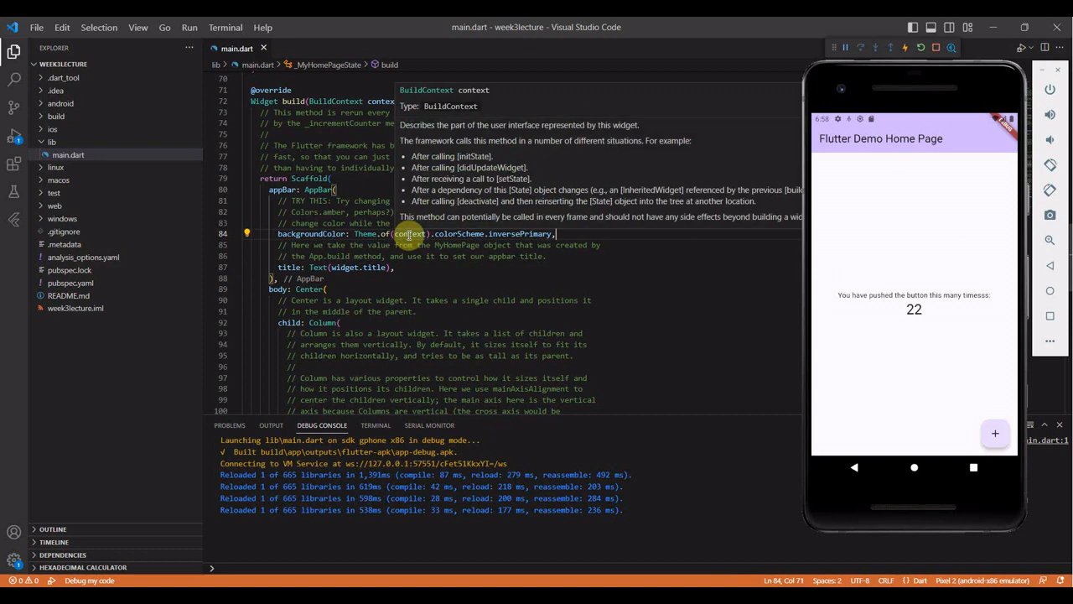
{"action": "mouse_move", "coordinate": [479, 201]}
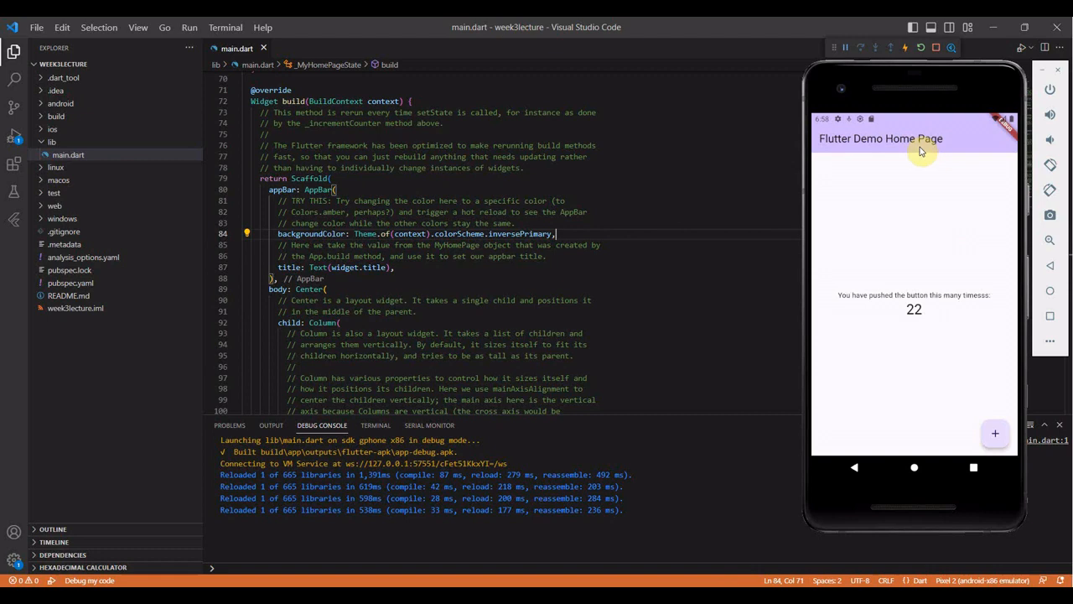
{"action": "scroll", "scroll_direction": "down", "scroll_amount": 3}
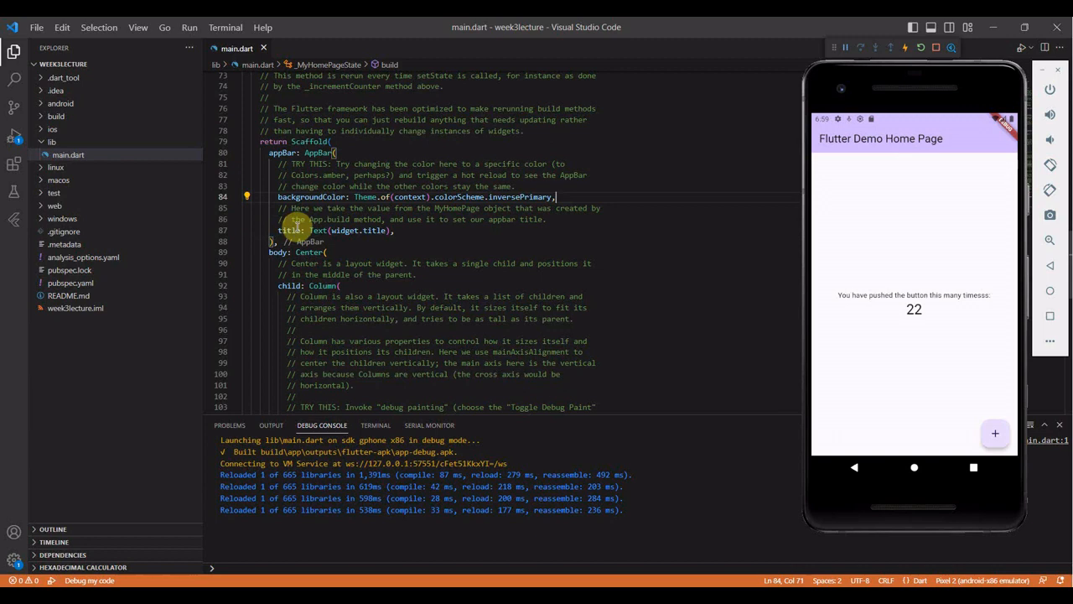
Step: Replace widget.title in the AppBar Text widget with the string "Week 3 Lecture"
{"action": "double_click", "coordinate": [356, 229]}
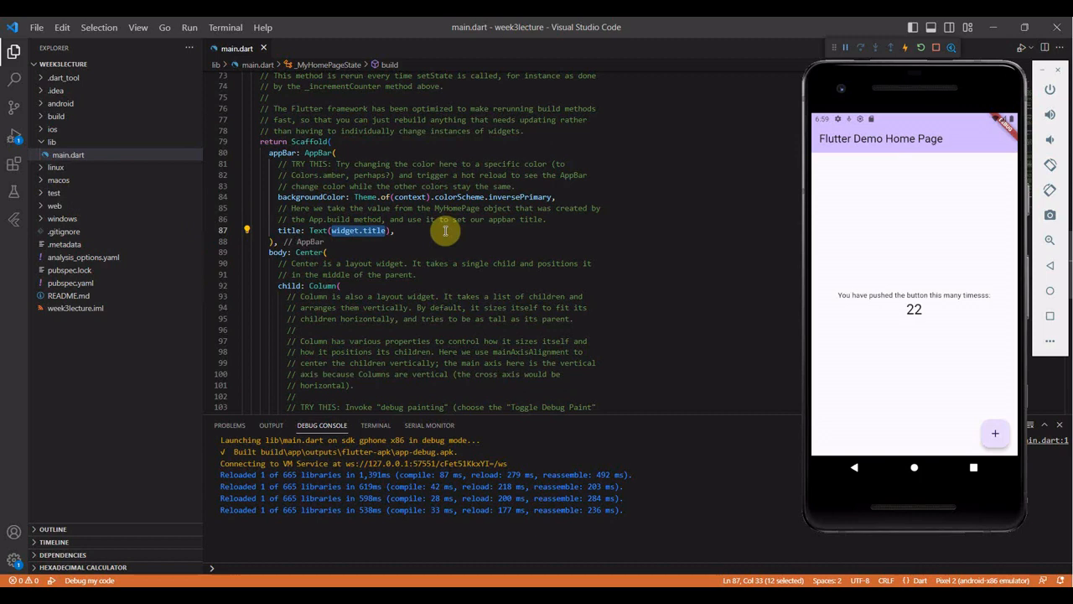
{"action": "type", "text": "\"\""}
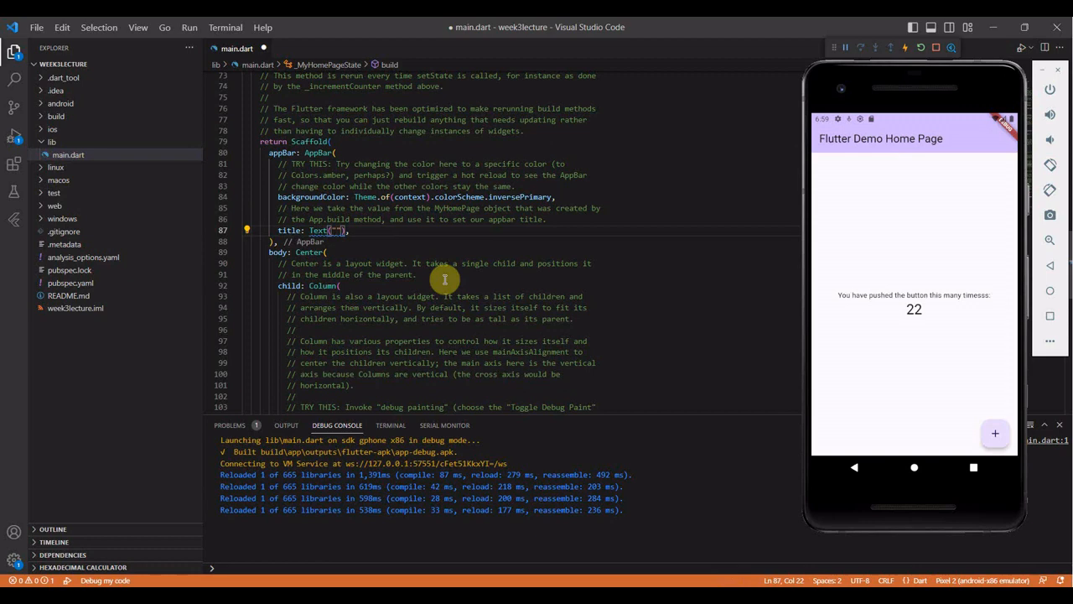
{"action": "type", "text": "Week 3 Lecture"}
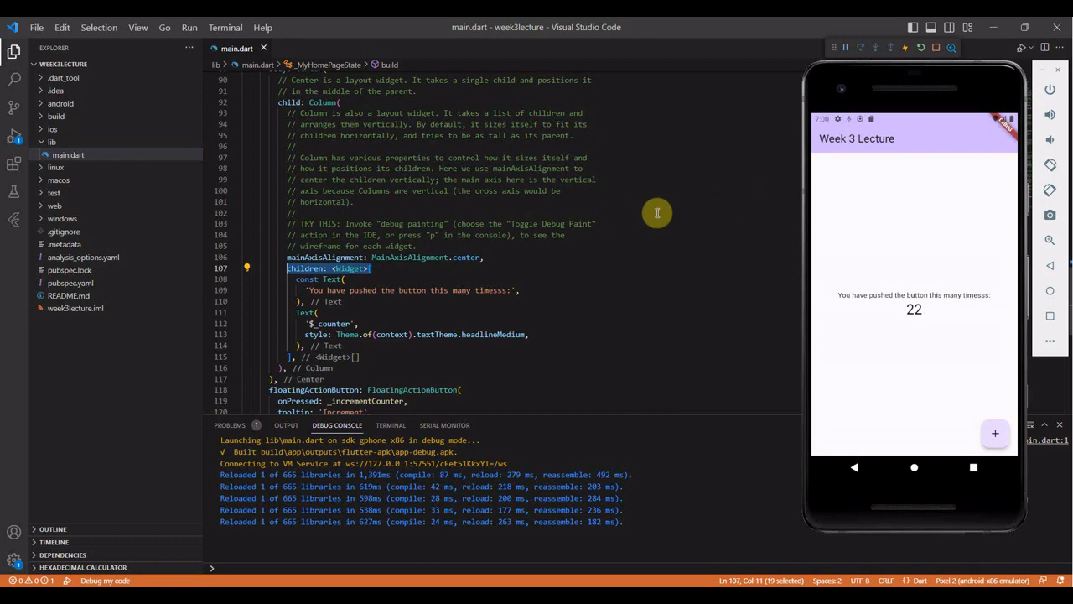
Step: Place the caret after MainAxisAlignment in the Column to change its value
{"action": "left_click", "coordinate": [441, 257]}
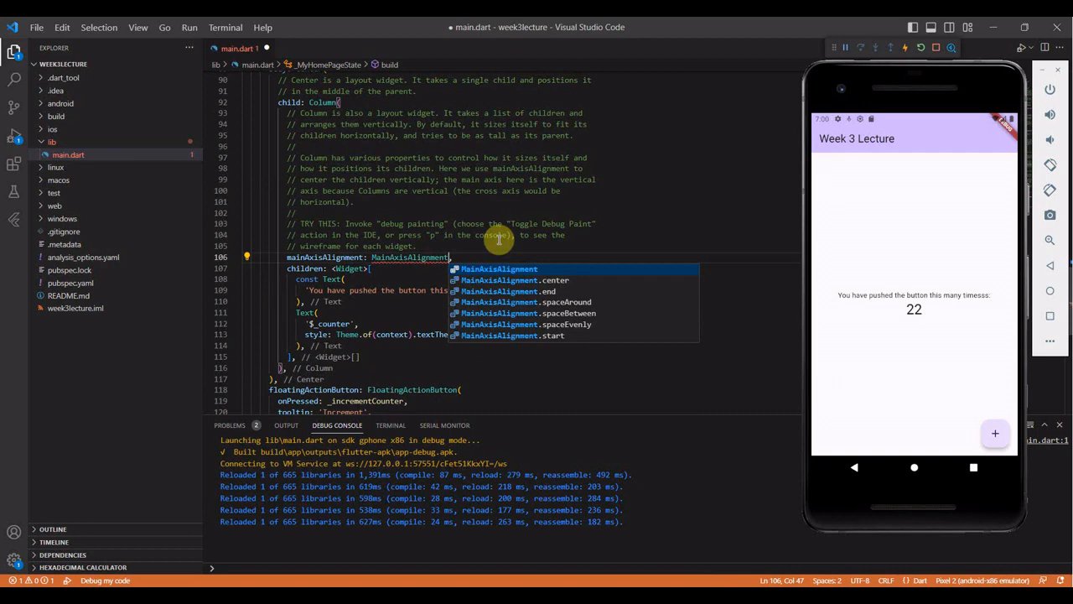
{"action": "mouse_move", "coordinate": [473, 335]}
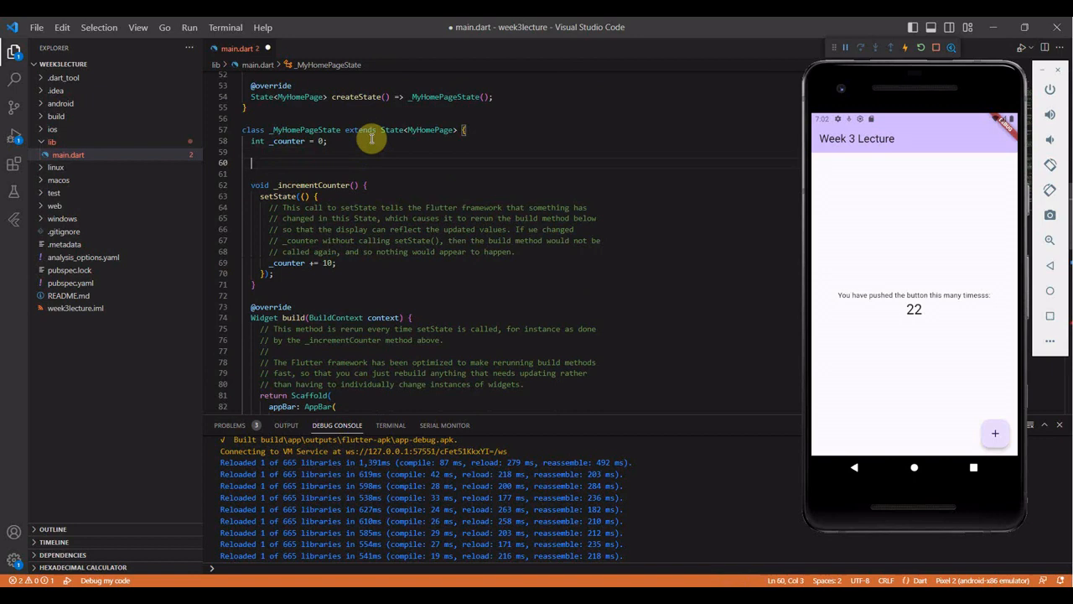
Step: Write the void _buttonPressed method and declare a String message field
{"action": "type", "text": "void _buttonPressed("}
{"action": "type", "text": "set"}
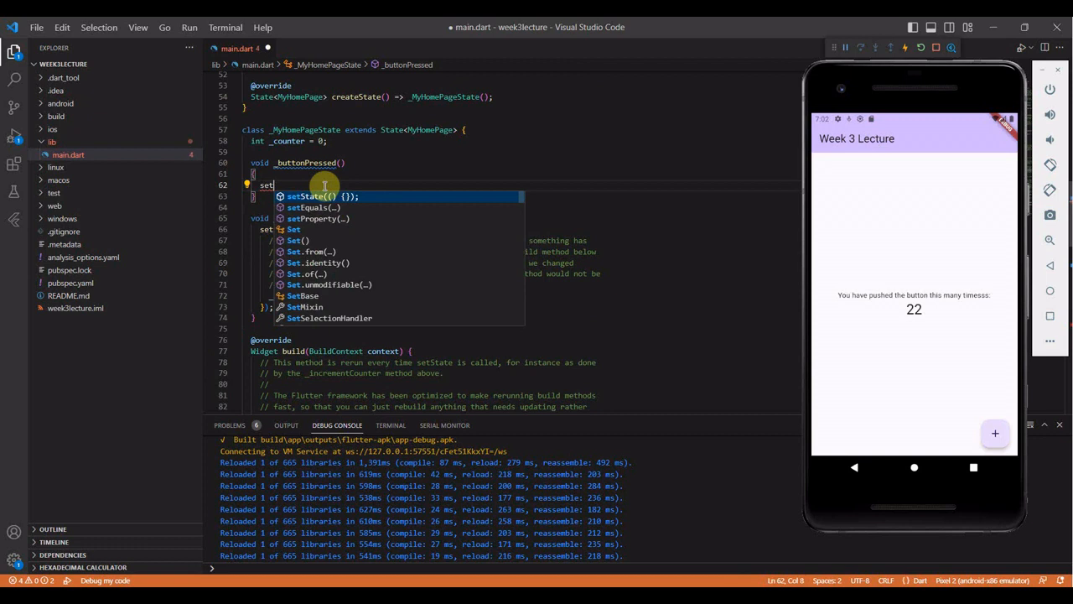
{"action": "type", "text": "s"}
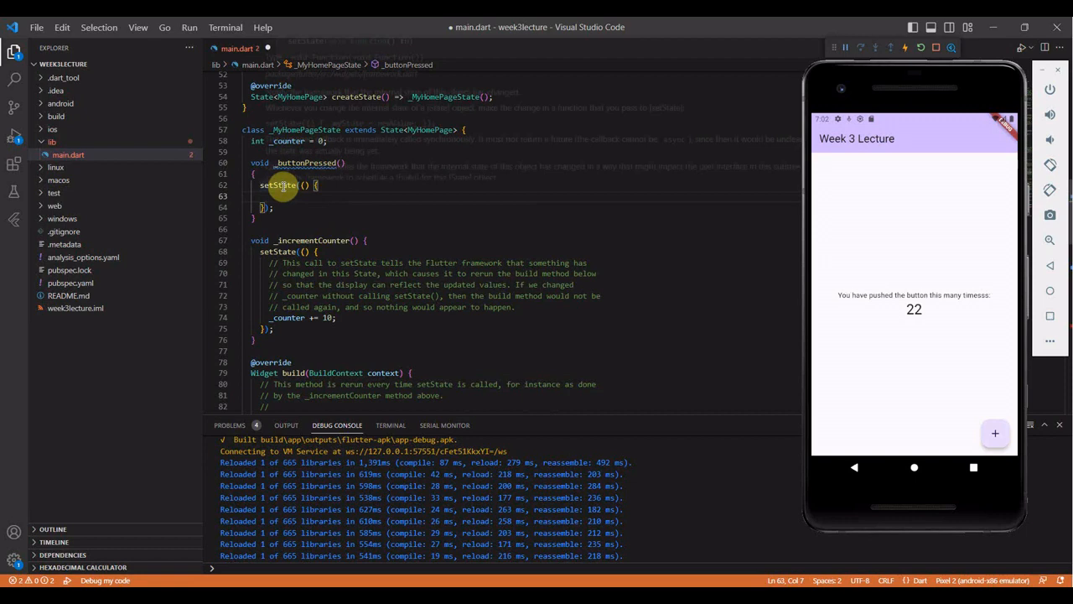
{"action": "mouse_move", "coordinate": [284, 186]}
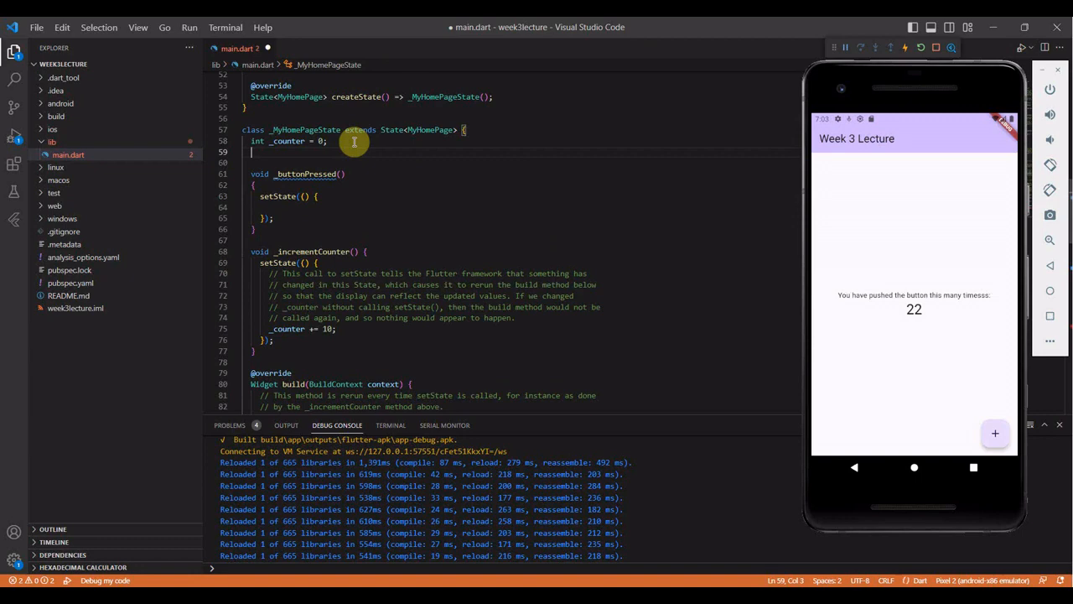
{"action": "type", "text": "String message = \"\";"}
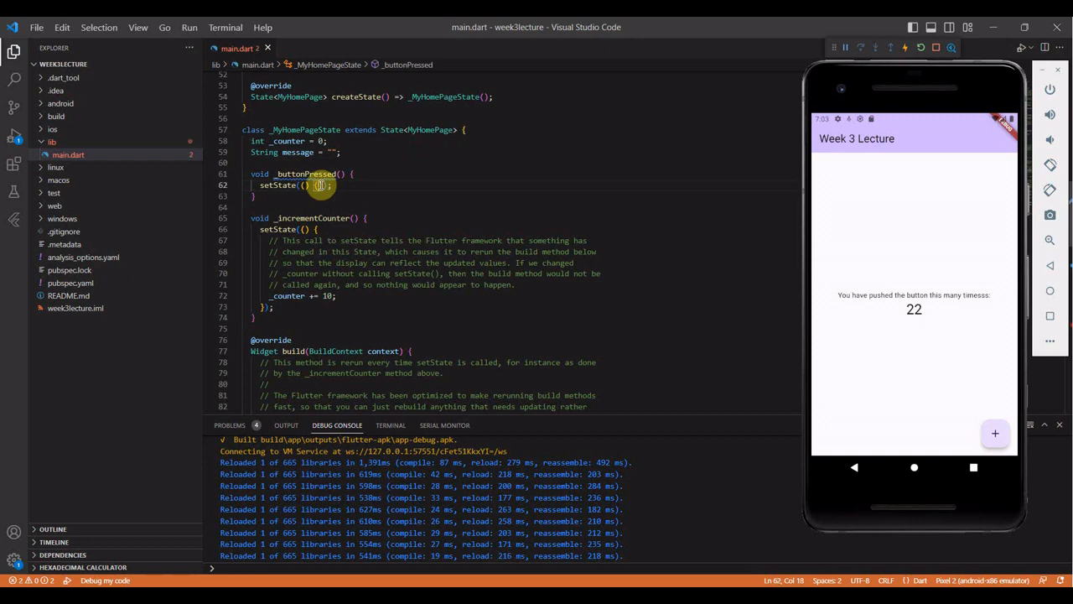
Step: Set message = "hello" inside setState, trying an appended (_counter *10)
{"action": "key", "text": "Enter"}
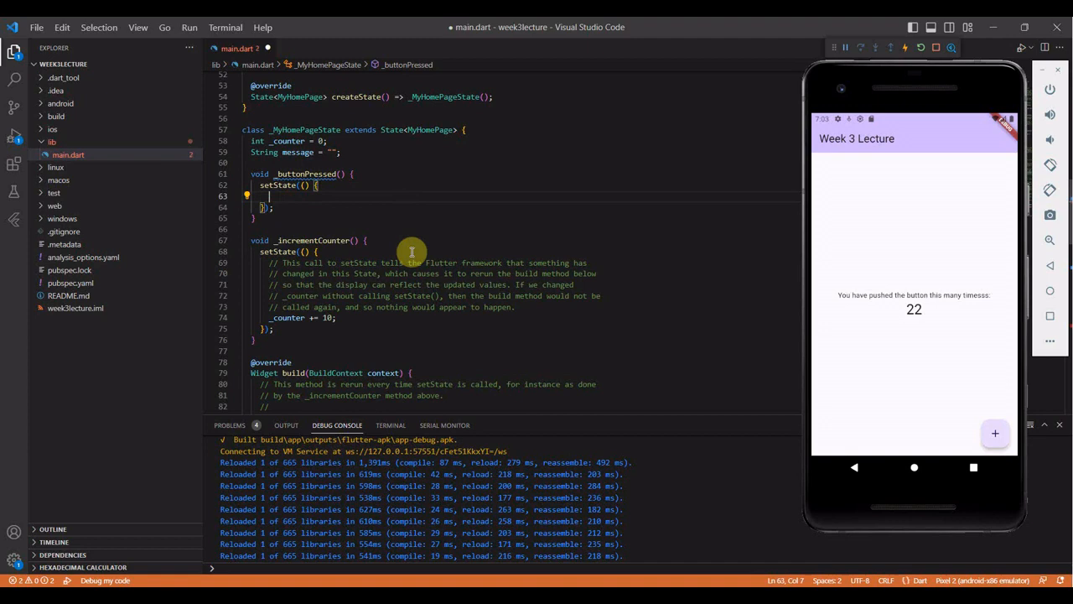
{"action": "type", "text": "message = \"hello\" + _counter \""}
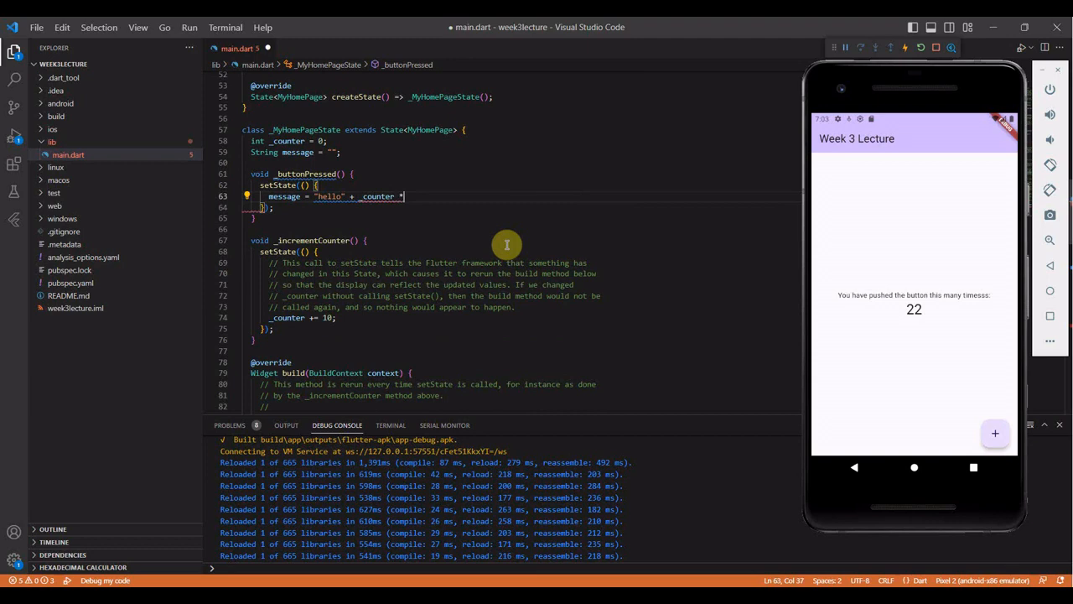
{"action": "type", "text": "(_counter *10)"}
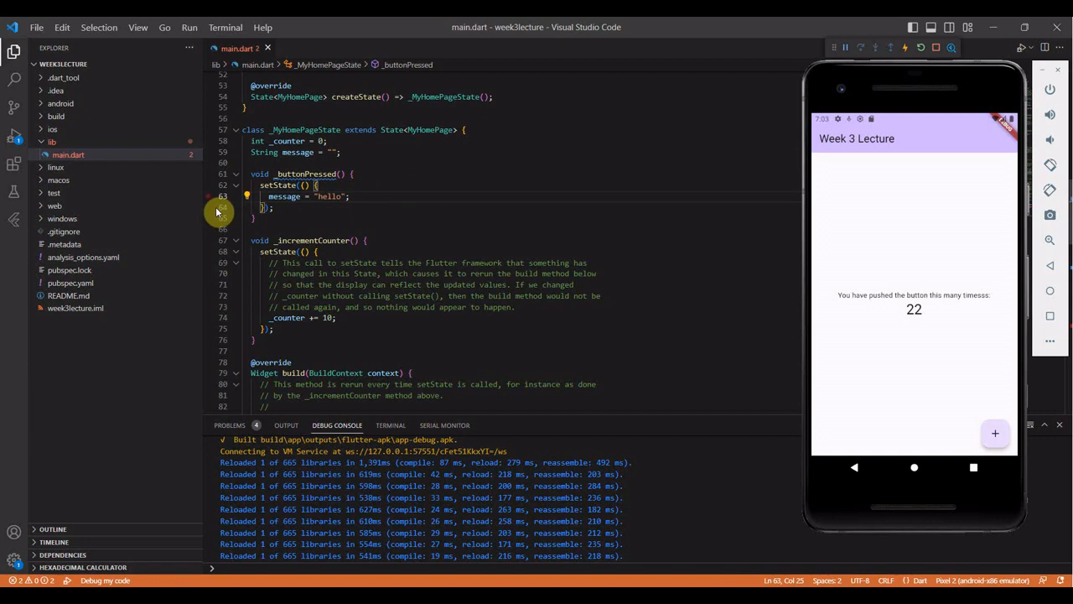
Step: Add an ElevatedButton calling _buttonPressed with Text(message) to the Column's children
{"action": "scroll", "scroll_direction": "down", "scroll_amount": 3}
{"action": "type", "text": "ElevatedButton(onPressed: _buttonPressed, child: Text("}
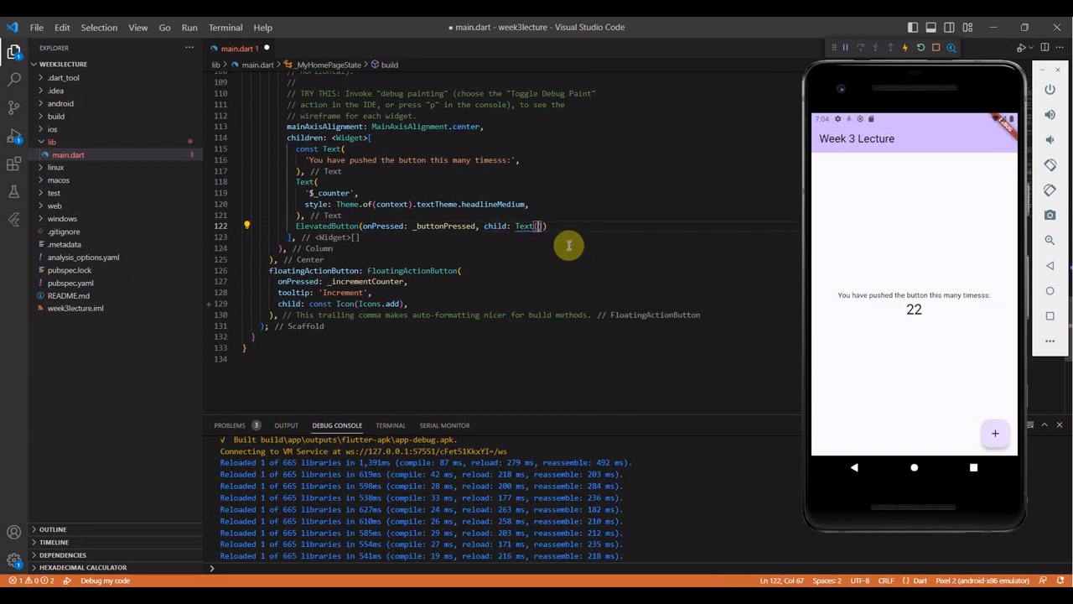
{"action": "type", "text": "message"}
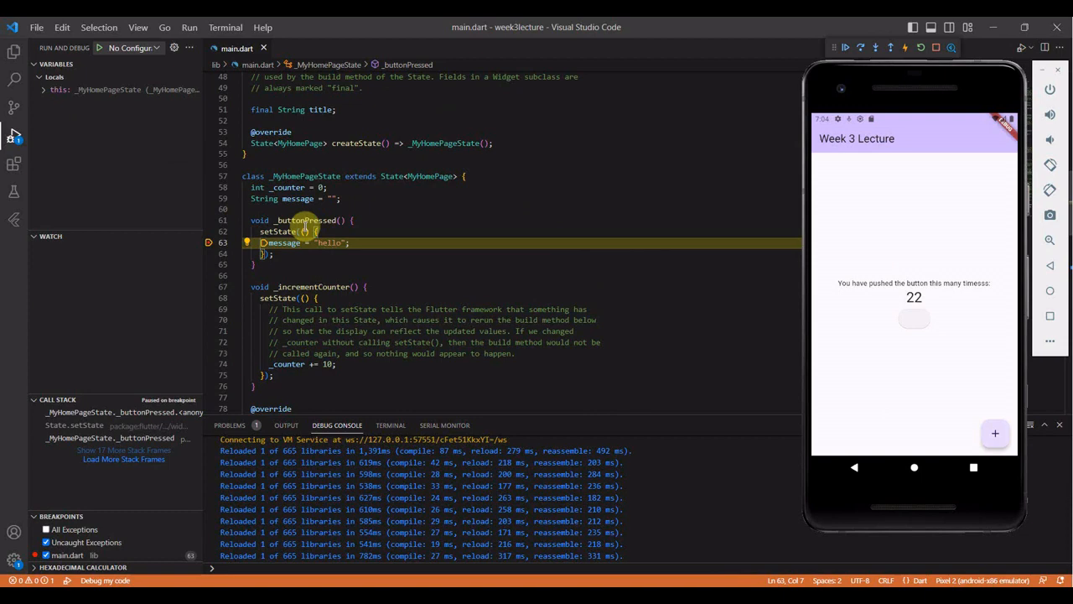
Step: Step over message = "hello", continue execution, and scroll down to the build method
{"action": "left_click", "coordinate": [863, 46]}
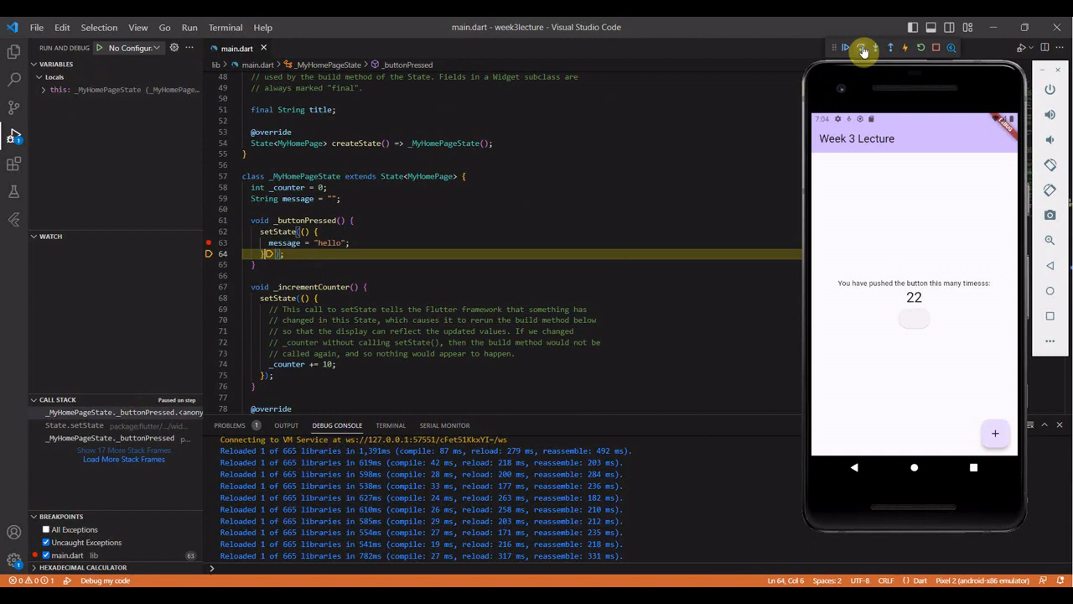
{"action": "left_click", "coordinate": [861, 48]}
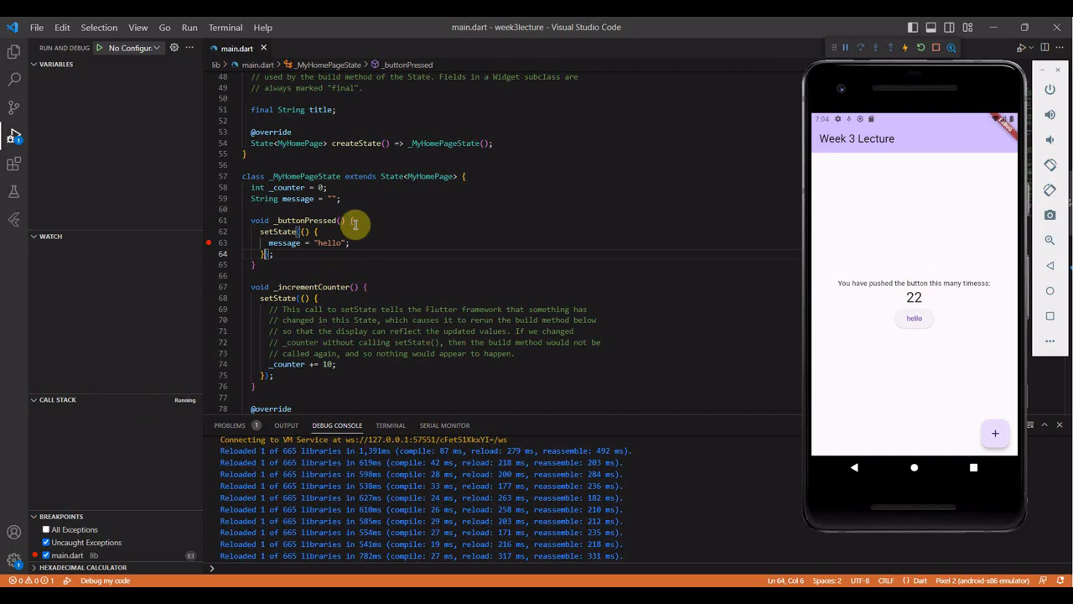
{"action": "mouse_move", "coordinate": [428, 184]}
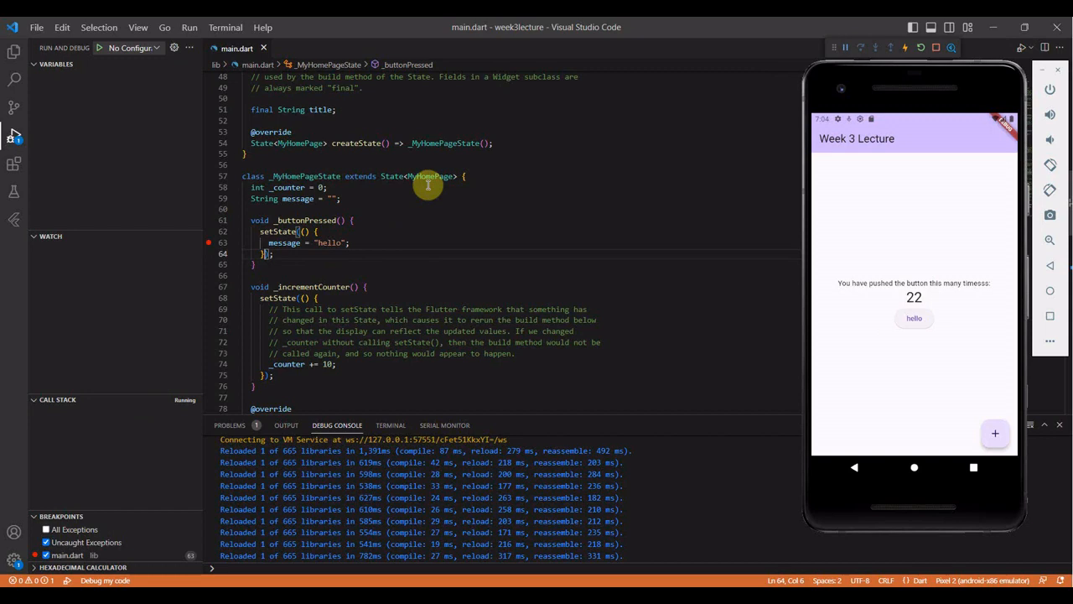
{"action": "mouse_move", "coordinate": [915, 283]}
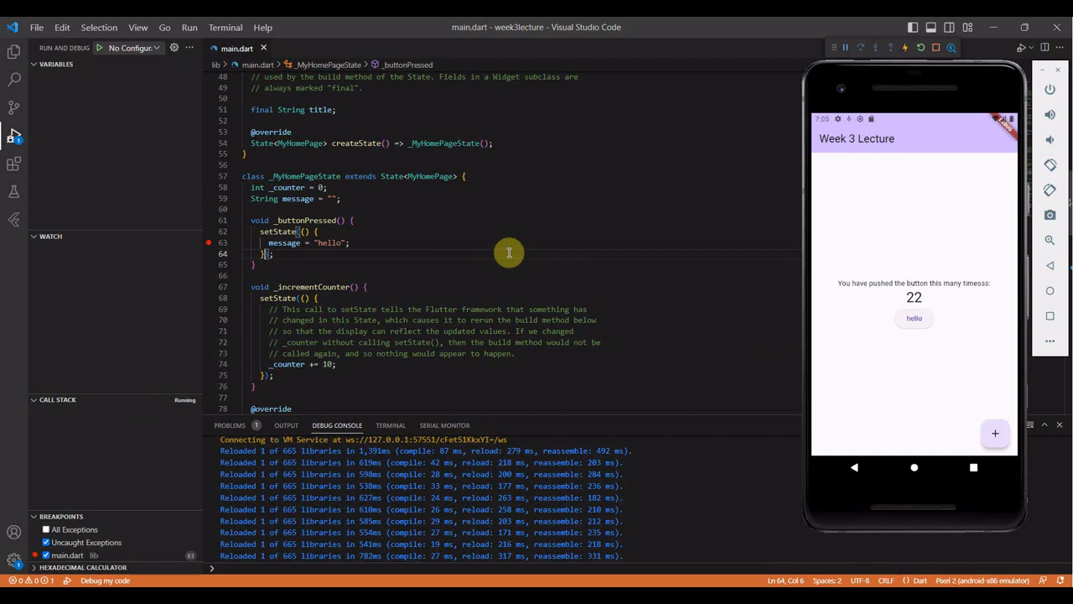
{"action": "scroll", "scroll_direction": "down", "scroll_amount": 3}
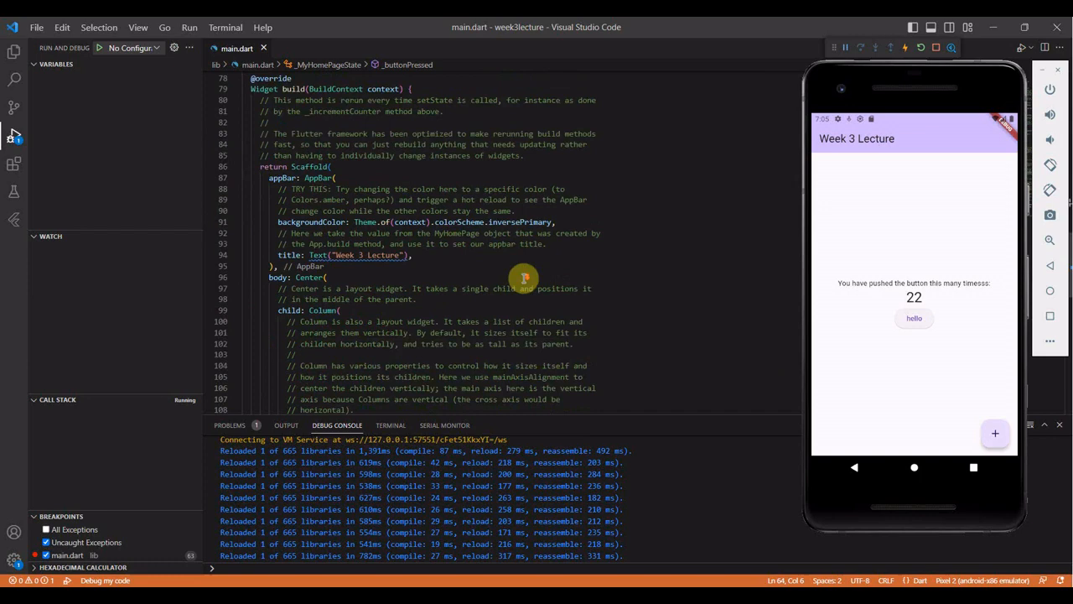
Step: Insert TextButton(onPressed: _buttonPressed, child: Text("Hello Everyone")) under the ElevatedButton
{"action": "scroll", "scroll_direction": "down", "scroll_amount": 3}
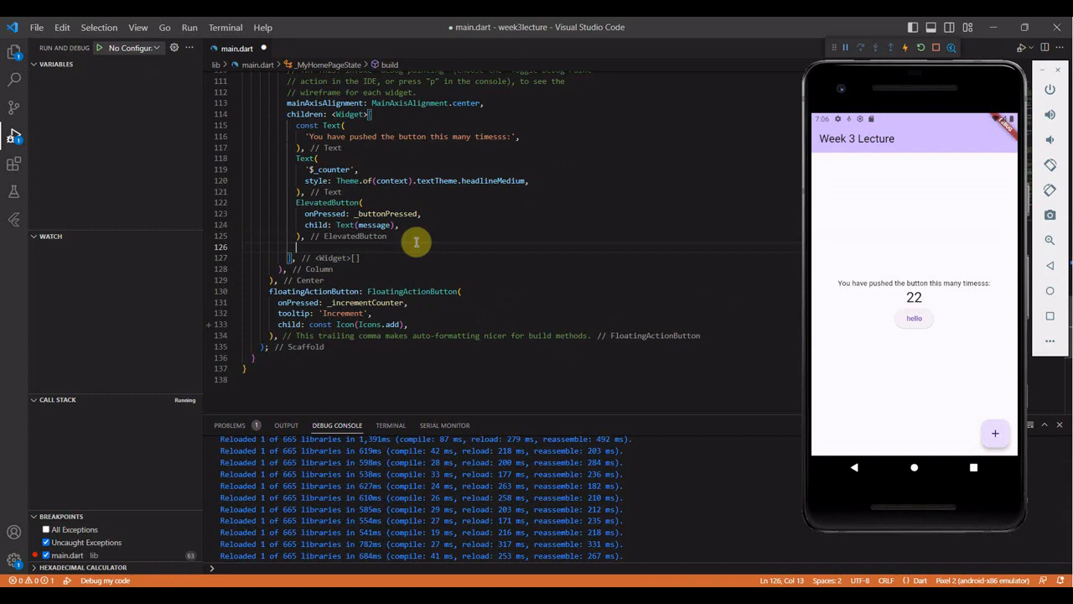
{"action": "type", "text": "TextButton(onPressed: onPressed, child: child)"}
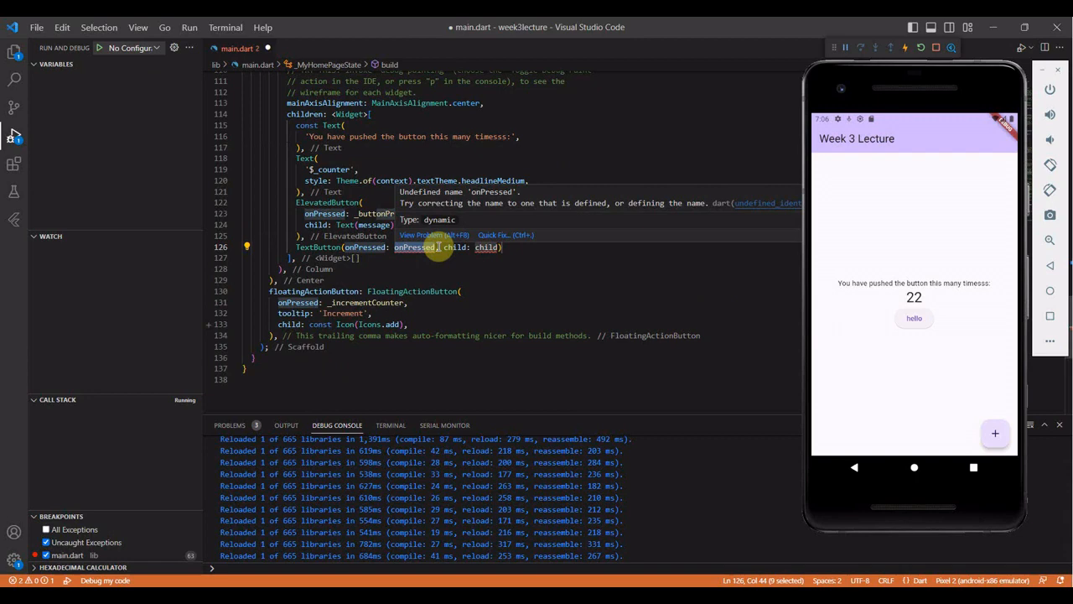
{"action": "type", "text": "_button"}
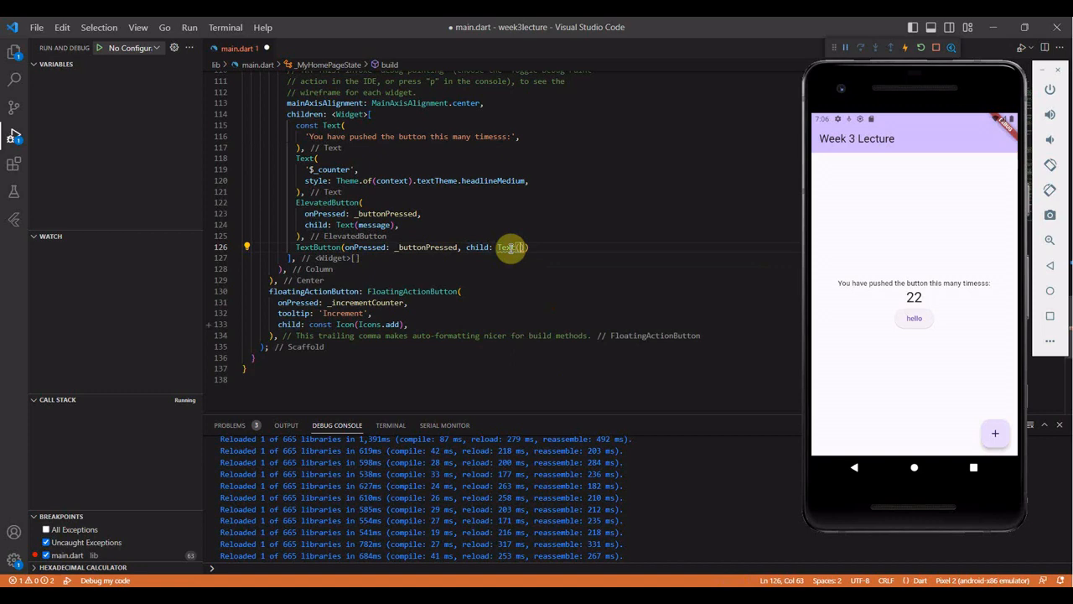
{"action": "type", "text": "Hello Everyone"}
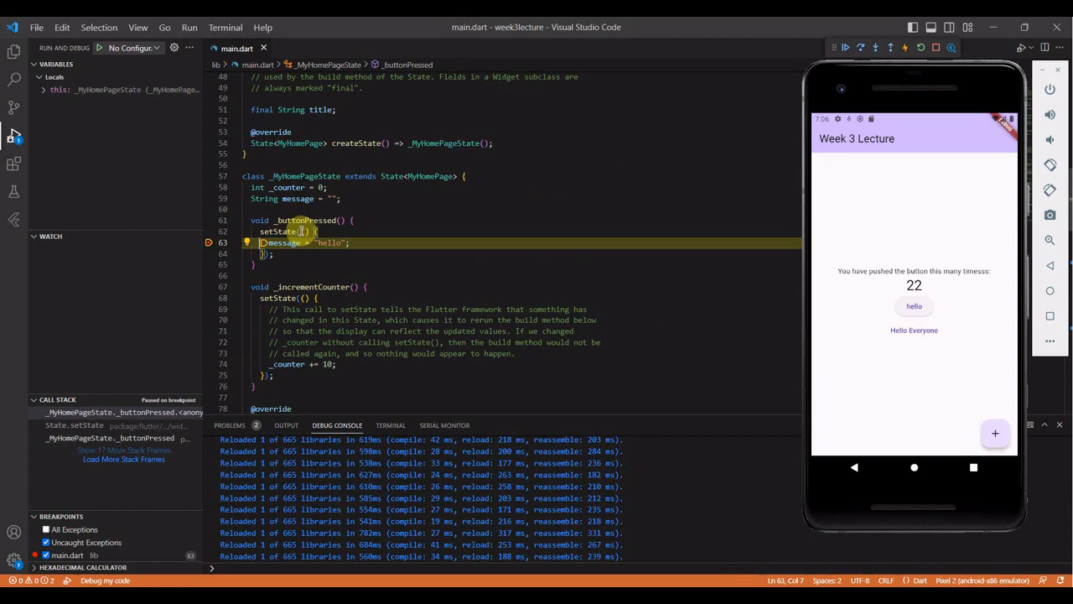
{"action": "mouse_move", "coordinate": [850, 256]}
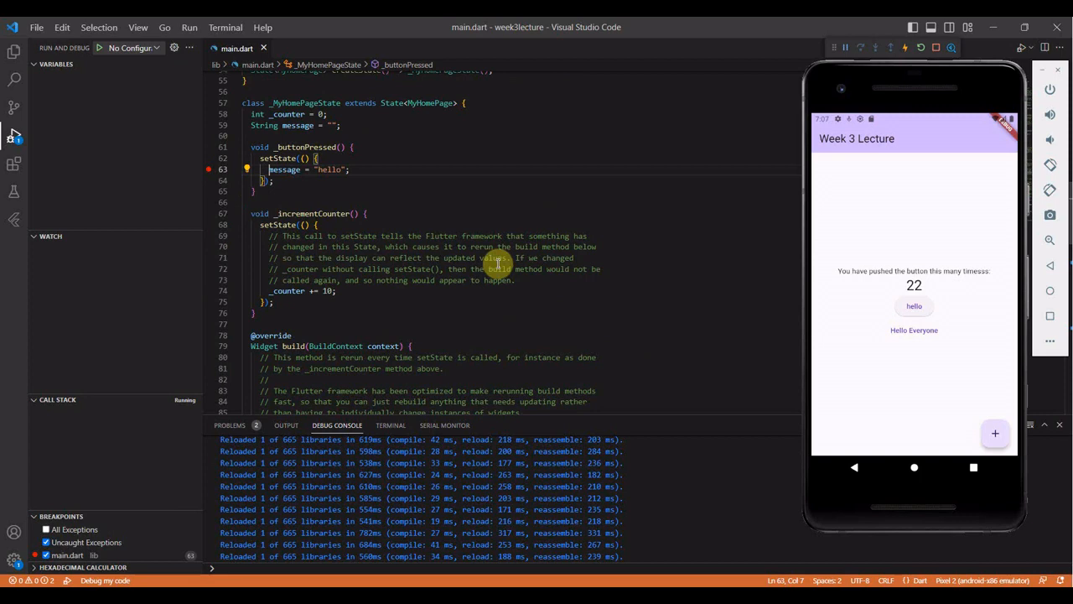
{"action": "mouse_move", "coordinate": [684, 245]}
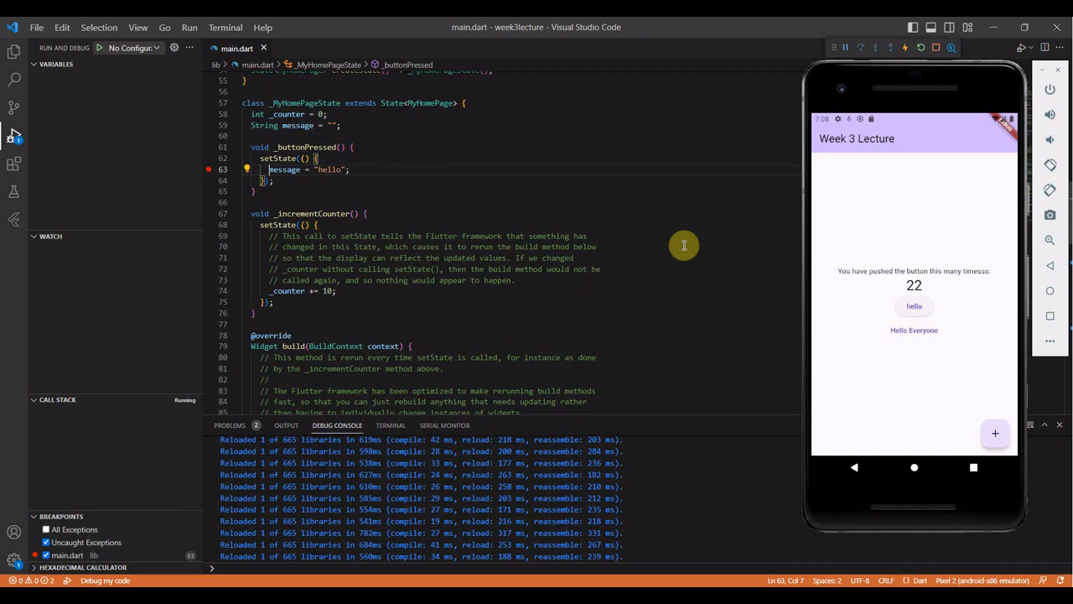
{"action": "mouse_move", "coordinate": [367, 345]}
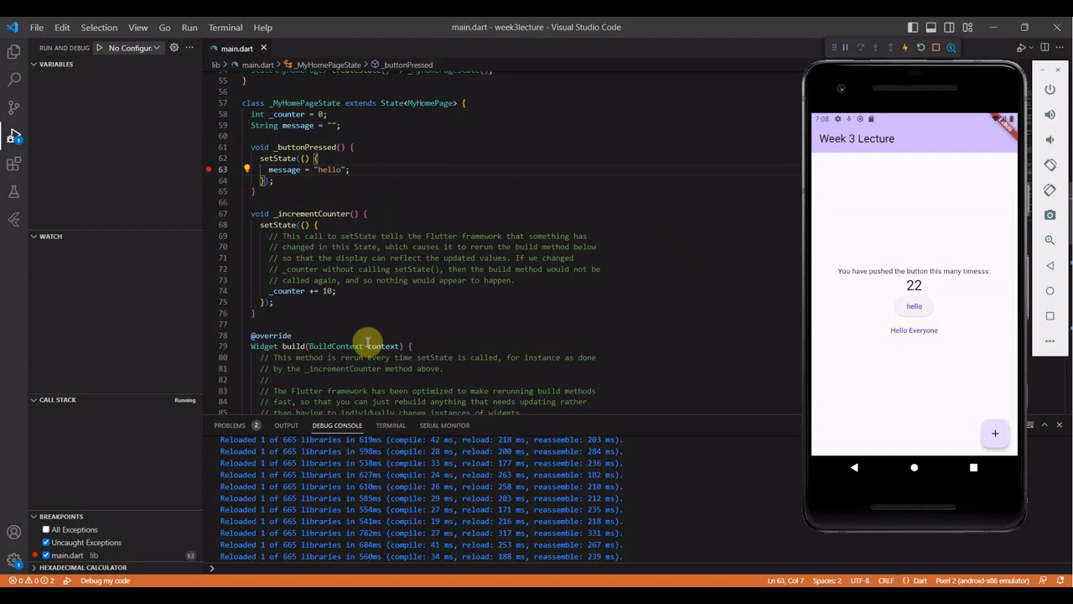
{"action": "mouse_move", "coordinate": [496, 282]}
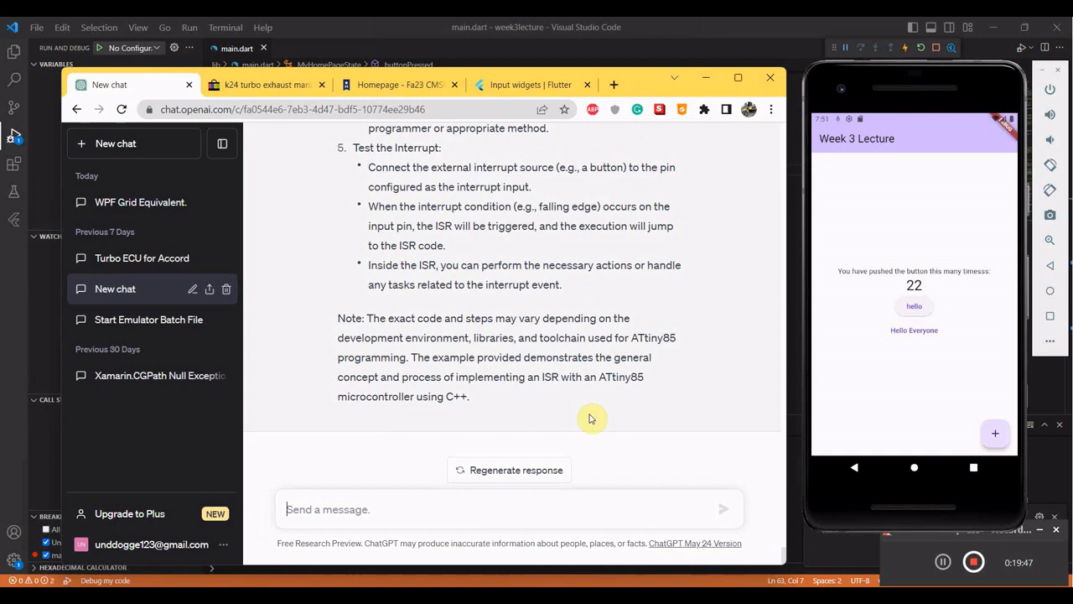
Step: Ask ChatGPT 'how to setup auto format in' VS Code with Flutter and submit it
{"action": "type", "text": "how to setup auto format in visual studio code"}
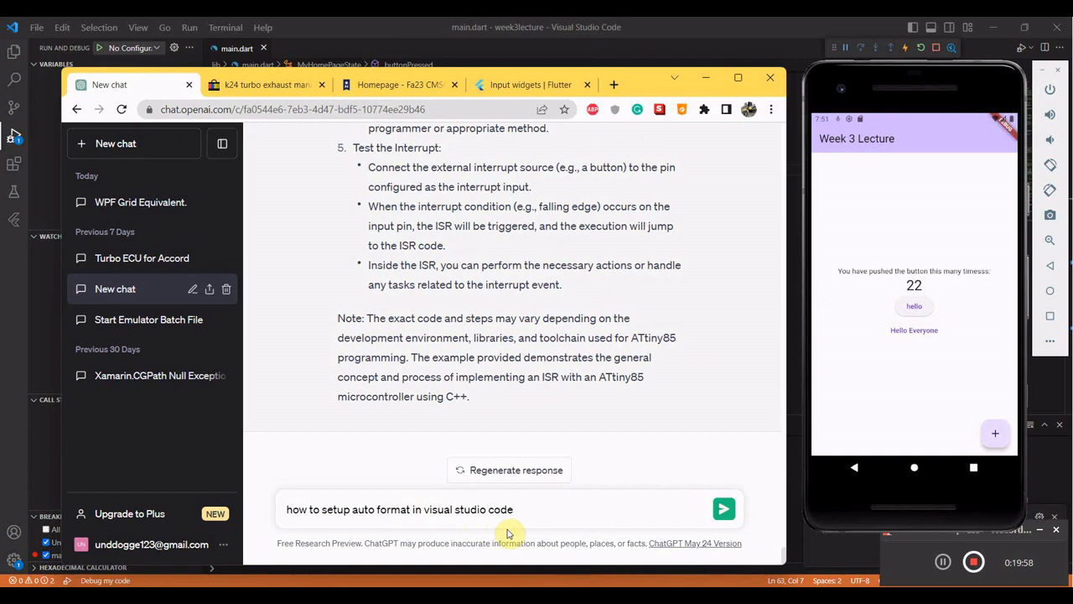
{"action": "left_click", "coordinate": [724, 509]}
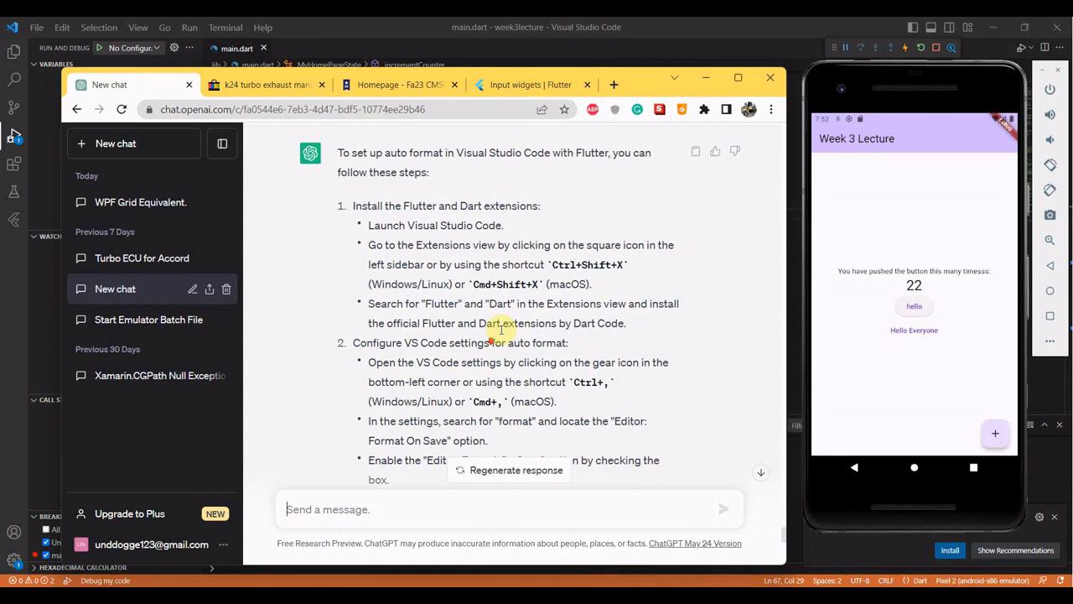
Step: Filter the editor settings by 'format' to check that Format On Save is enabled
{"action": "left_click", "coordinate": [37, 27]}
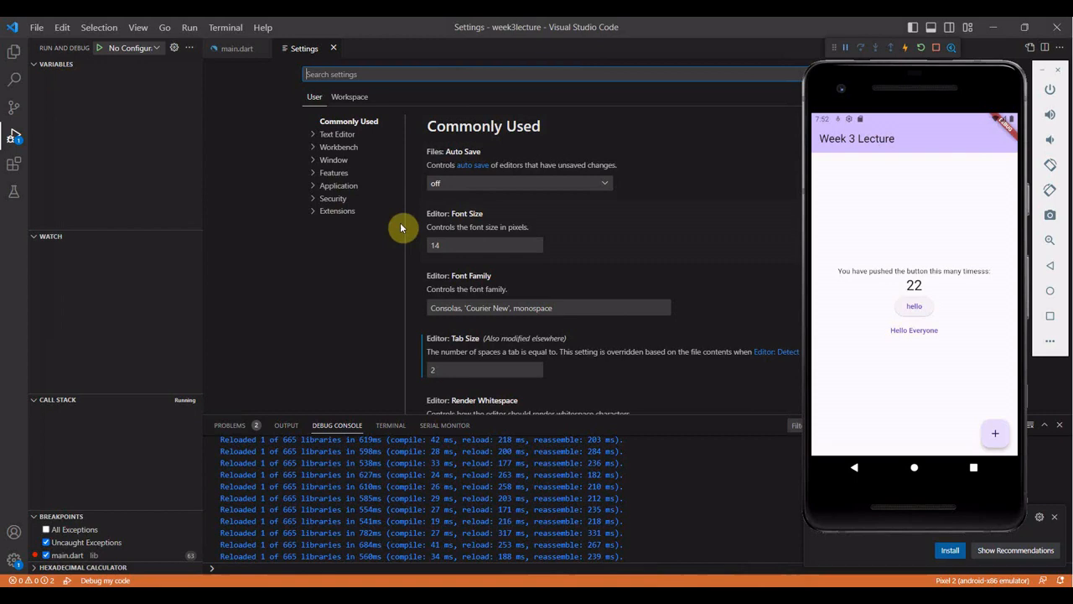
{"action": "type", "text": "format"}
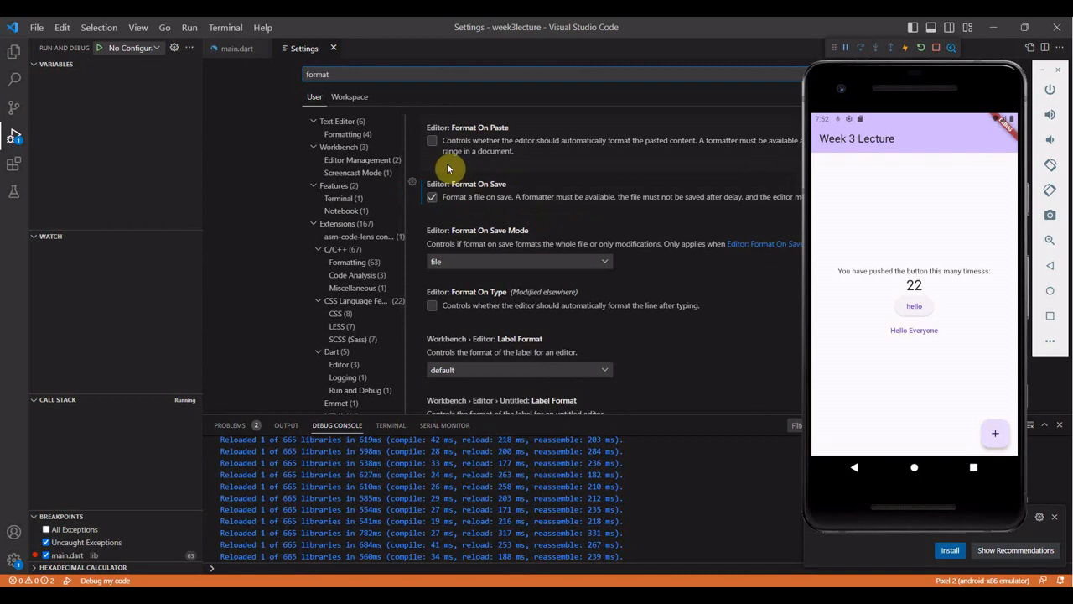
{"action": "key", "text": "alt+tab"}
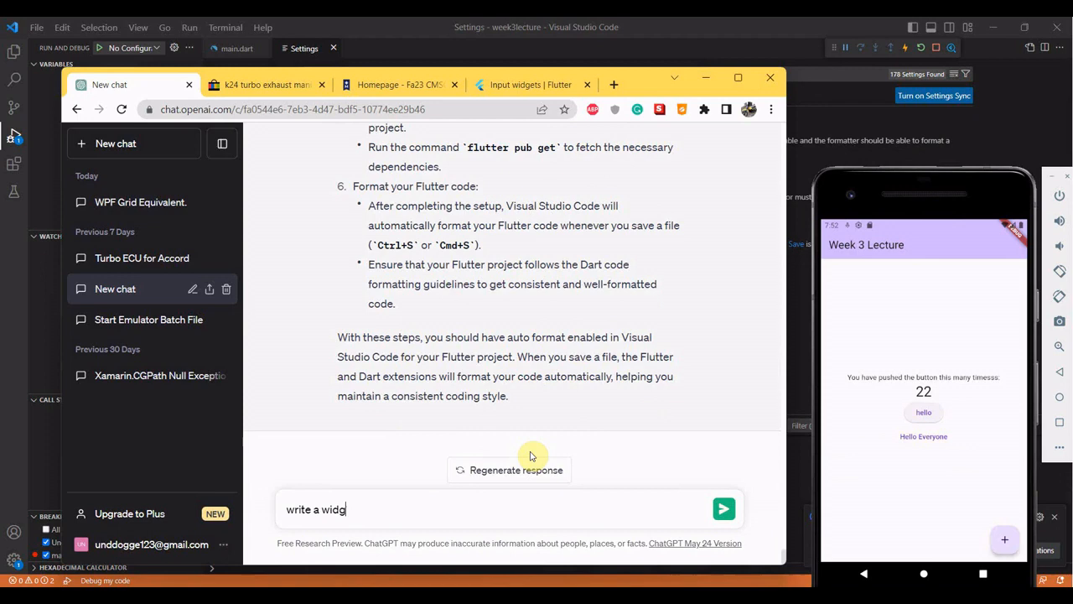
Step: Send ChatGPT a prompt for four equally spaced 30x30 buttons showing random-number dialogs
{"action": "type", "text": "et in flutter"}
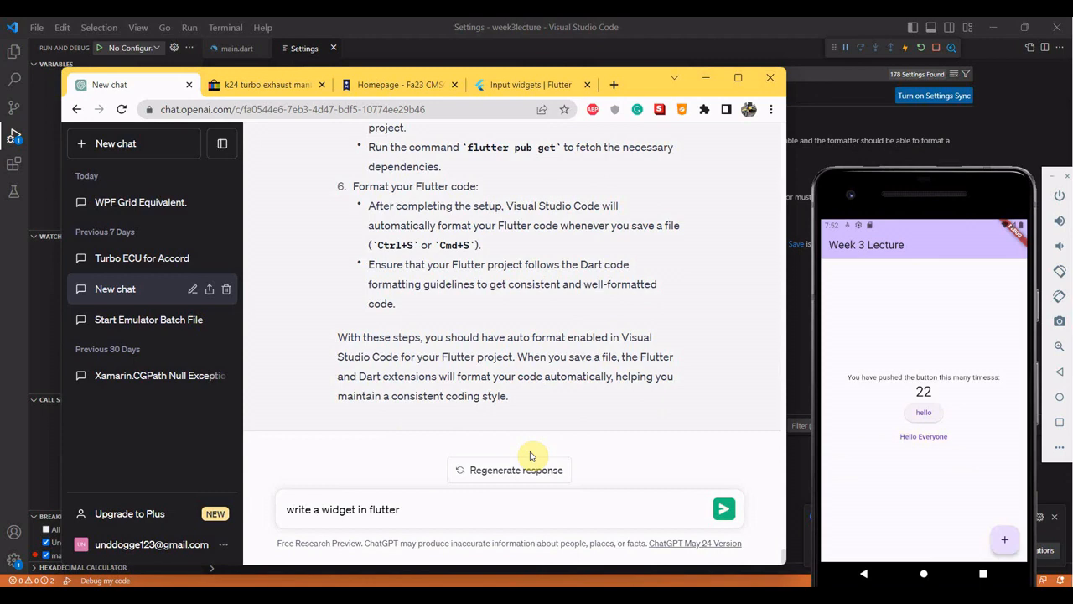
{"action": "type", "text": "with four bu"}
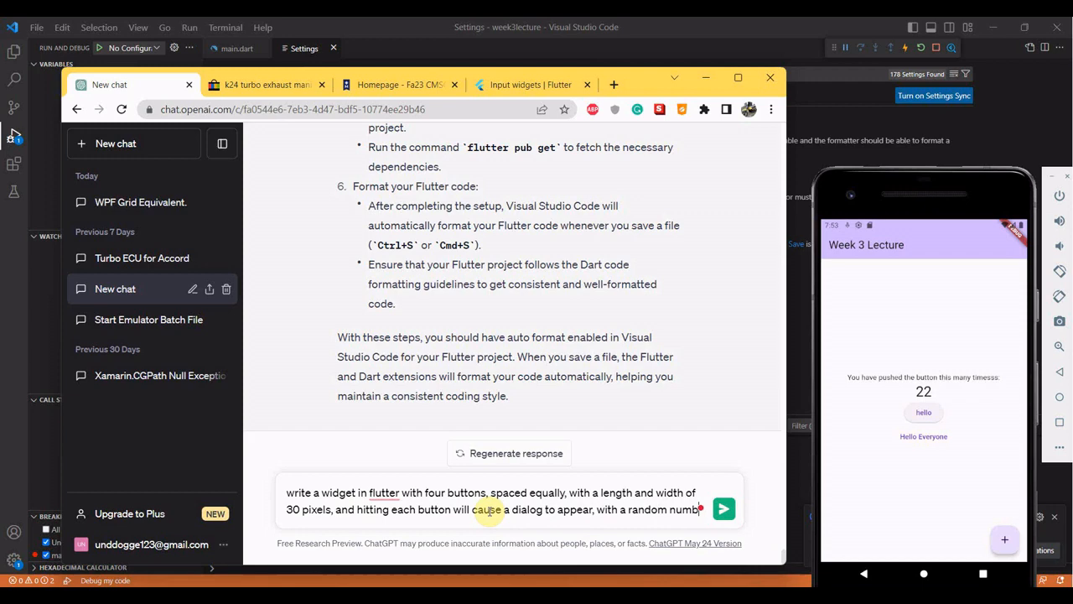
{"action": "left_click", "coordinate": [723, 508]}
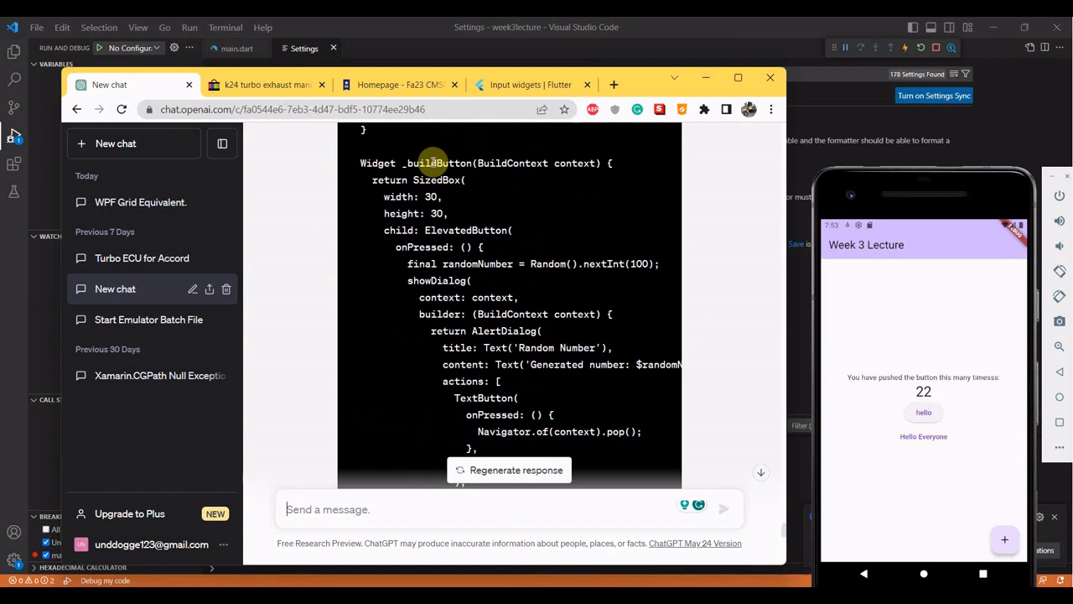
Step: Highlight the 30-pixel size, ElevatedButton and dialog context in ChatGPT's generated code
{"action": "double_click", "coordinate": [435, 213]}
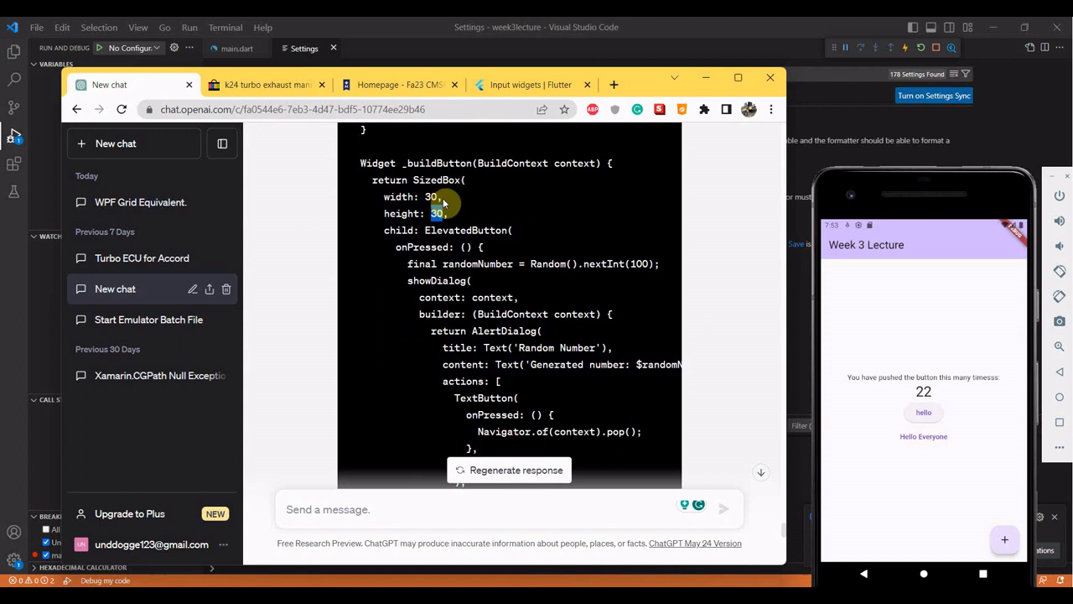
{"action": "double_click", "coordinate": [466, 230]}
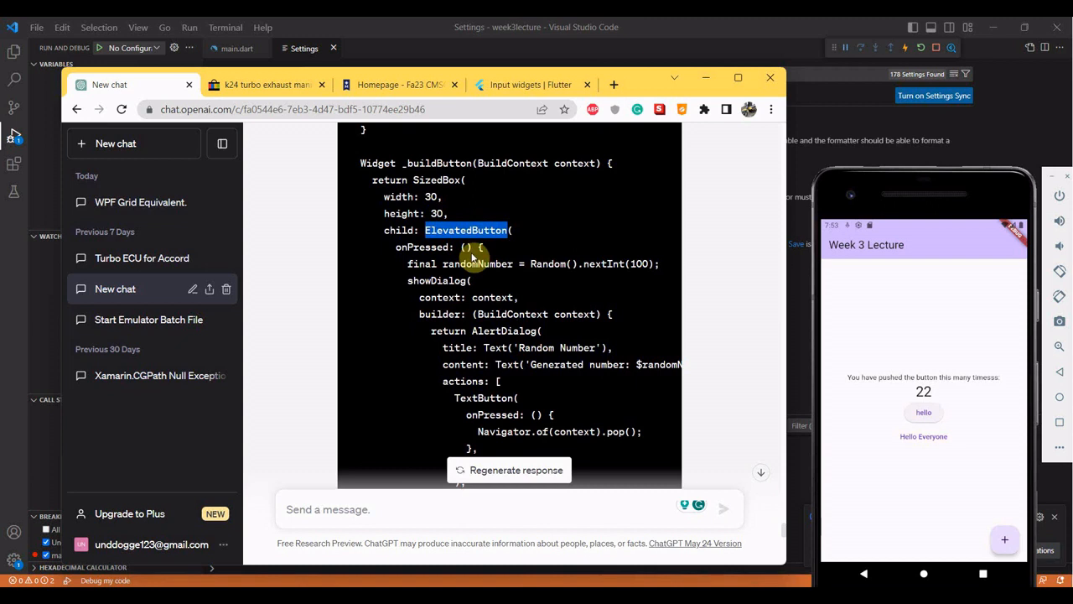
{"action": "scroll", "scroll_direction": "down", "scroll_amount": 3}
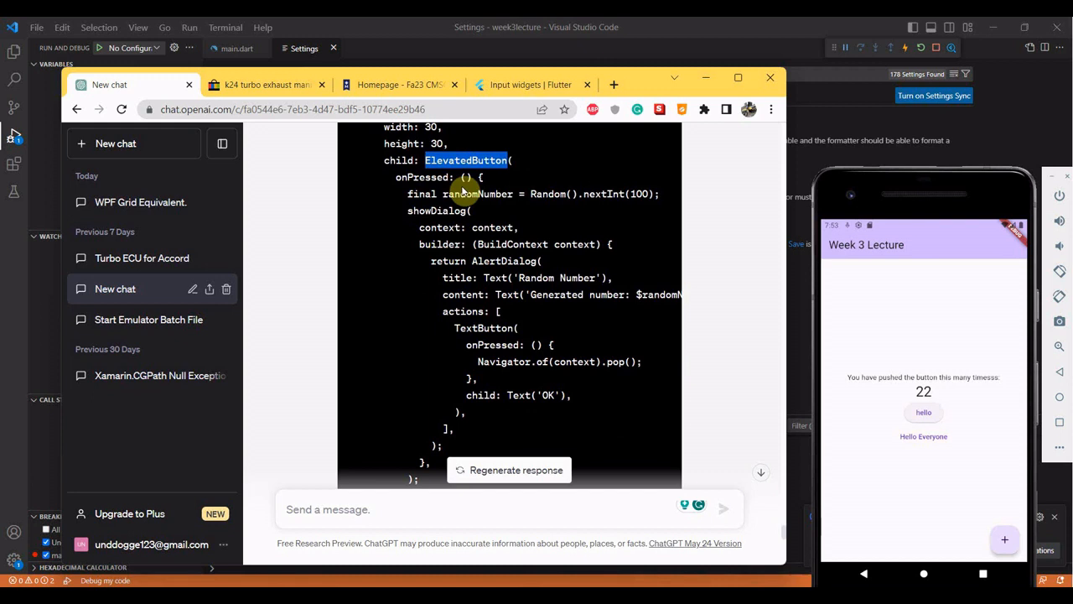
{"action": "mouse_move", "coordinate": [605, 199]}
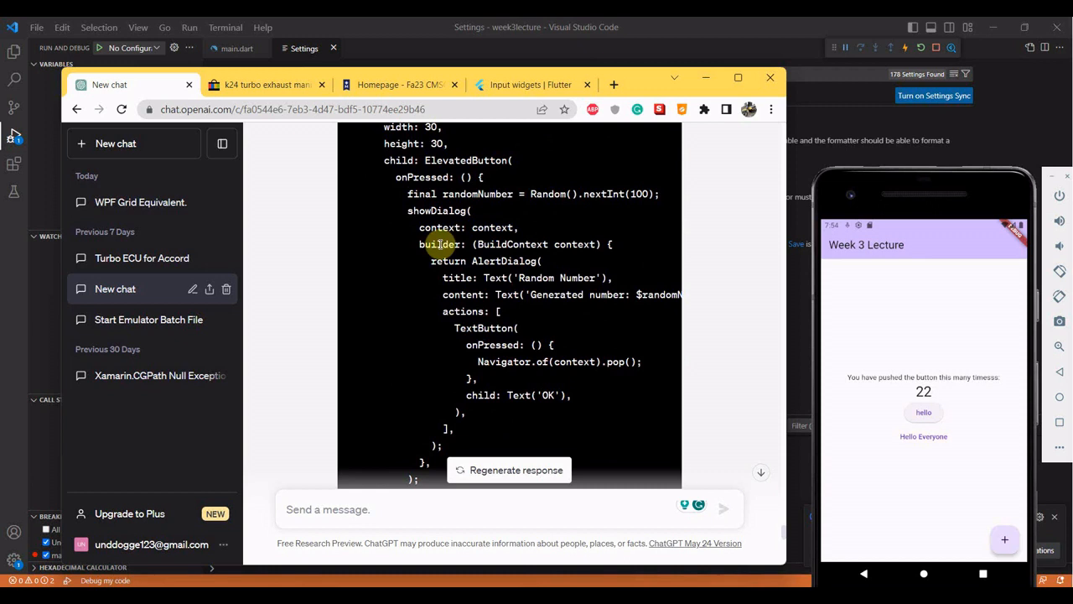
{"action": "mouse_move", "coordinate": [586, 256]}
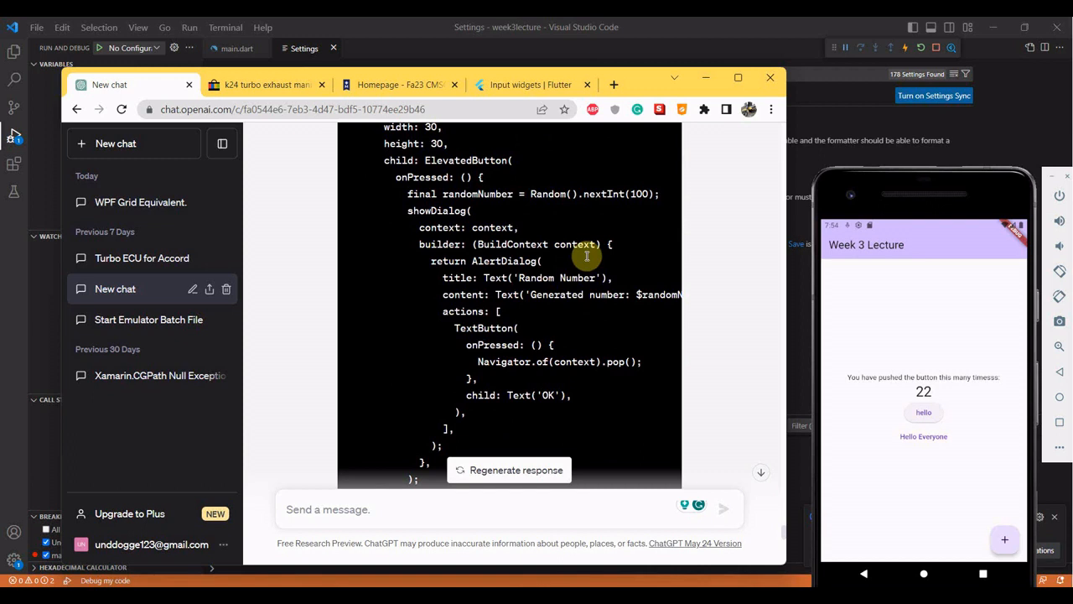
{"action": "double_click", "coordinate": [492, 227]}
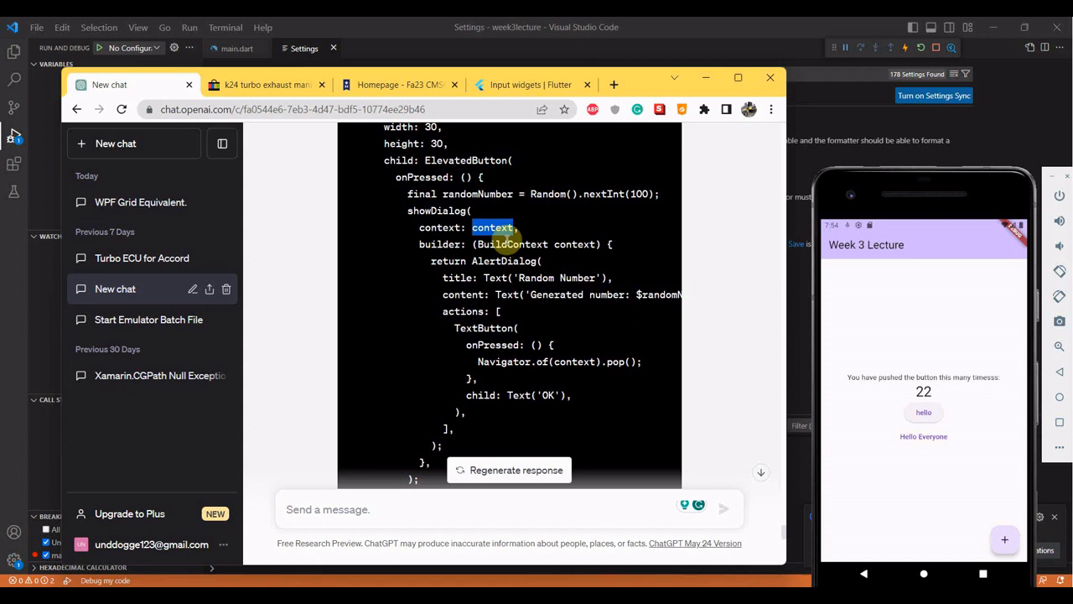
{"action": "mouse_move", "coordinate": [612, 34]}
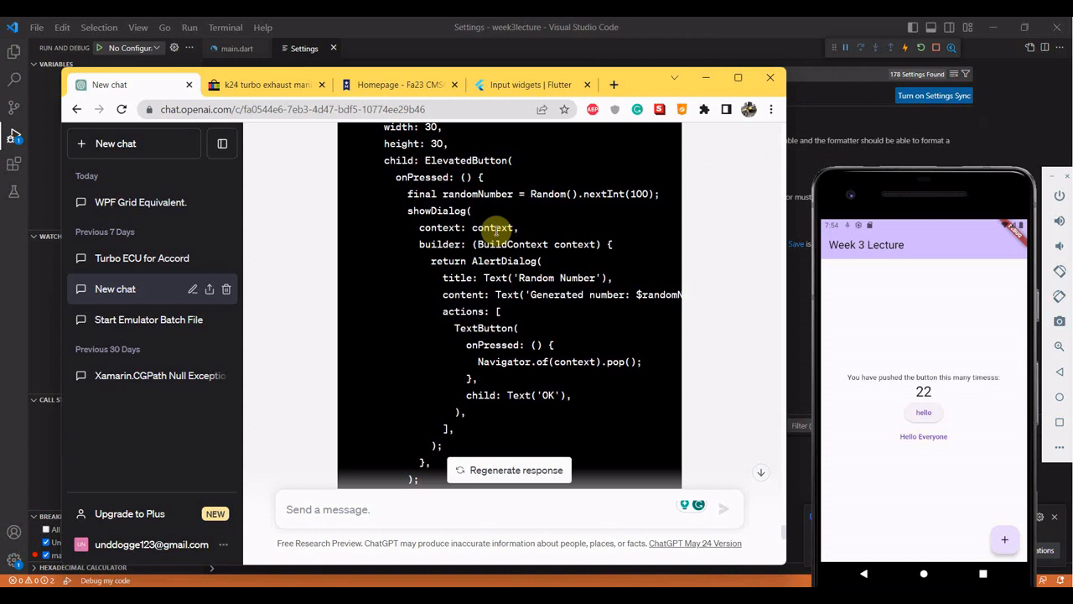
{"action": "mouse_move", "coordinate": [501, 290]}
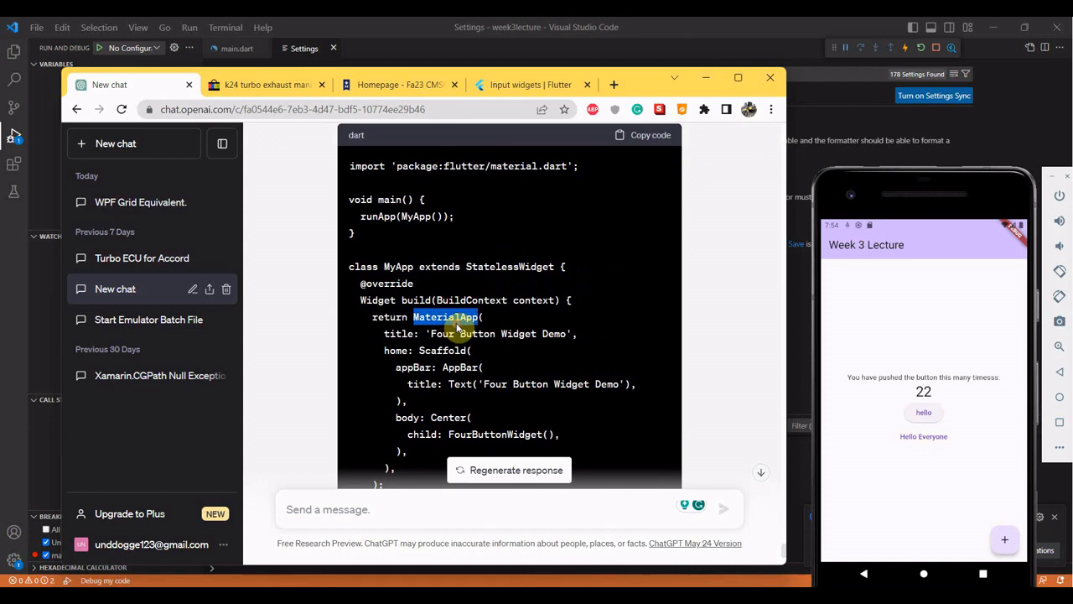
{"action": "scroll", "scroll_direction": "down", "scroll_amount": 3}
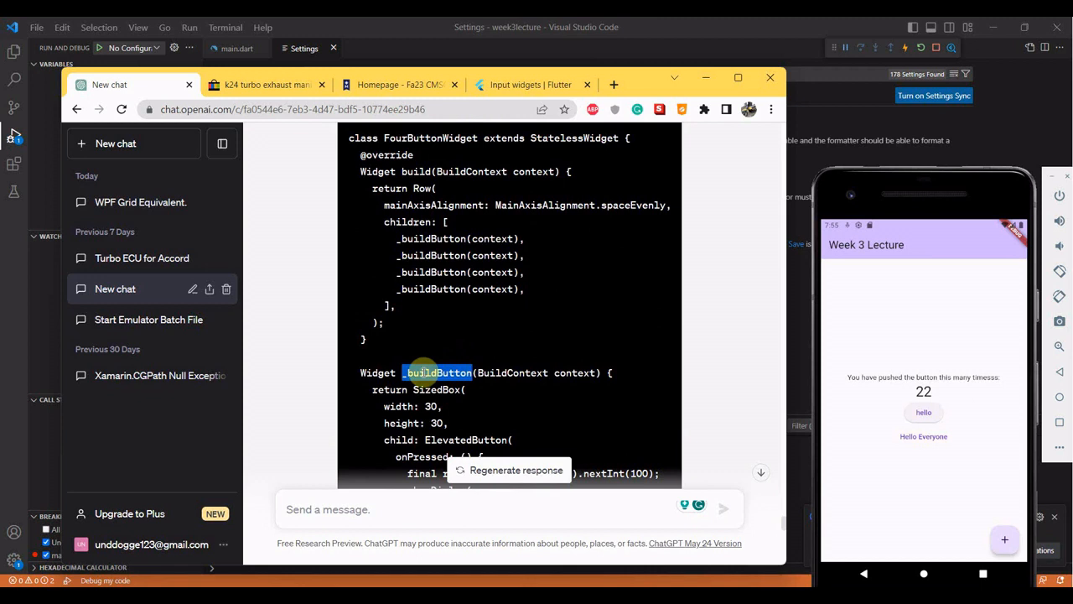
{"action": "double_click", "coordinate": [433, 238]}
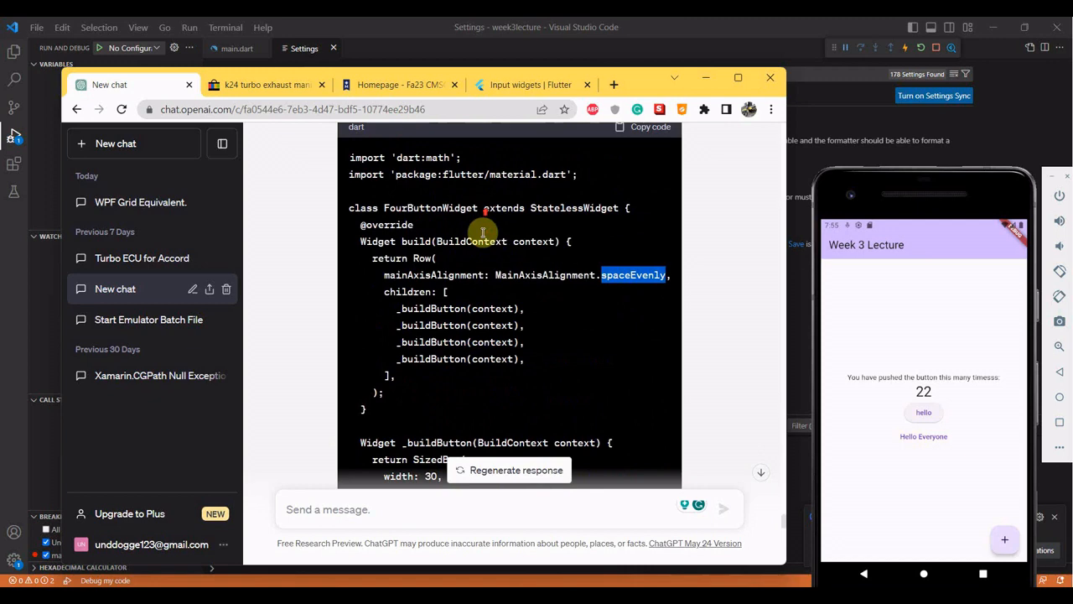
{"action": "mouse_move", "coordinate": [381, 261]}
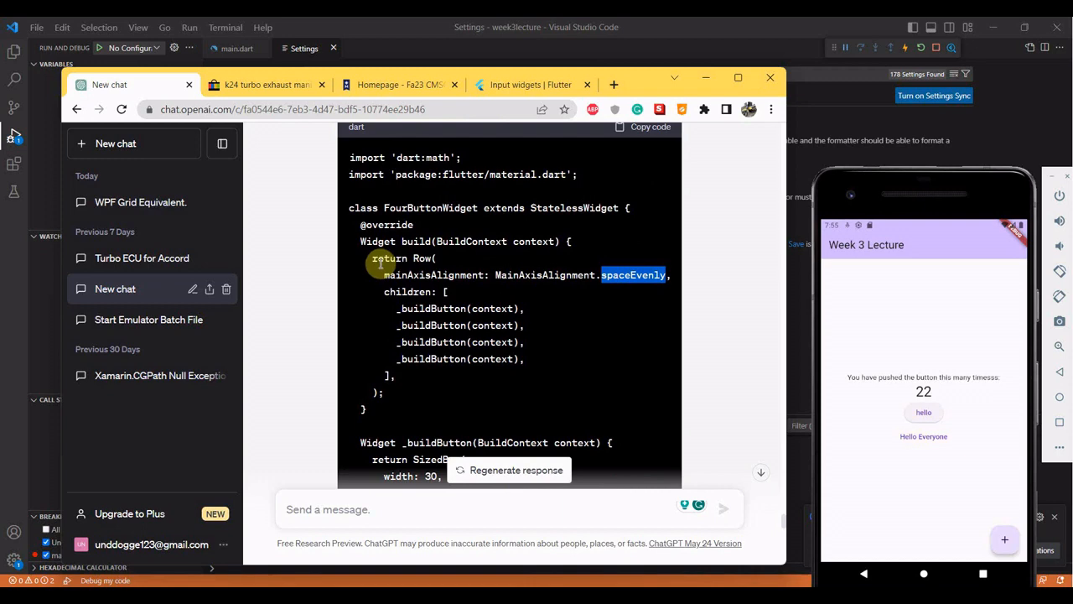
{"action": "scroll", "scroll_direction": "down", "scroll_amount": 3}
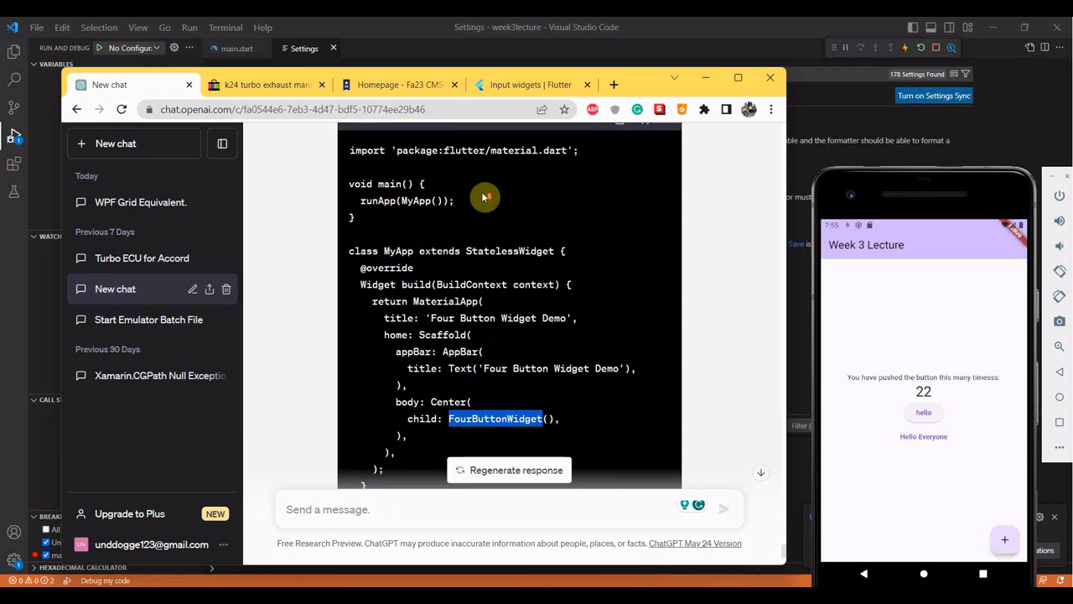
{"action": "scroll", "scroll_direction": "down", "scroll_amount": 3}
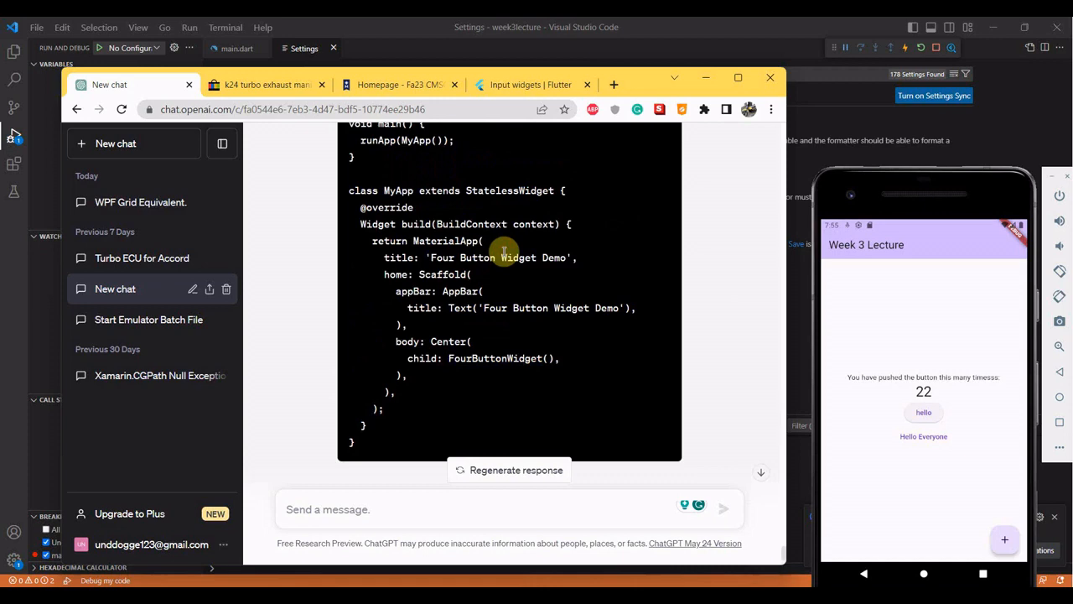
{"action": "key", "text": "alt+tab"}
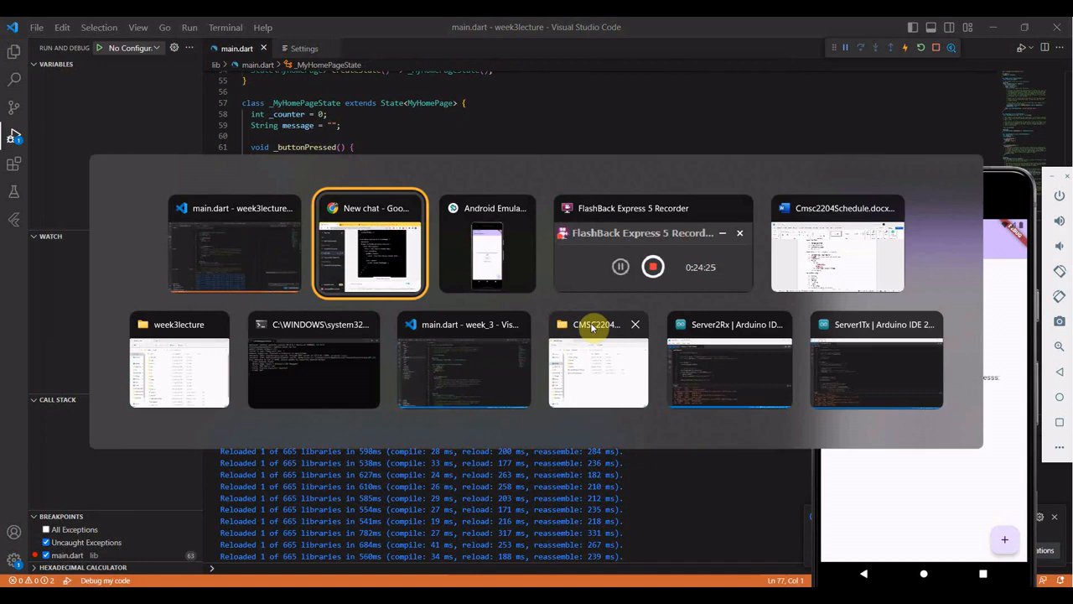
{"action": "left_click", "coordinate": [370, 243]}
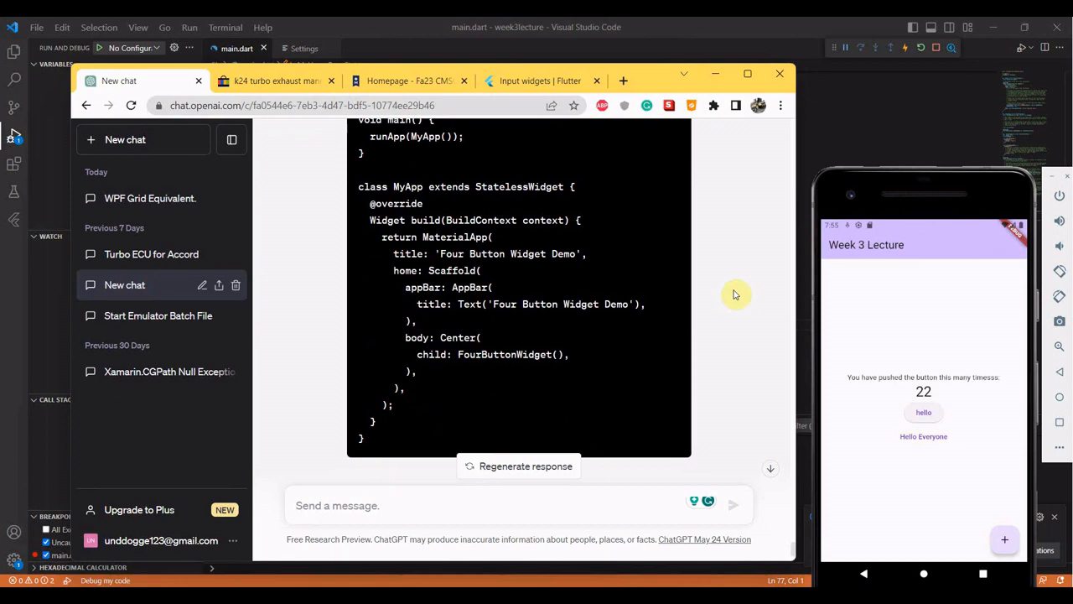
{"action": "scroll", "scroll_direction": "down", "scroll_amount": 3}
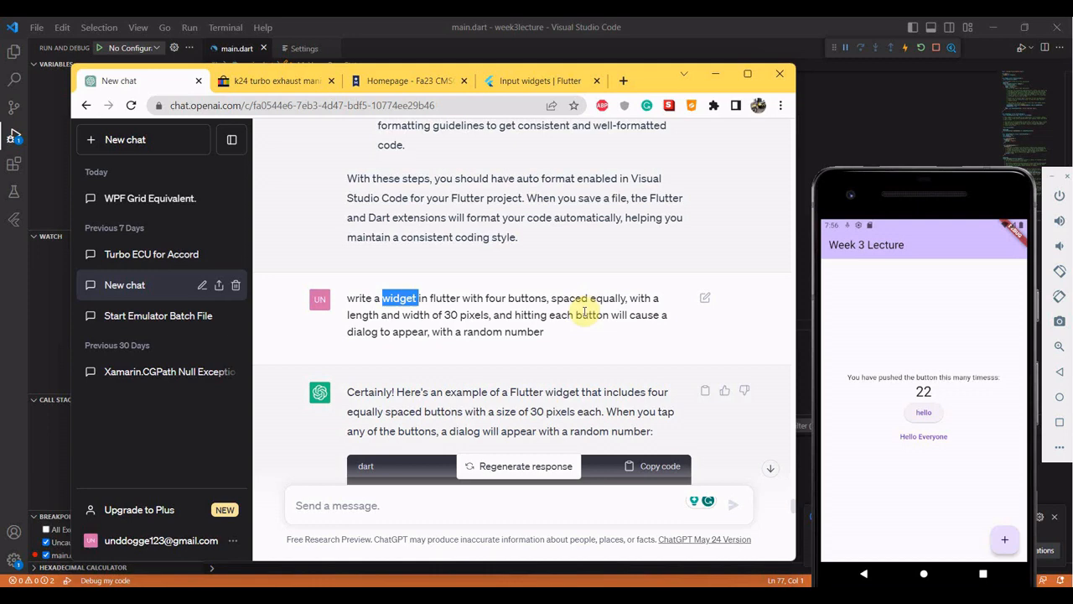
{"action": "mouse_move", "coordinate": [601, 314]}
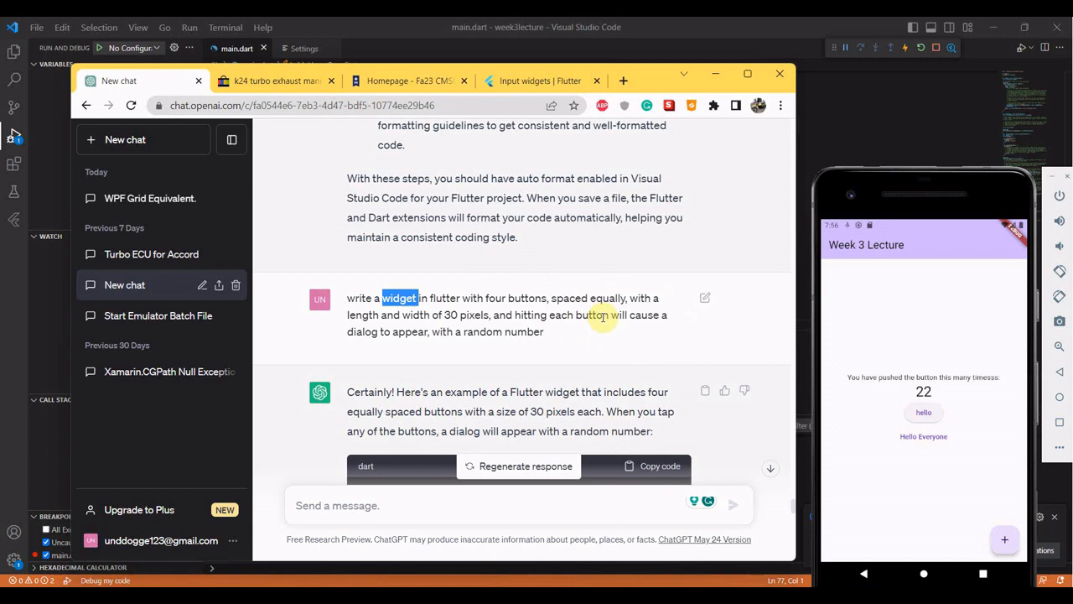
{"action": "mouse_move", "coordinate": [656, 345]}
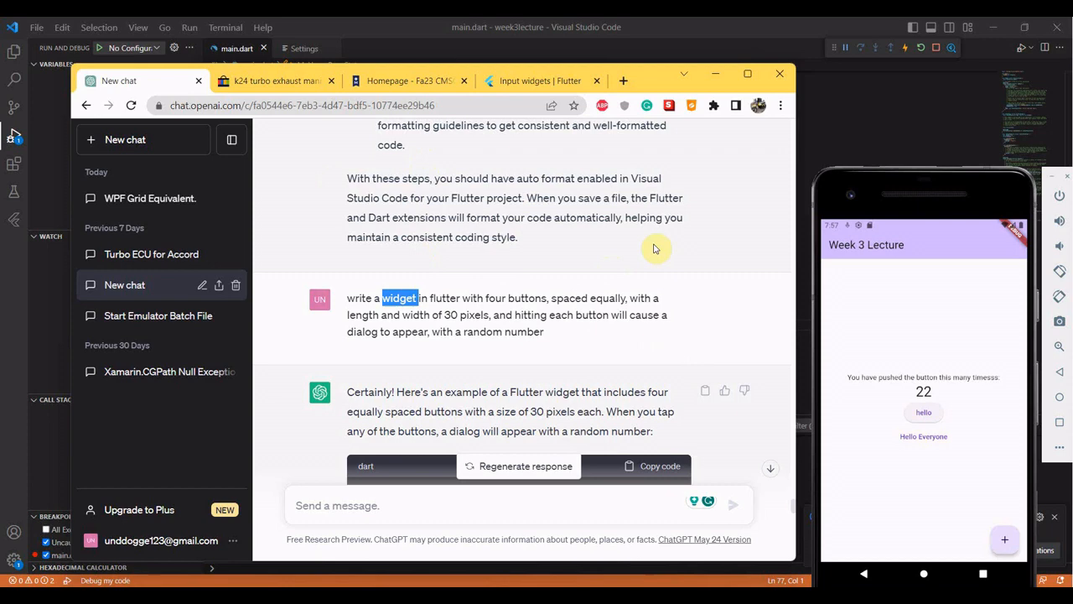
Step: Switch to the Flutter documentation tab showing the User interface page
{"action": "left_click", "coordinate": [535, 80]}
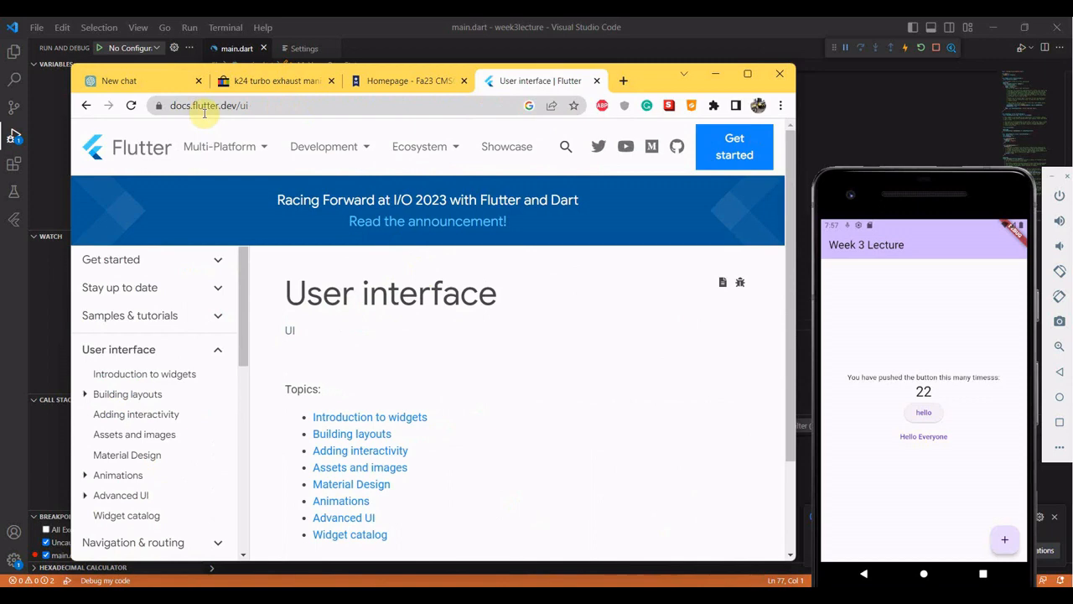
Step: Open the Animations introduction page, then the Navigation and routing overview
{"action": "scroll", "scroll_direction": "down", "scroll_amount": 3}
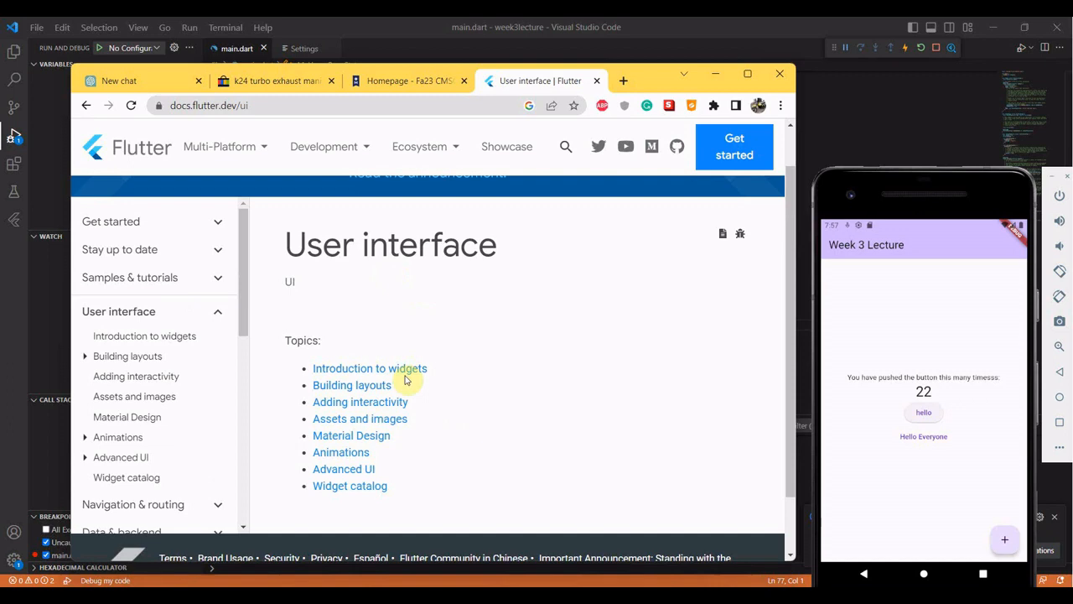
{"action": "left_click", "coordinate": [340, 452]}
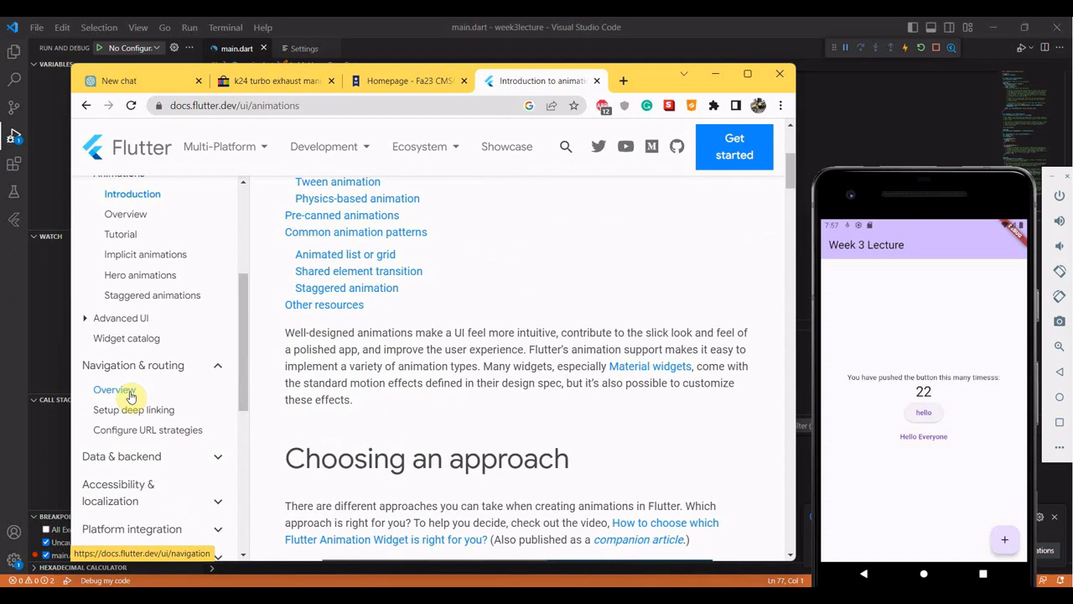
{"action": "left_click", "coordinate": [109, 389]}
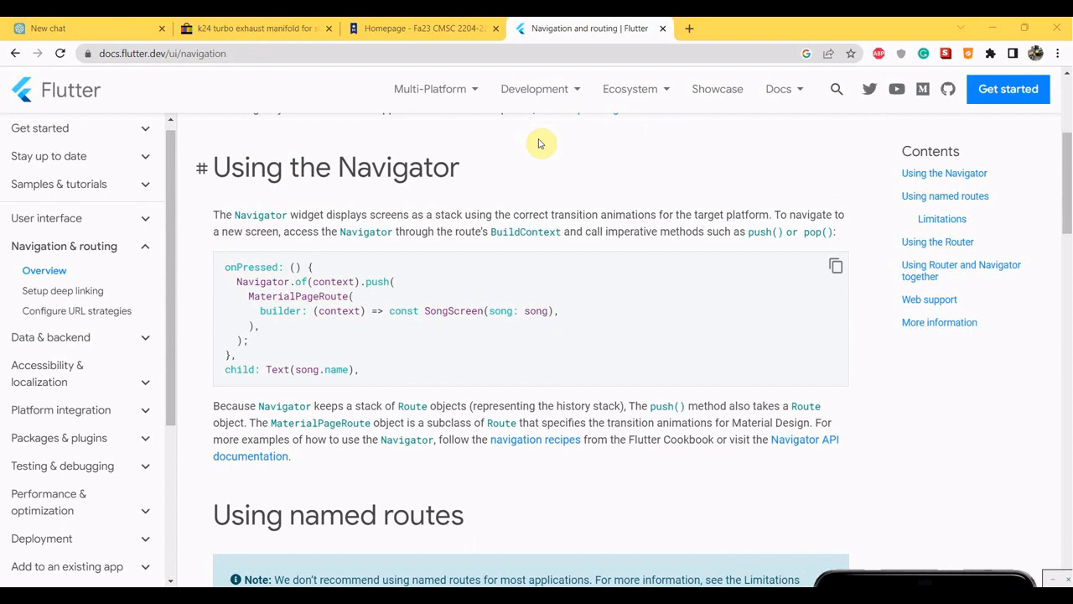
{"action": "mouse_move", "coordinate": [488, 207]}
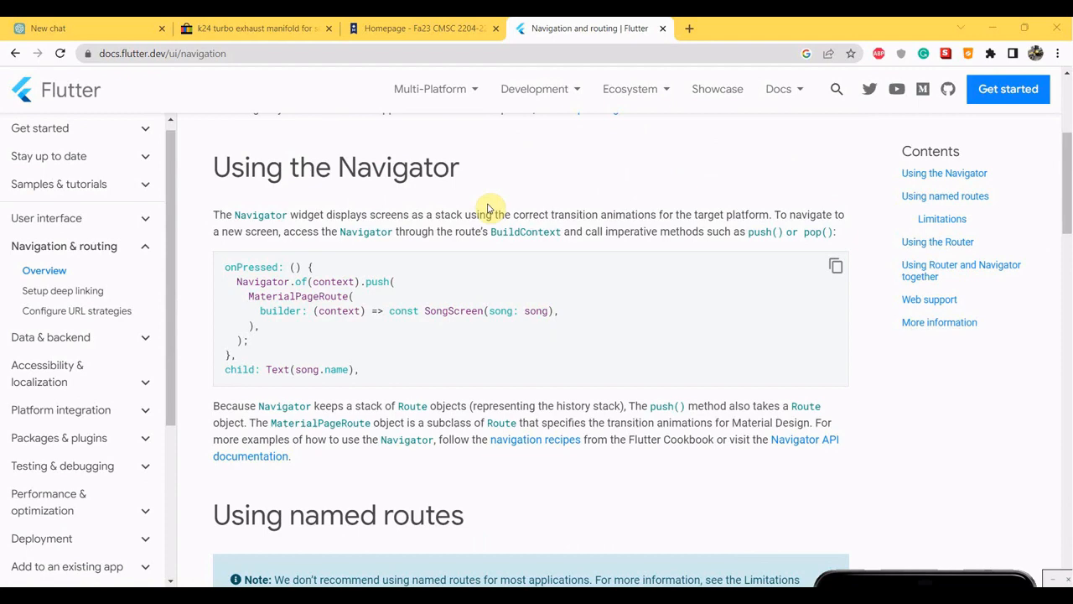
Step: Scroll through the 'Using the Navigator' and 'Using named routes' sections
{"action": "scroll", "scroll_direction": "down", "scroll_amount": 3}
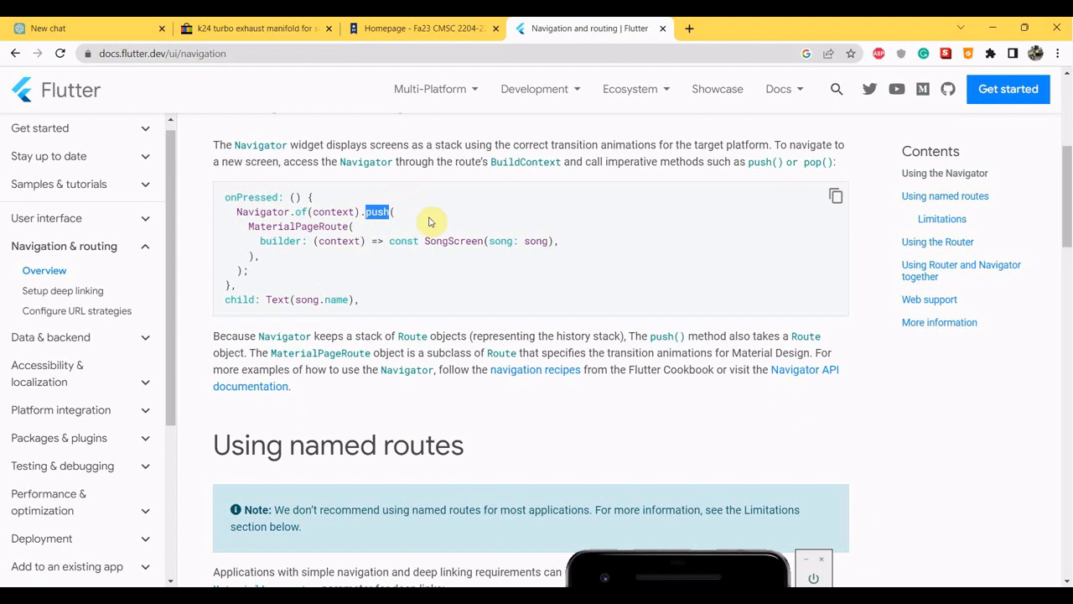
{"action": "mouse_move", "coordinate": [323, 227]}
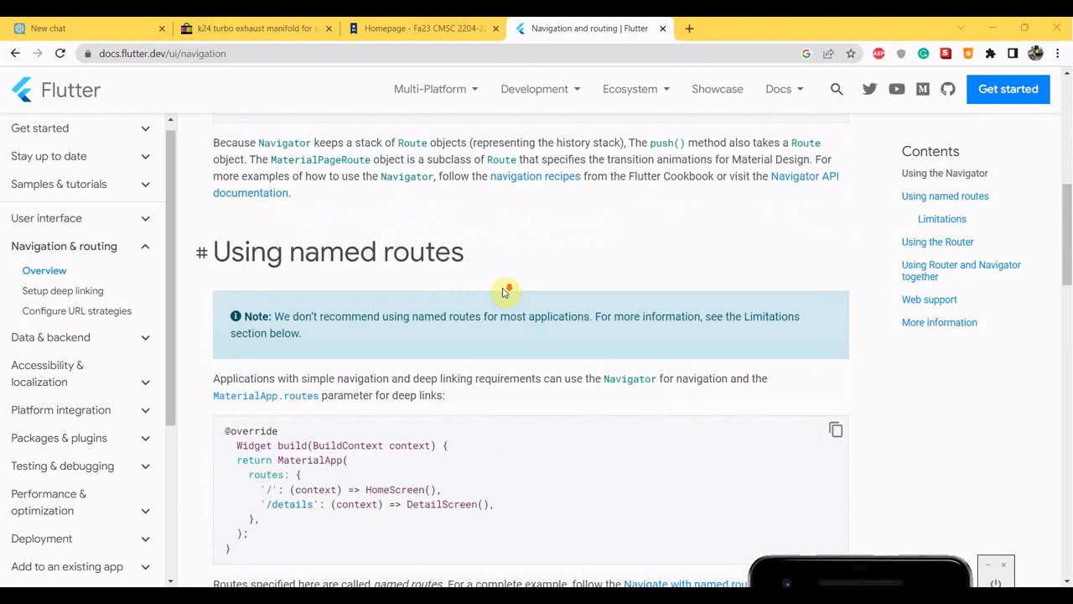
{"action": "scroll", "scroll_direction": "down", "scroll_amount": 3}
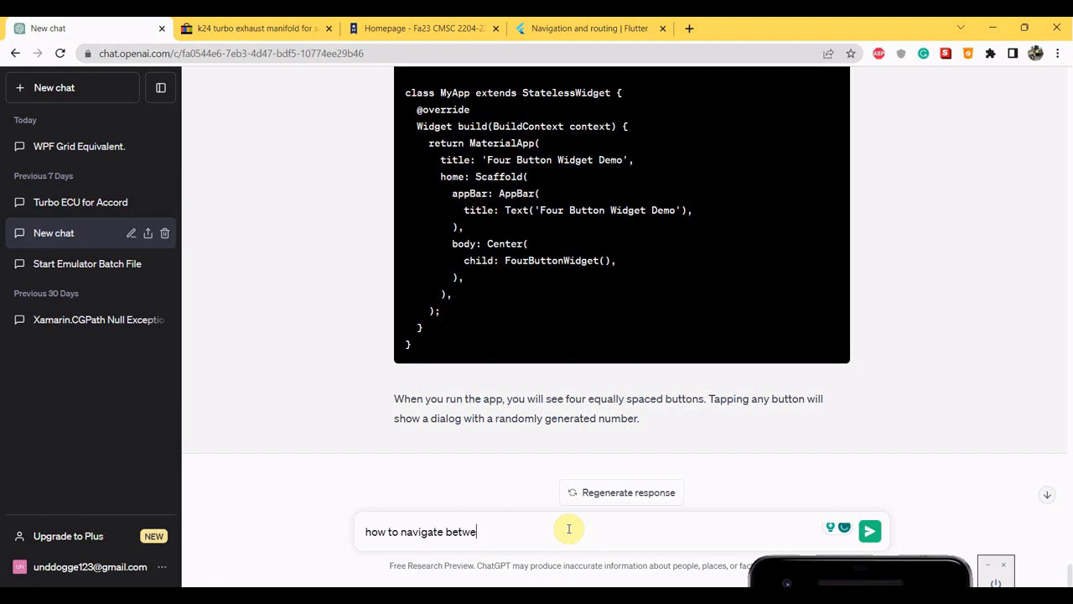
Step: Ask ChatGPT 'how to navigate between pages in flutter' and review its pushNamed answer
{"action": "type", "text": "en pages in flutter"}
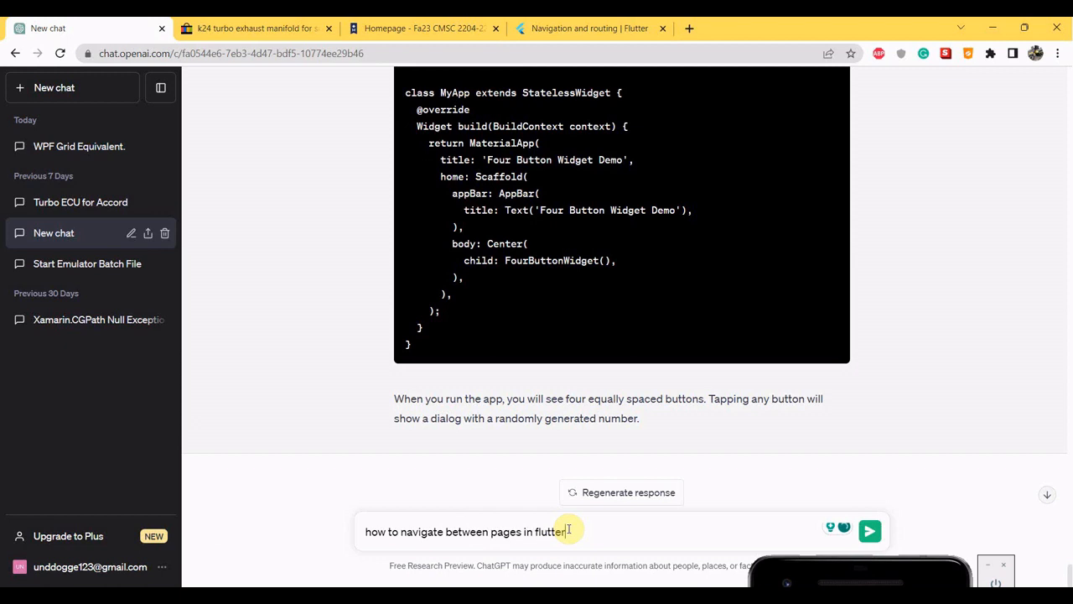
{"action": "left_click", "coordinate": [866, 529]}
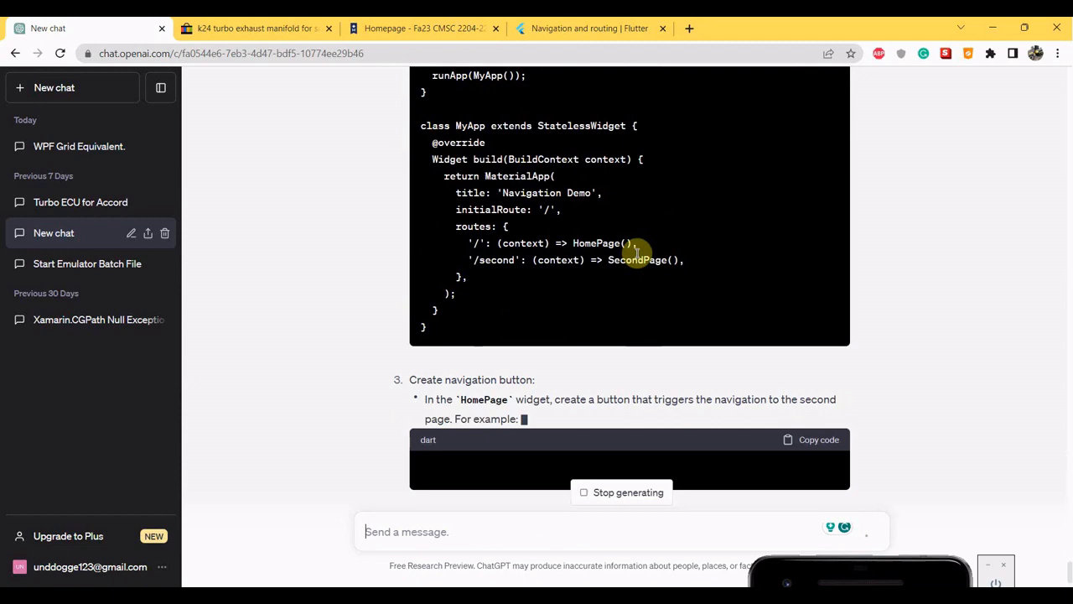
{"action": "scroll", "scroll_direction": "down", "scroll_amount": 3}
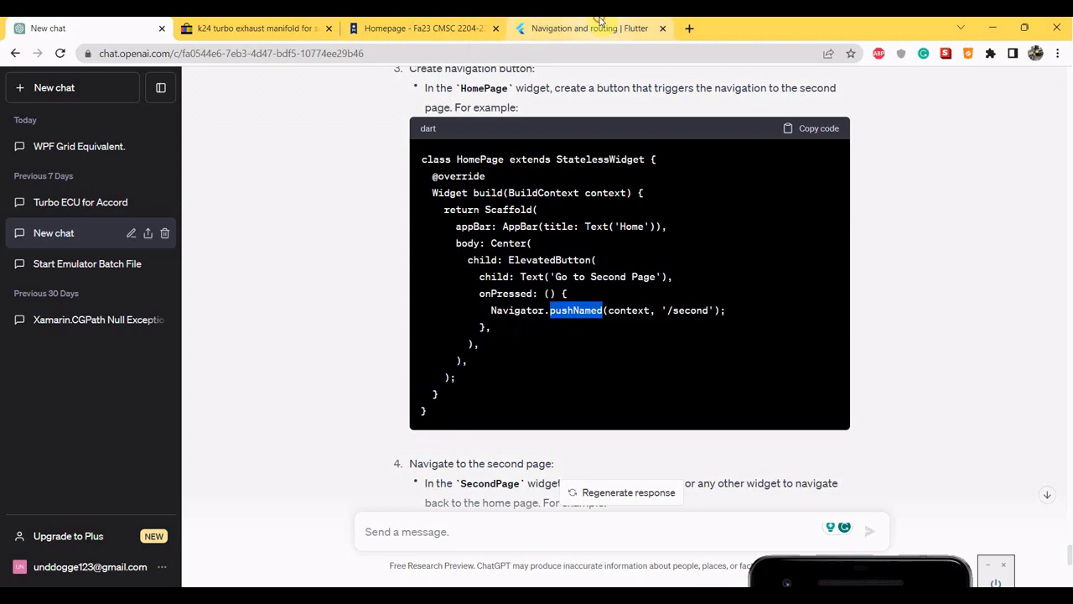
{"action": "left_click", "coordinate": [594, 28]}
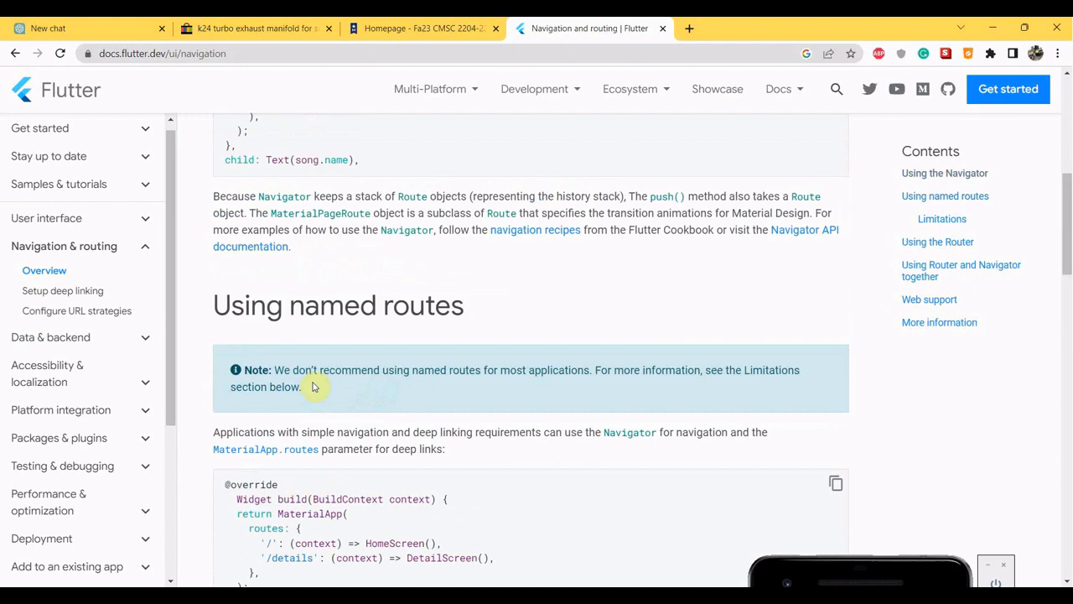
Step: Scroll the navigation docs down to the Limitations section on named routes
{"action": "scroll", "scroll_direction": "down", "scroll_amount": 3}
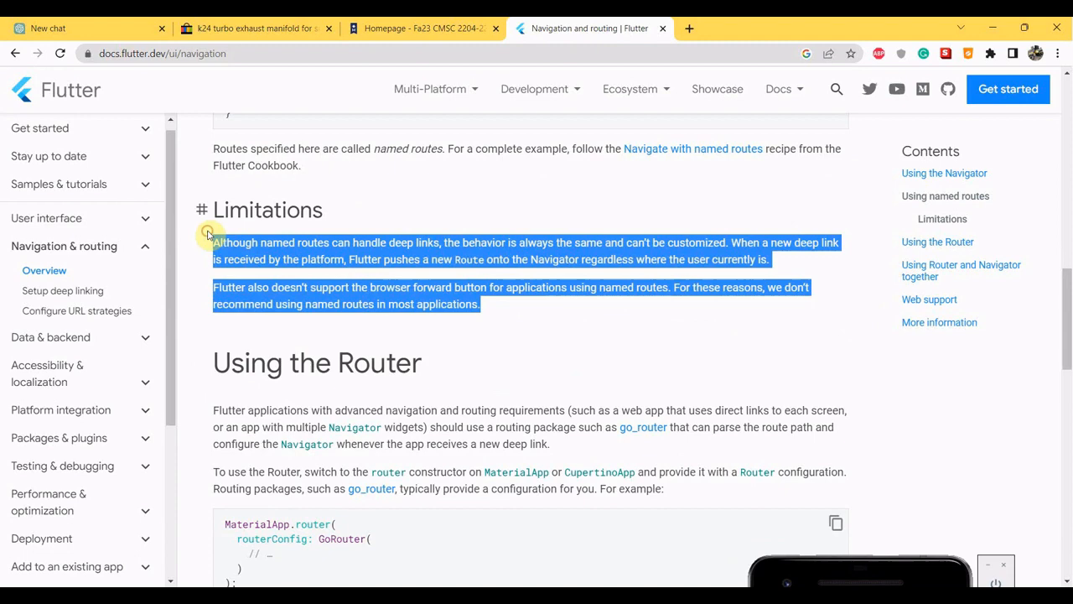
{"action": "left_click", "coordinate": [90, 28]}
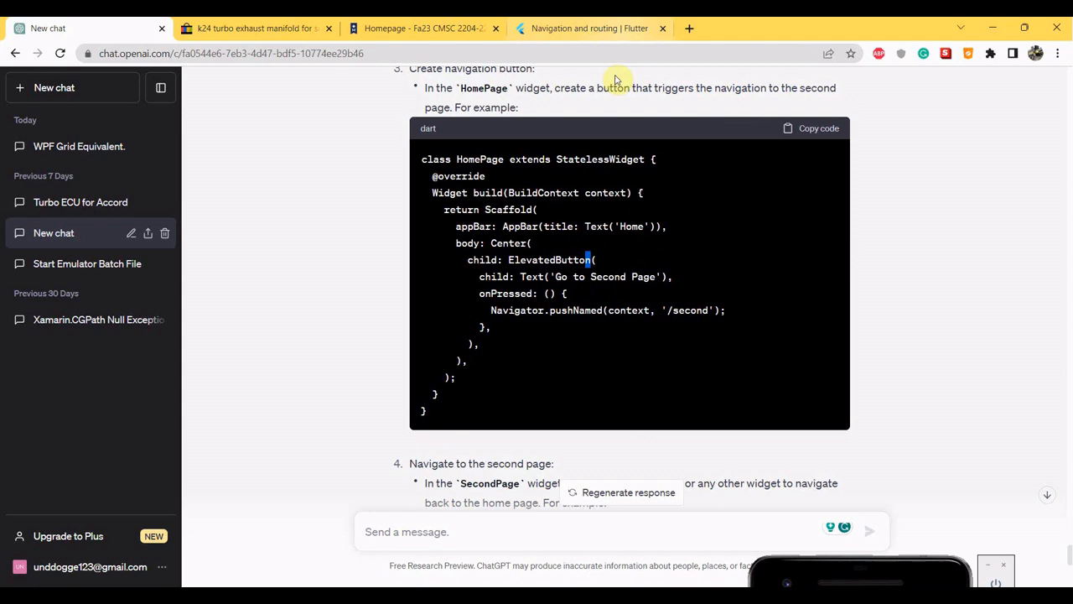
{"action": "left_click", "coordinate": [594, 27]}
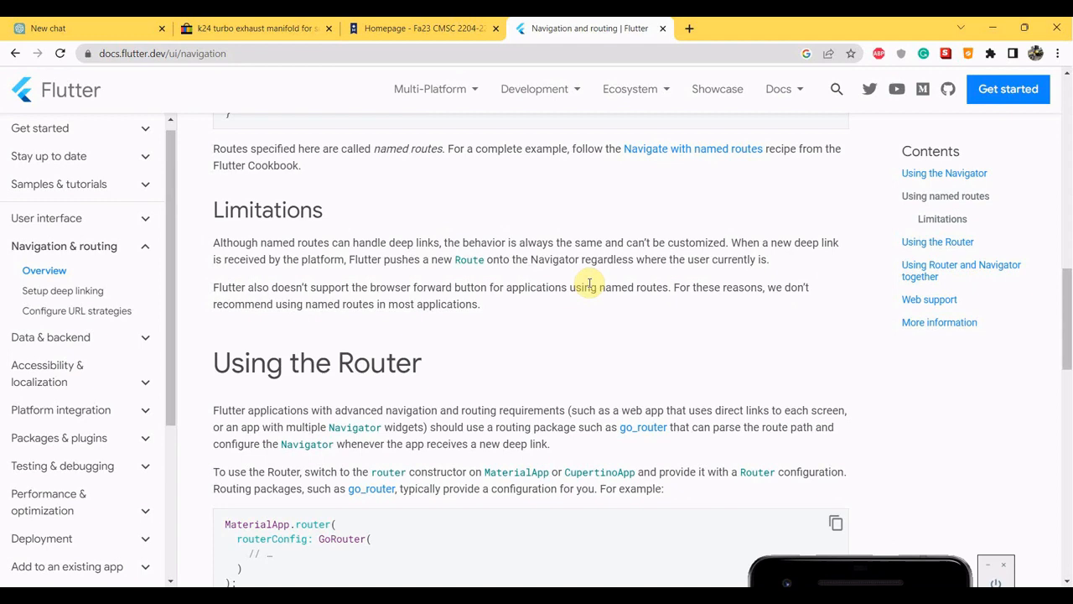
{"action": "scroll", "scroll_direction": "down", "scroll_amount": 3}
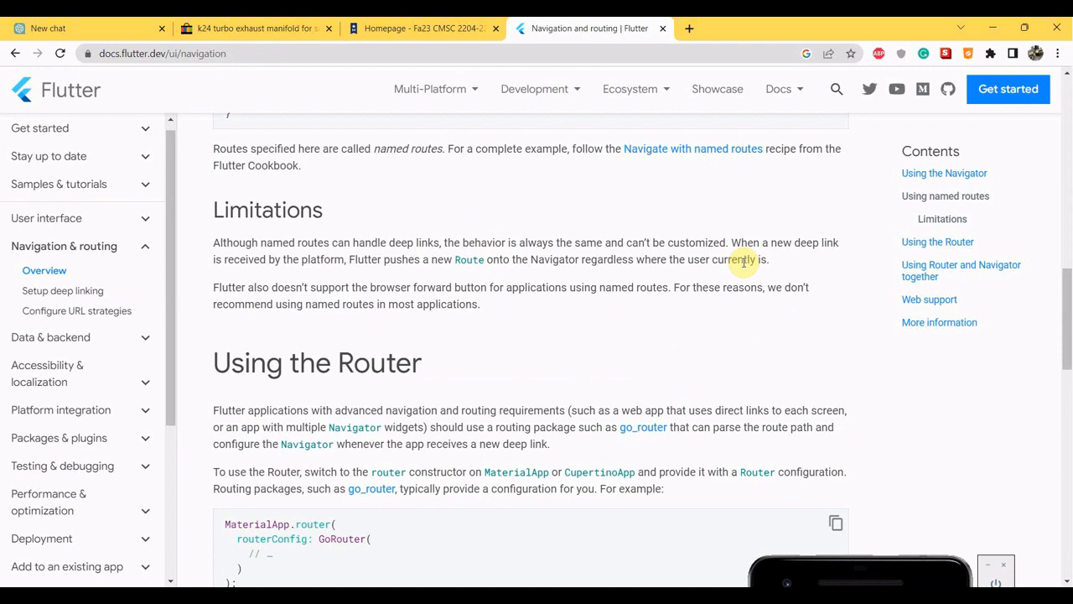
{"action": "mouse_move", "coordinate": [848, 244]}
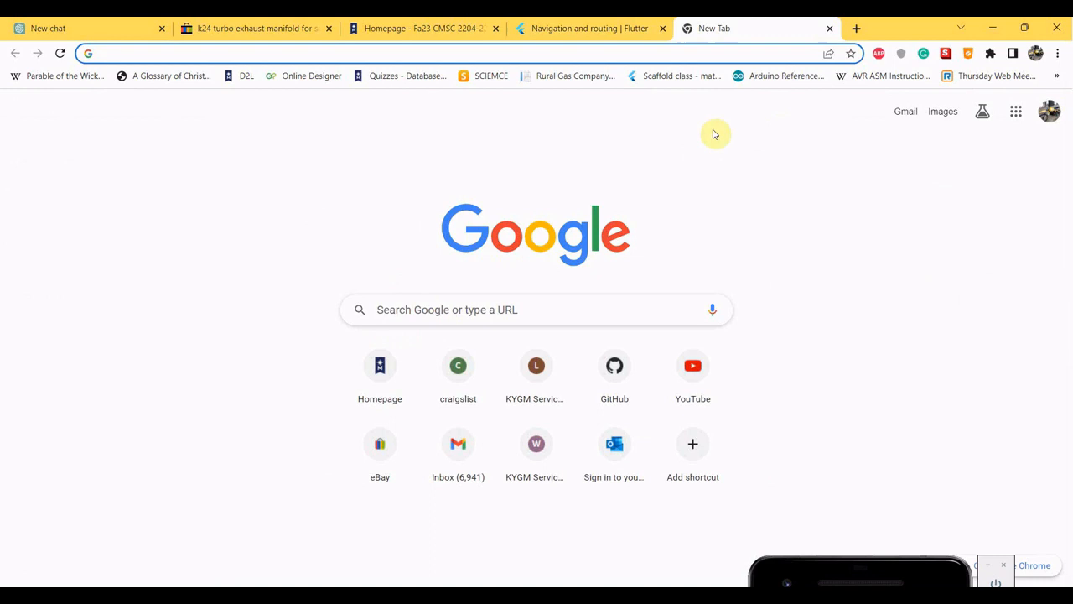
{"action": "mouse_move", "coordinate": [346, 179]}
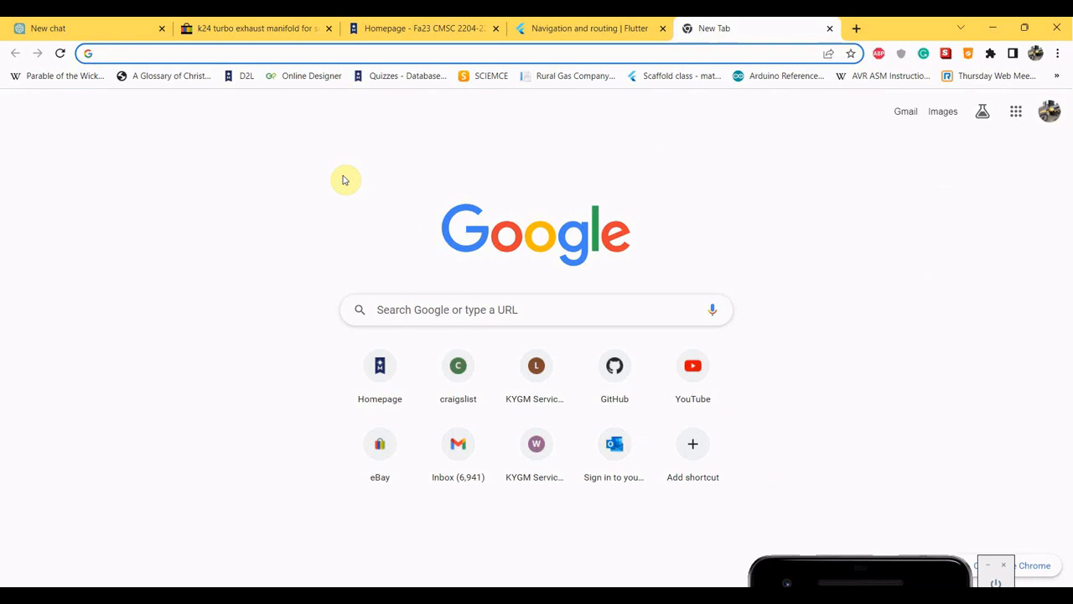
Step: Google how to create a Xamarin grid in Flutter on Stack Overflow, requiring 'flutter'
{"action": "type", "text": "how to create the equivalent of a grid from xamarin in flutter stackove"}
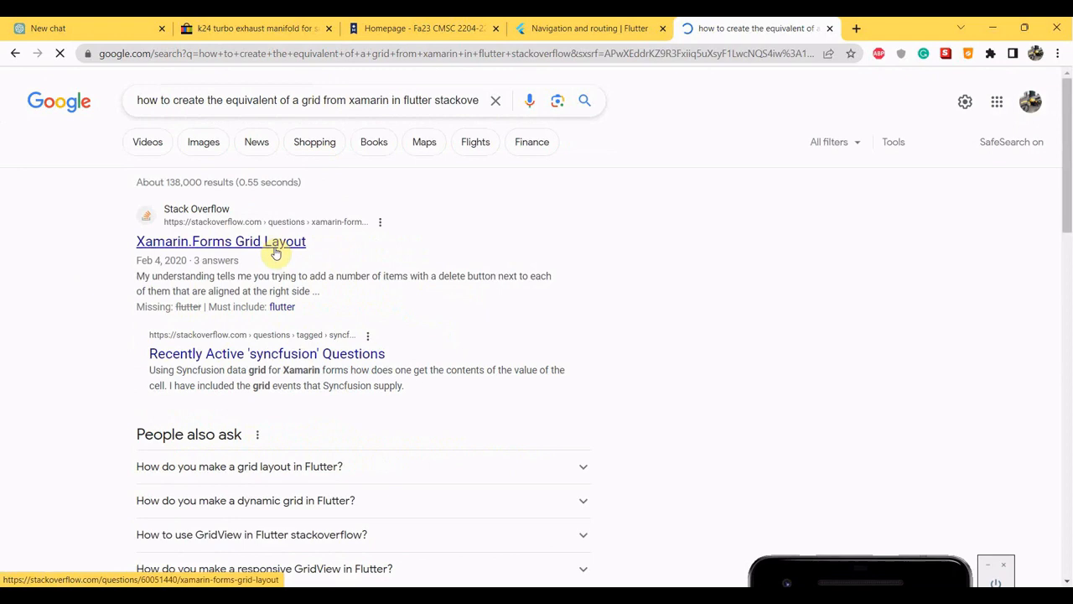
{"action": "left_click", "coordinate": [220, 240]}
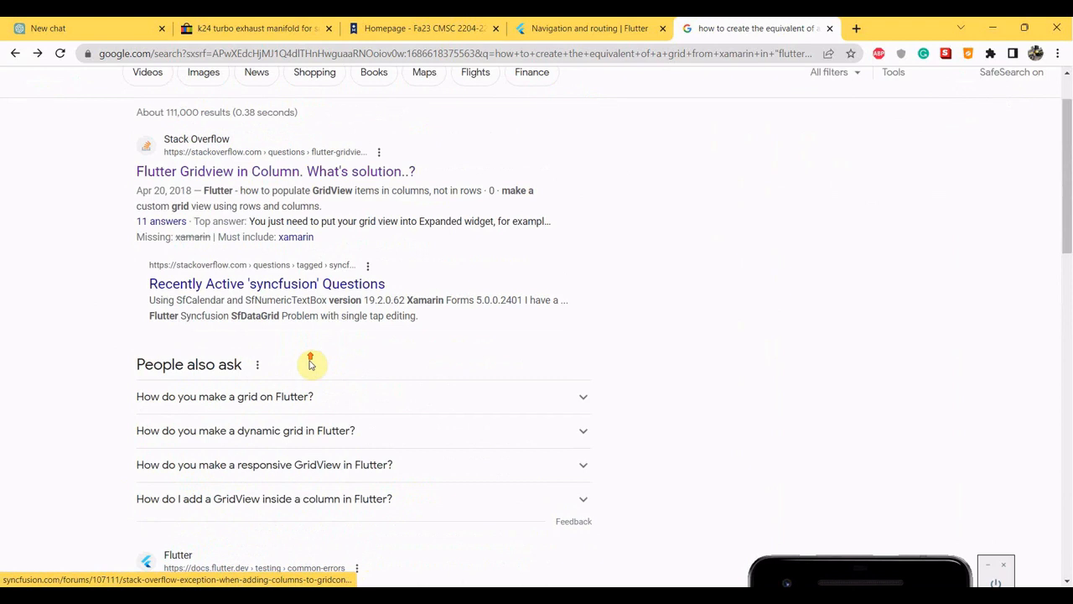
{"action": "scroll", "scroll_direction": "up", "scroll_amount": 3}
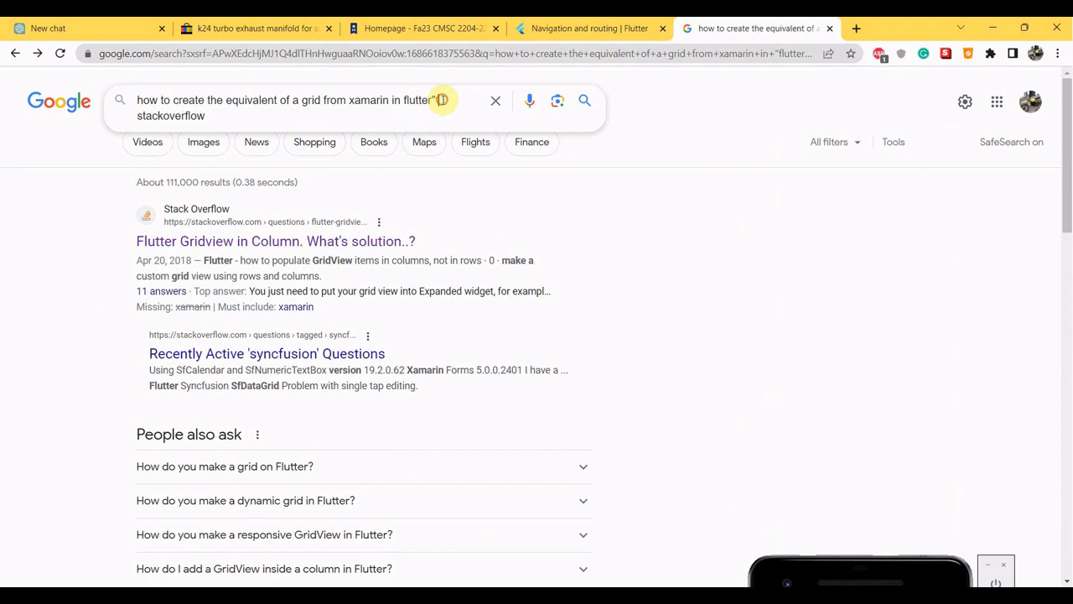
Step: Select the Xamarin-grid search query and take it to ChatGPT
{"action": "triple_click", "coordinate": [276, 100]}
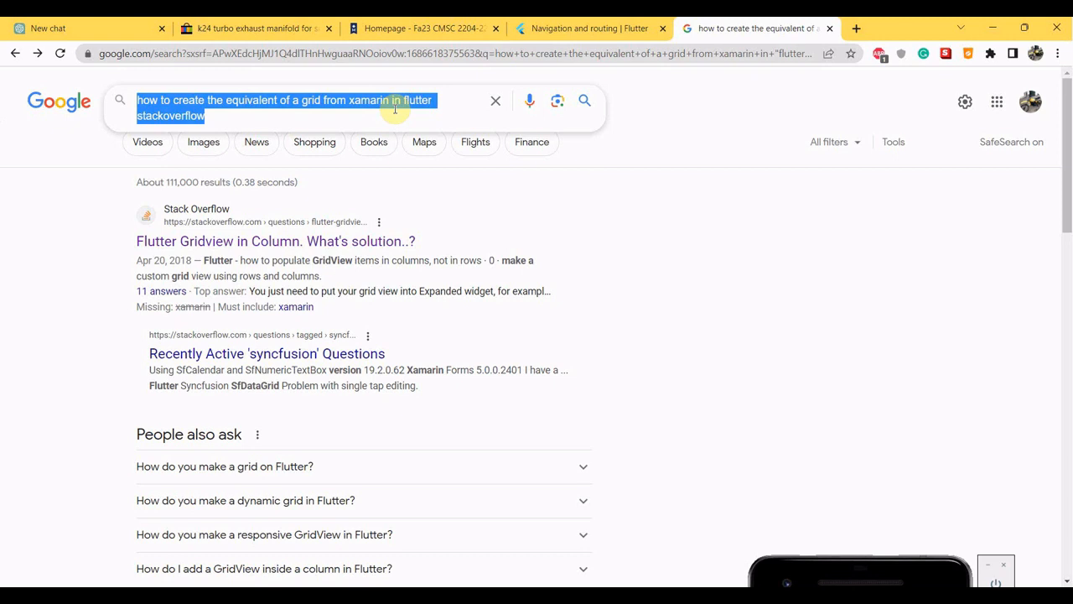
{"action": "left_click", "coordinate": [50, 28]}
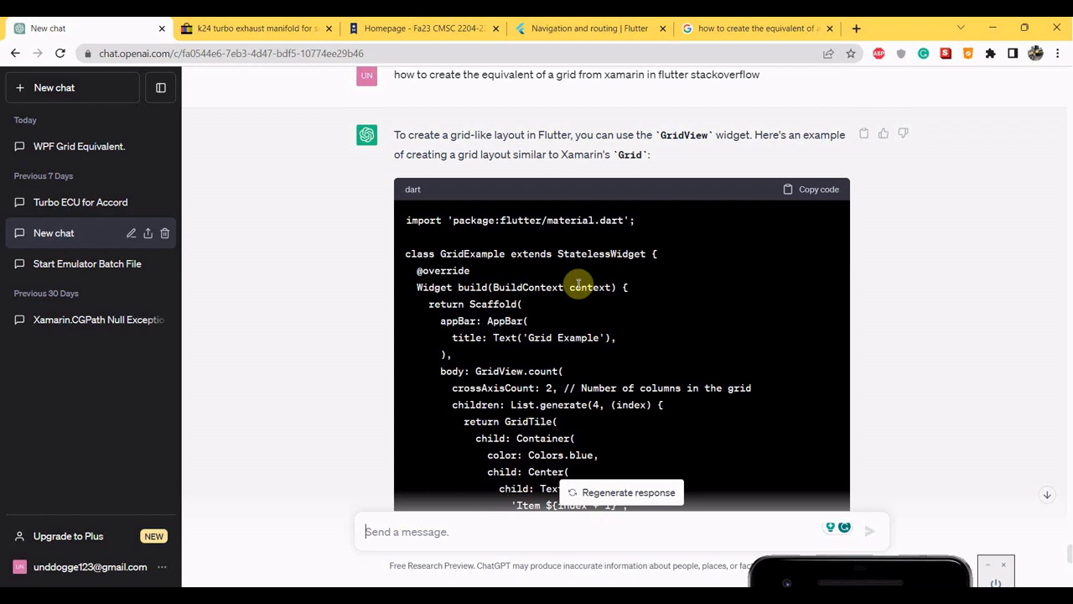
{"action": "mouse_move", "coordinate": [695, 134]}
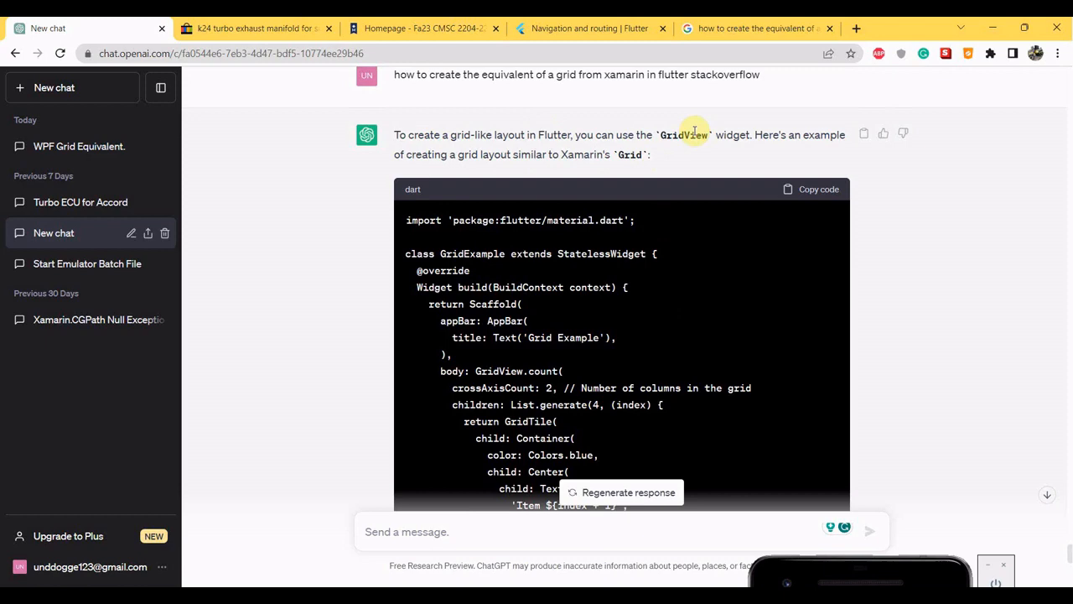
Step: Read through ChatGPT's GridView code answer for a Xamarin-style grid in Flutter
{"action": "scroll", "scroll_direction": "down", "scroll_amount": 3}
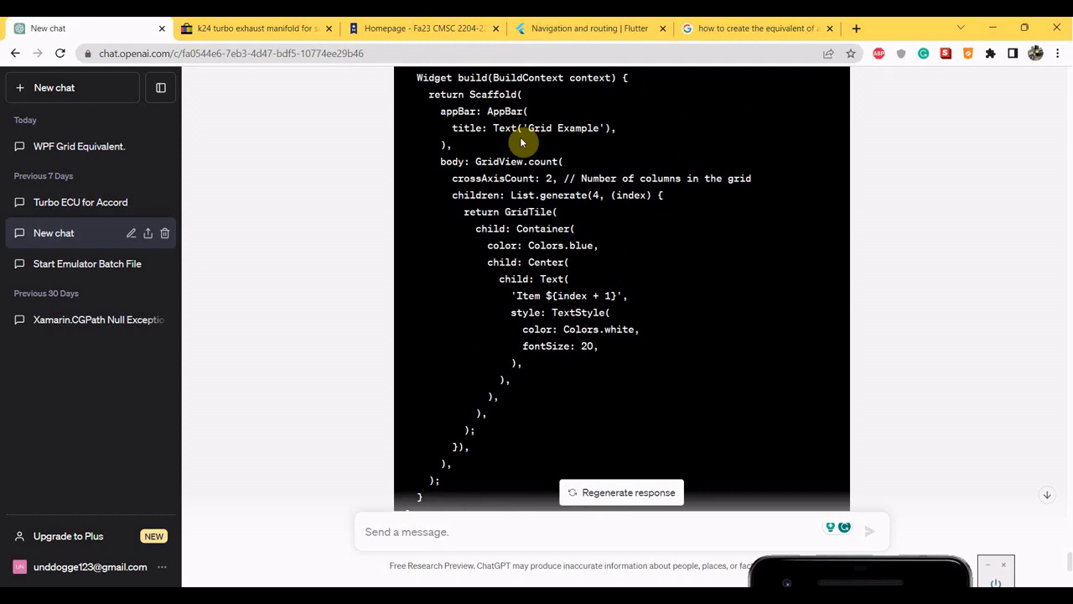
{"action": "scroll", "scroll_direction": "down", "scroll_amount": 3}
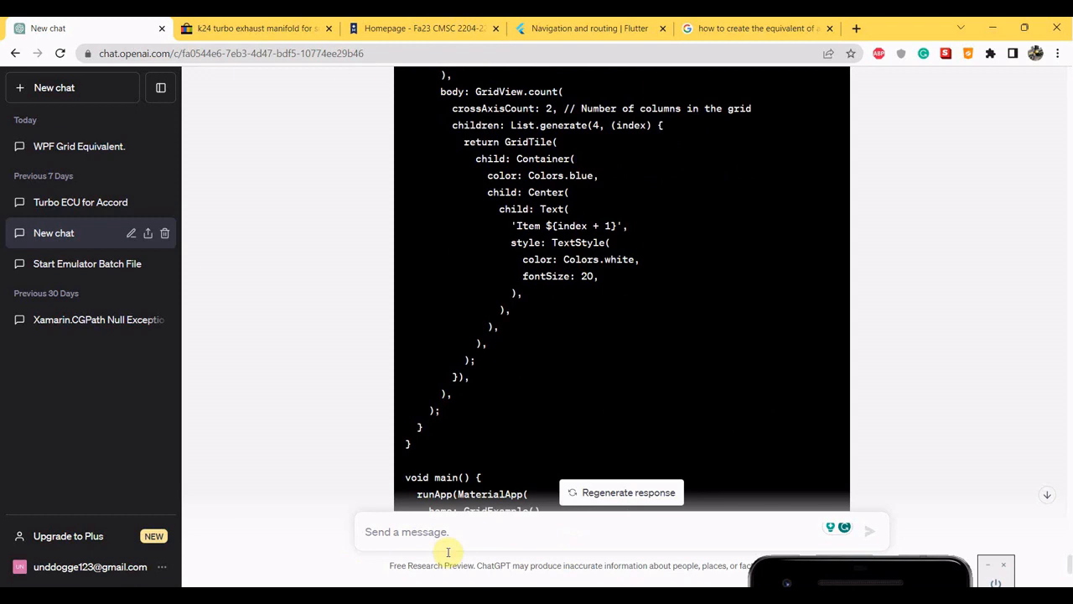
{"action": "mouse_move", "coordinate": [568, 378]}
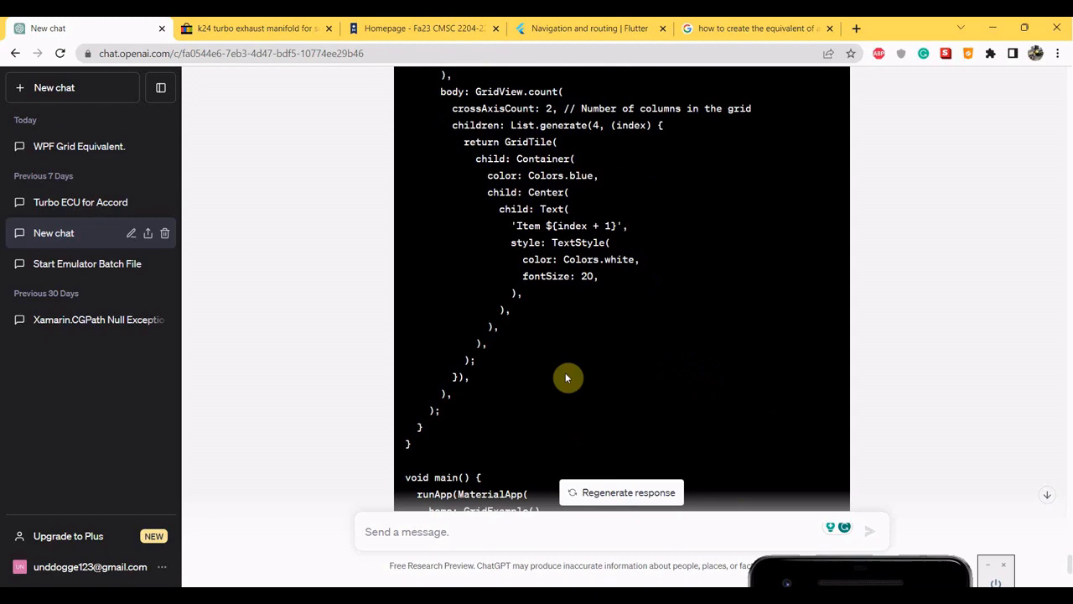
{"action": "left_click", "coordinate": [590, 28]}
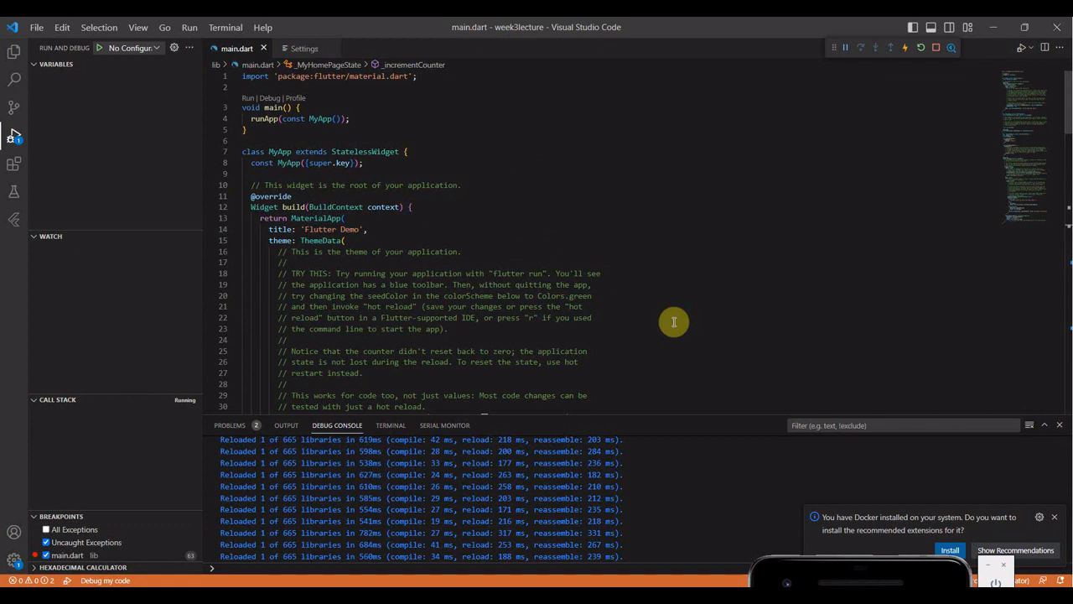
{"action": "mouse_move", "coordinate": [306, 202]}
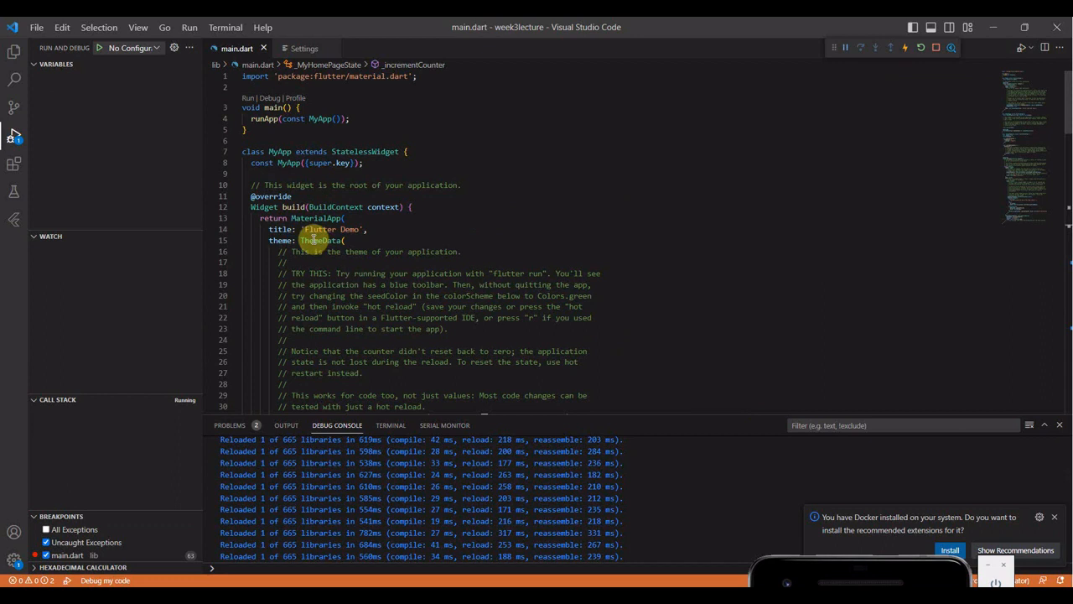
{"action": "mouse_move", "coordinate": [310, 252]}
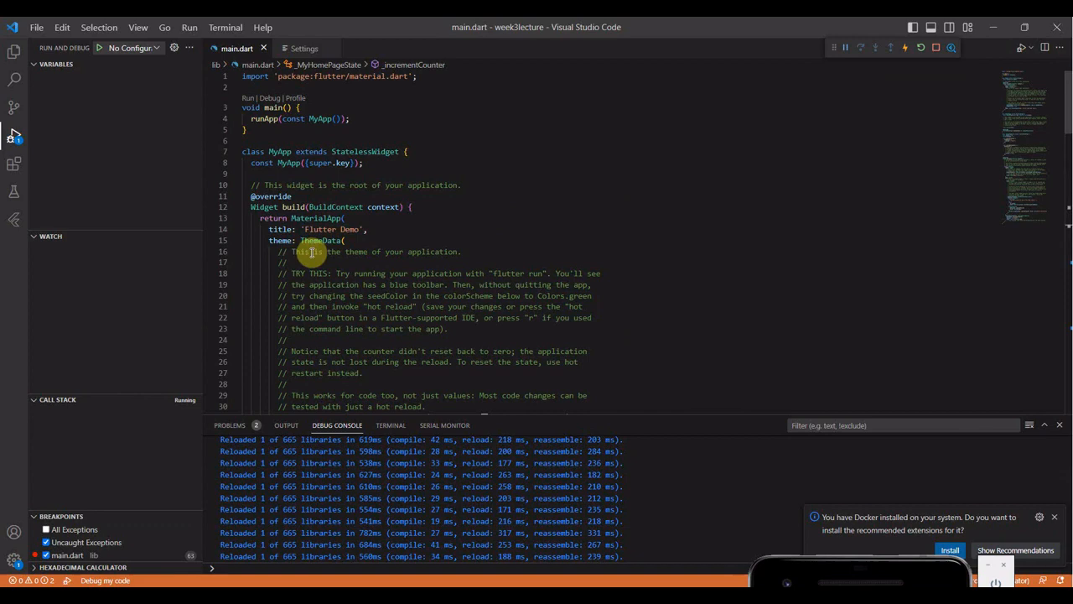
Step: Scroll through the Flutter app's main.dart code in Visual Studio Code
{"action": "scroll", "scroll_direction": "down", "scroll_amount": 3}
{"action": "type", "text": "bool flag = false;"}
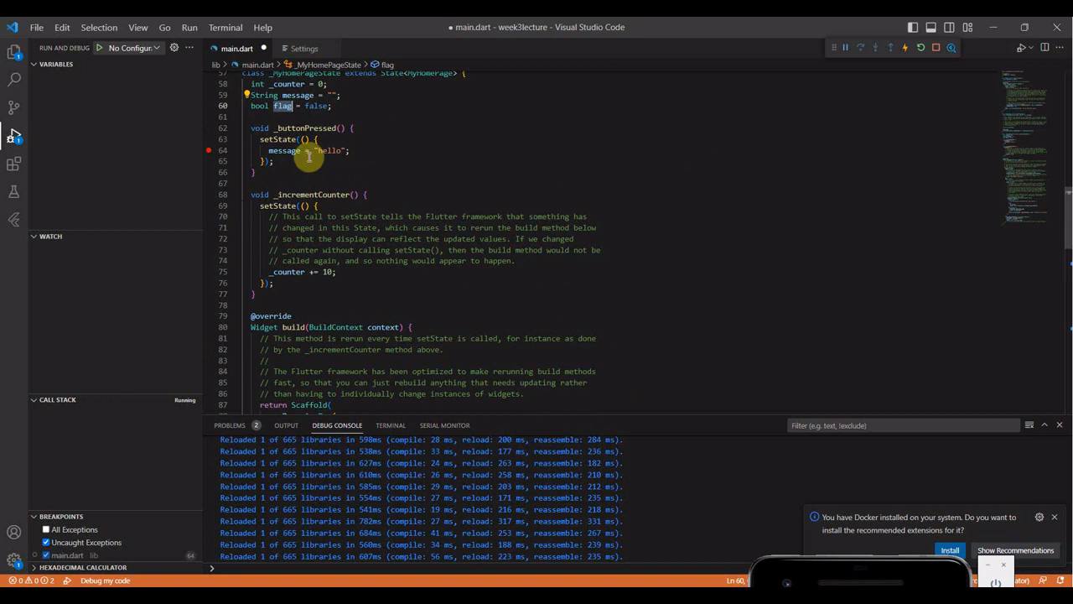
{"action": "mouse_move", "coordinate": [499, 260]}
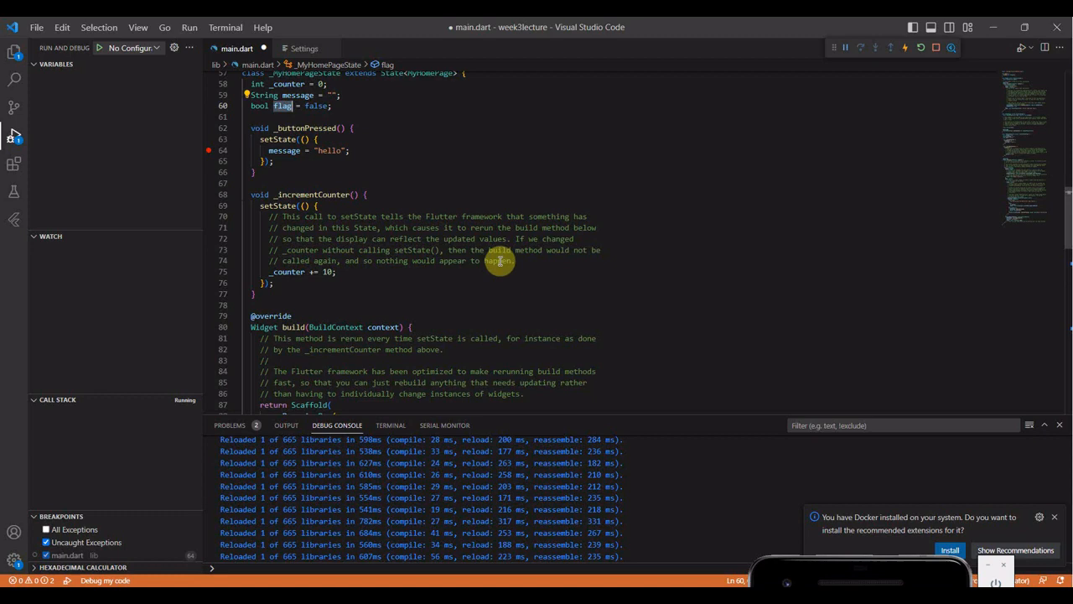
Step: Scroll main.dart down to the build method's Scaffold, AppBar and Center body
{"action": "scroll", "scroll_direction": "down", "scroll_amount": 3}
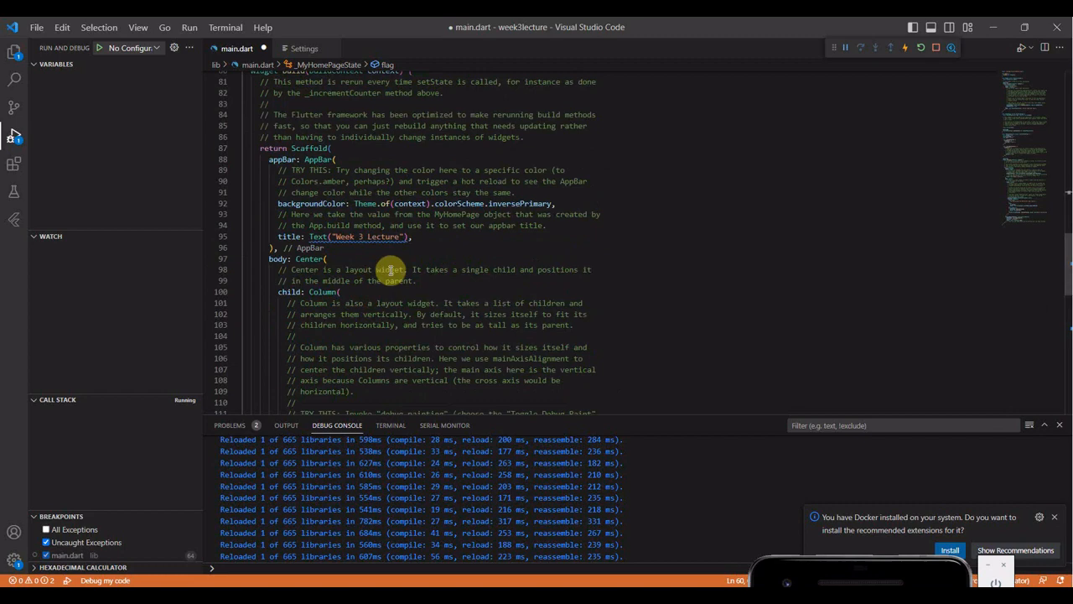
Step: Wrap the body's Center widget in a new parent widget and accept the suggested name
{"action": "right_click", "coordinate": [390, 269]}
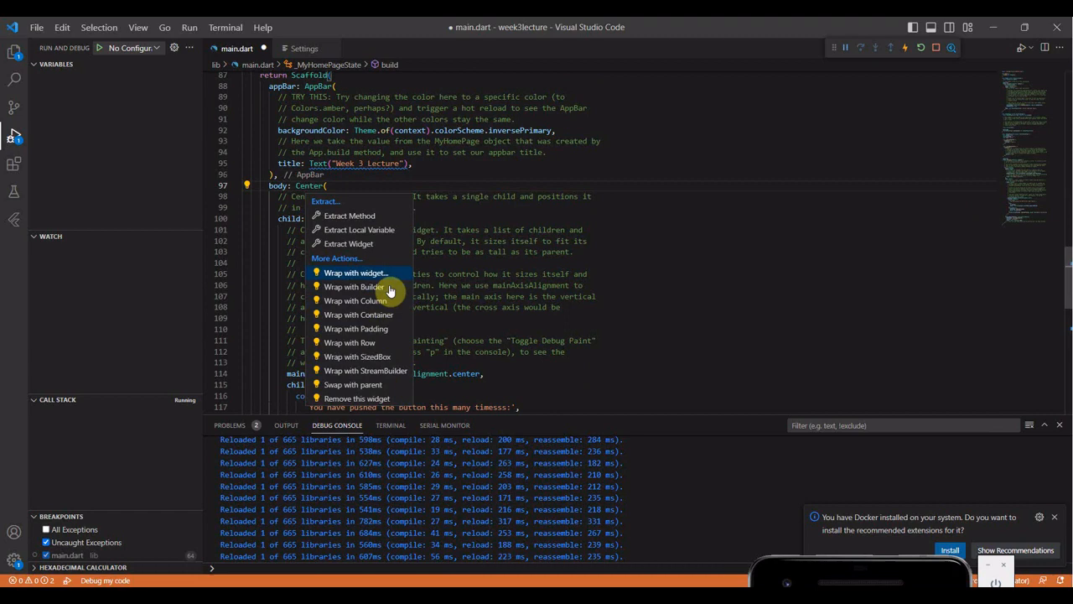
{"action": "left_click", "coordinate": [357, 272]}
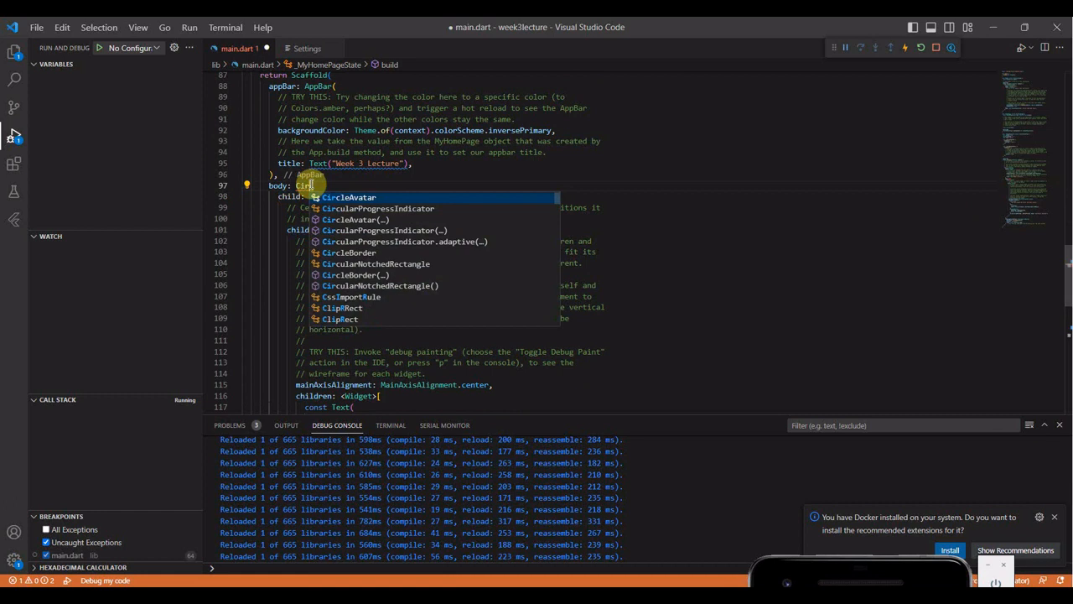
{"action": "key", "text": "Enter"}
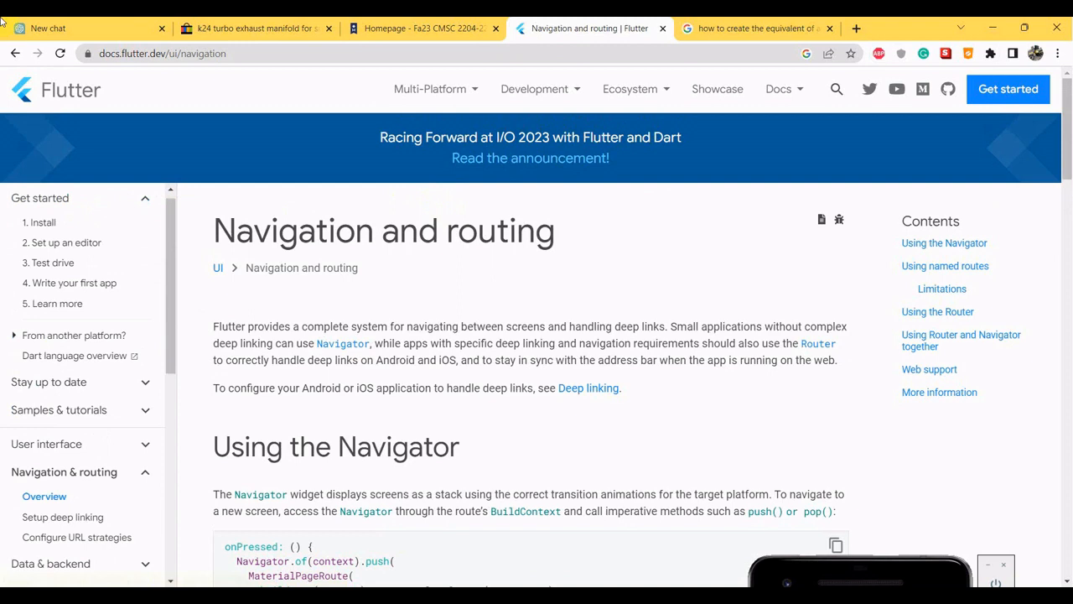
Step: Search the Flutter docs site for 'circularProgressIndic'
{"action": "type", "text": "circularProgressIndicator("}
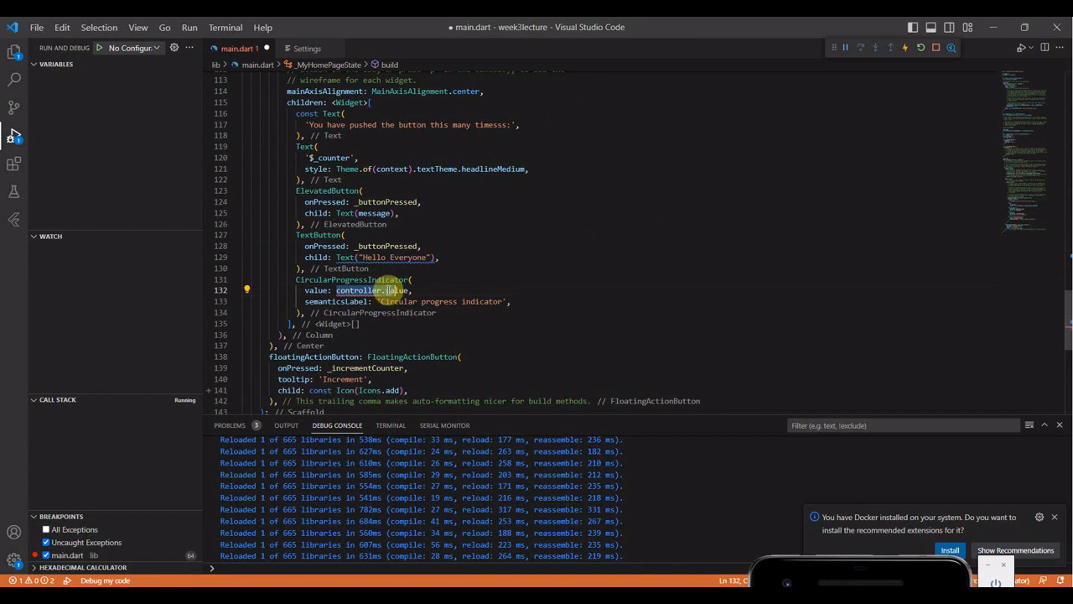
Step: Replace the CircularProgressIndicator's controller.value with flag
{"action": "type", "text": "flag"}
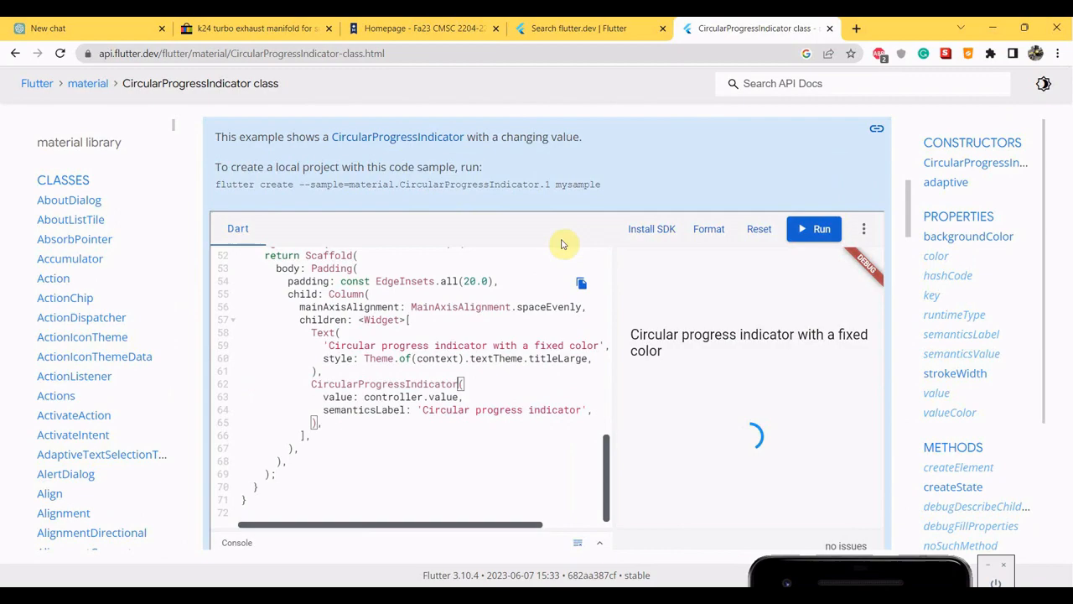
Step: Scroll through the CircularProgressIndicator class page's example samples
{"action": "scroll", "scroll_direction": "down", "scroll_amount": 3}
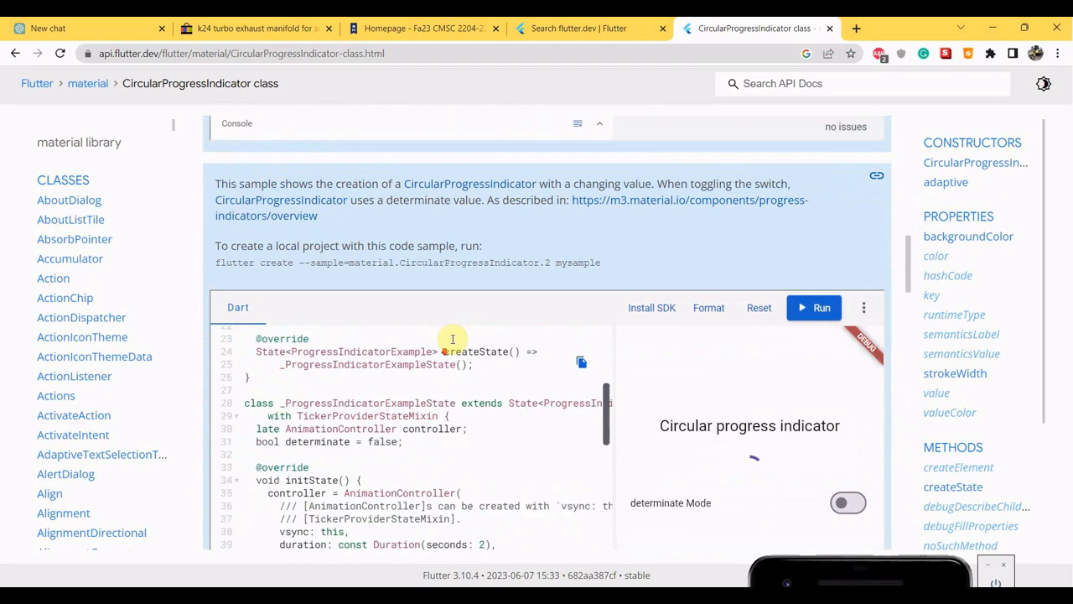
{"action": "scroll", "scroll_direction": "down", "scroll_amount": 3}
{"action": "type", "text": "value"}
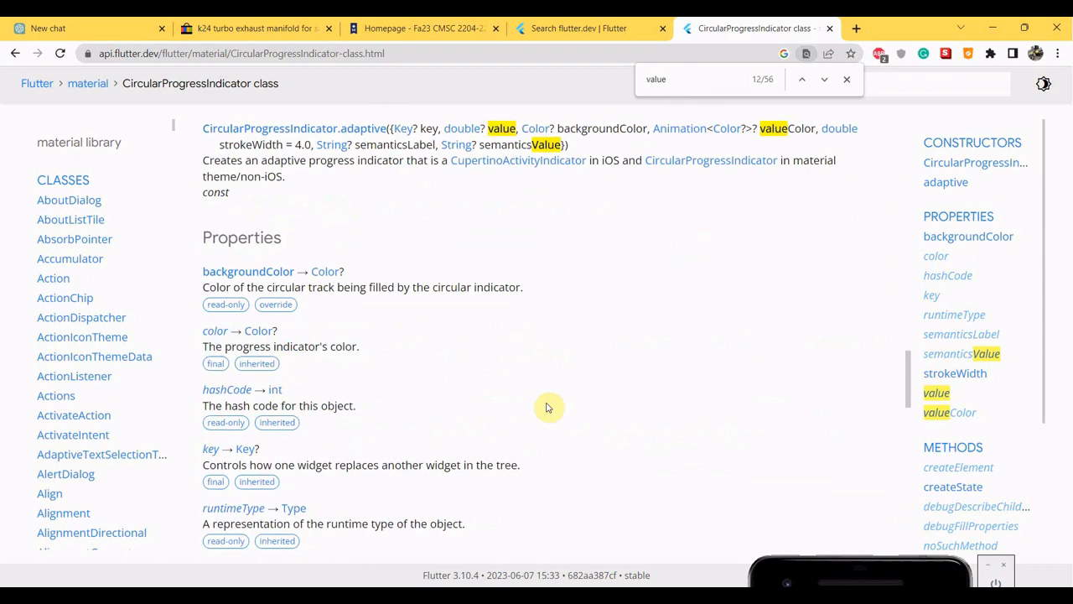
{"action": "scroll", "scroll_direction": "down", "scroll_amount": 3}
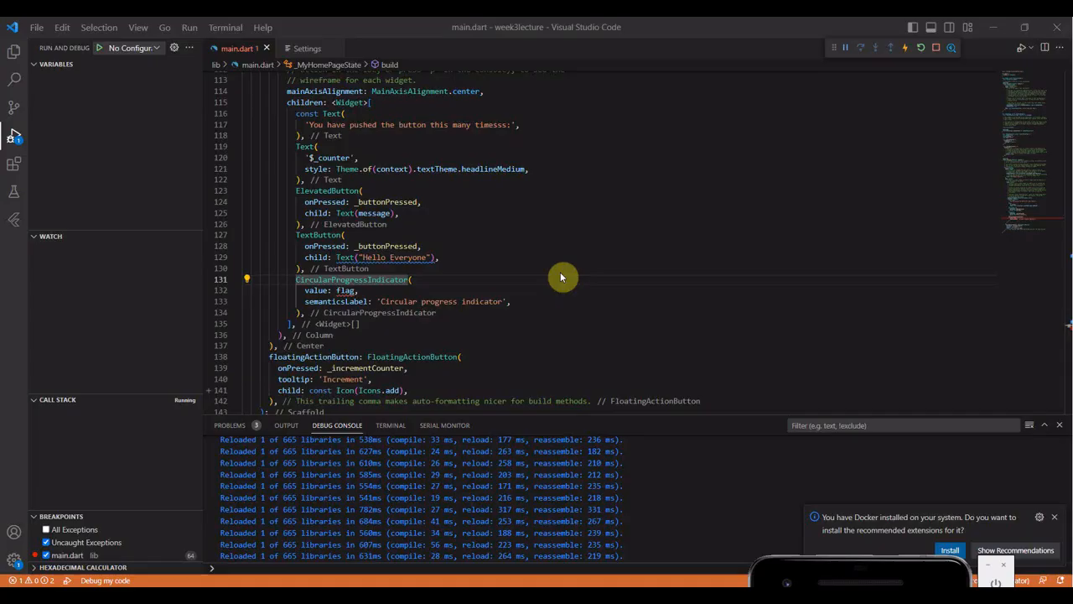
Step: Set the indicator's value to val and declare double val = 10.0 instead of flag
{"action": "type", "text": "val"}
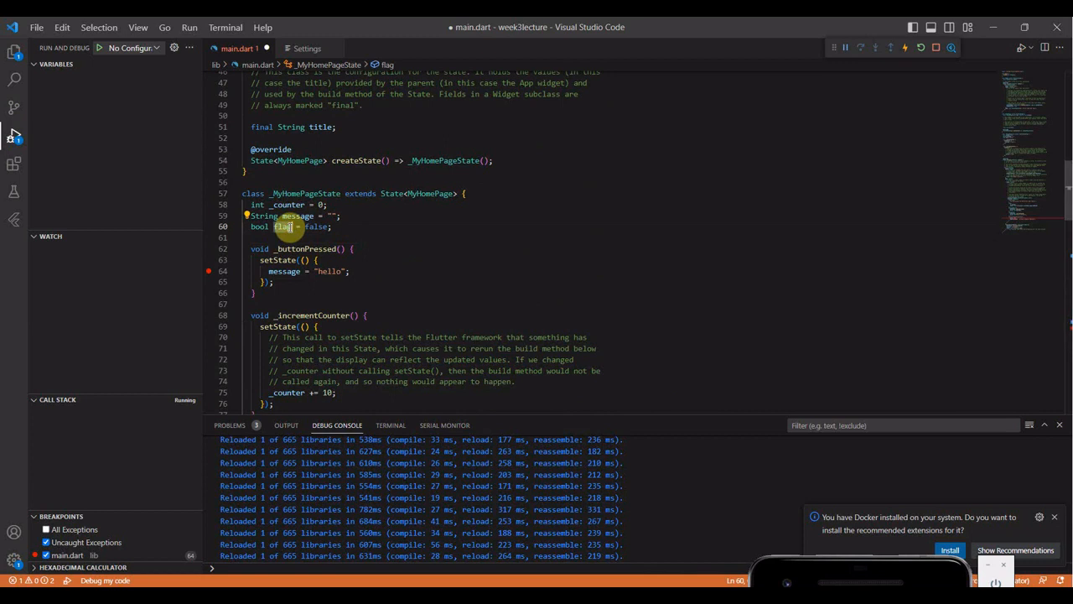
{"action": "type", "text": "double val = 10.0;"}
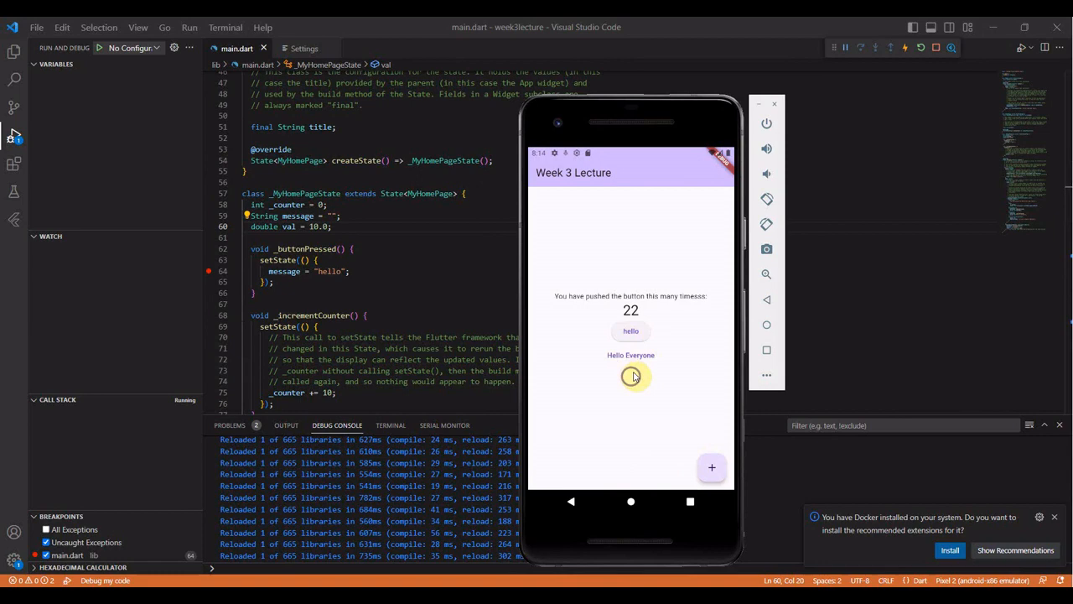
{"action": "mouse_move", "coordinate": [717, 447]}
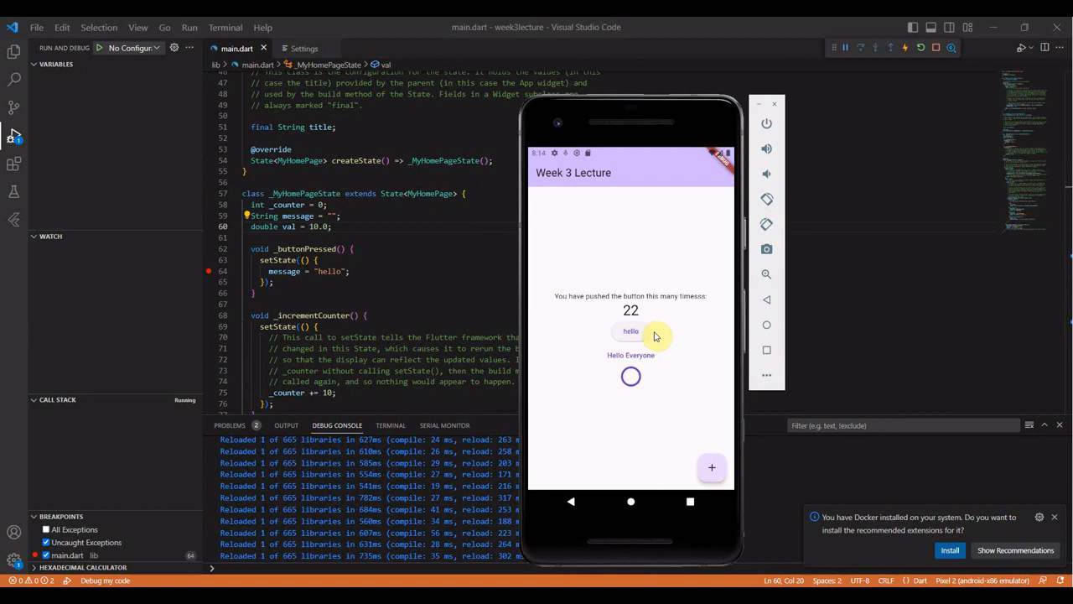
{"action": "mouse_move", "coordinate": [312, 271]}
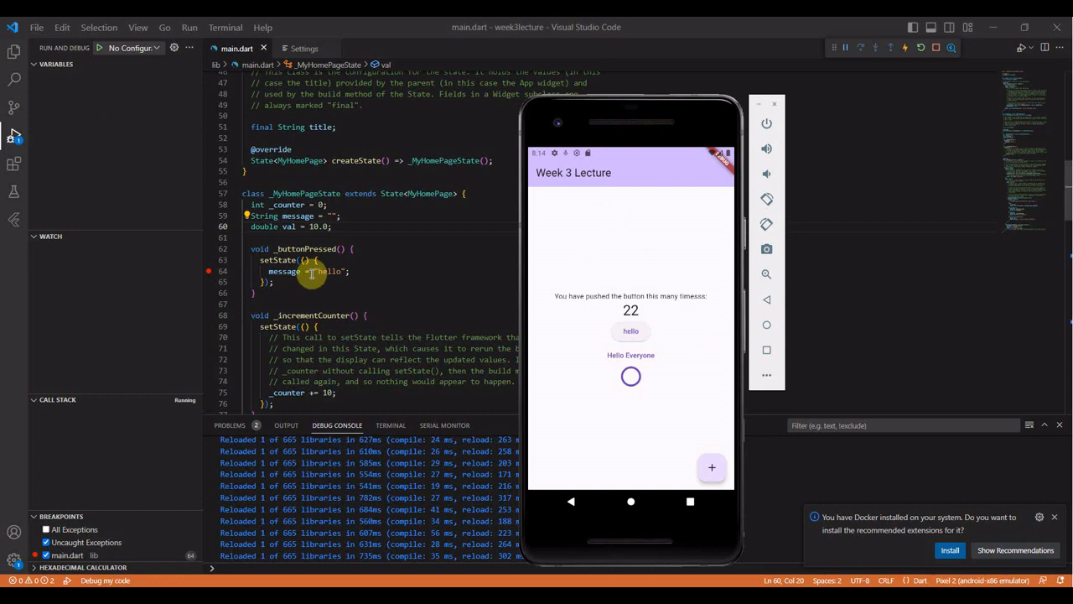
{"action": "mouse_move", "coordinate": [662, 343]}
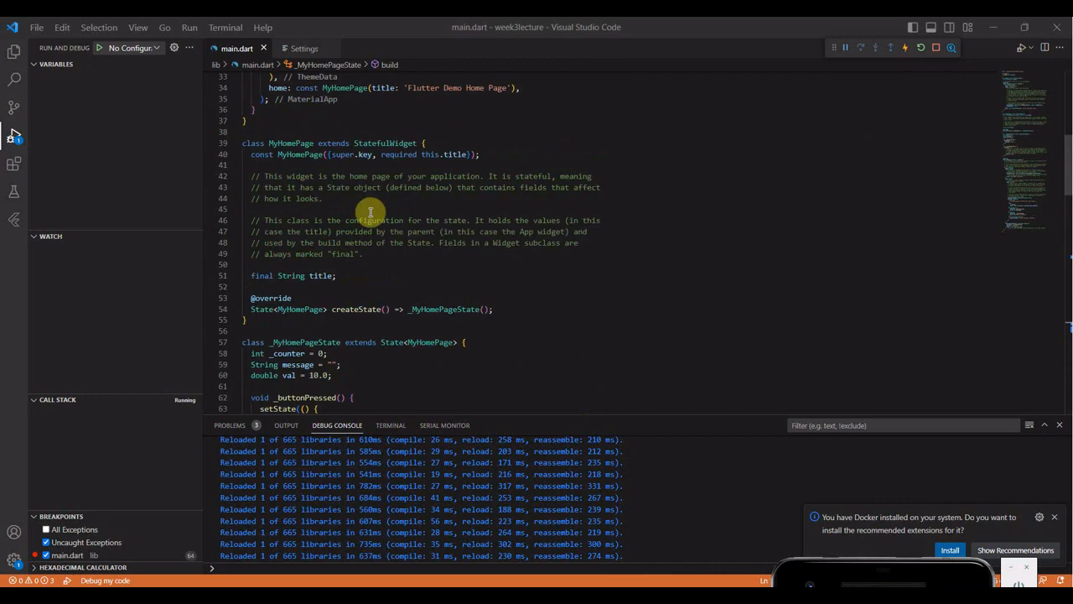
{"action": "scroll", "scroll_direction": "down", "scroll_amount": 3}
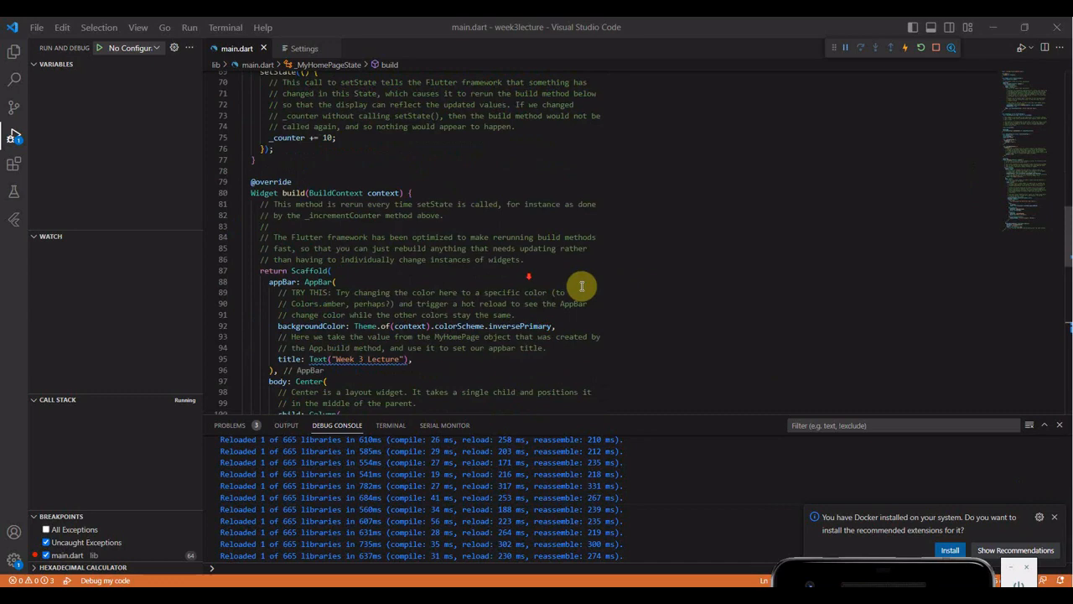